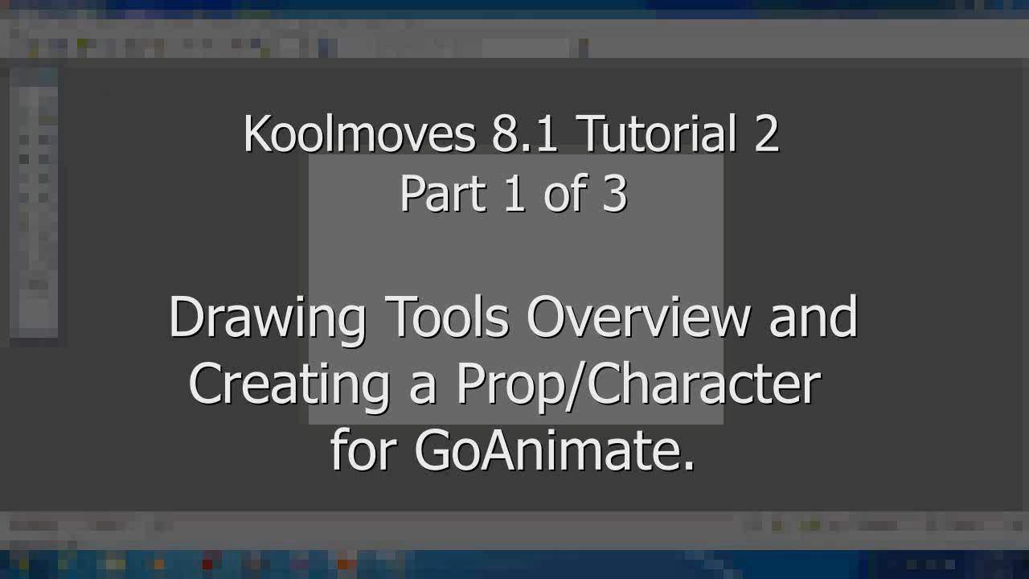
Bring up the File menu to load the recent GoAnimate_template.fun.
left_click(16, 37)
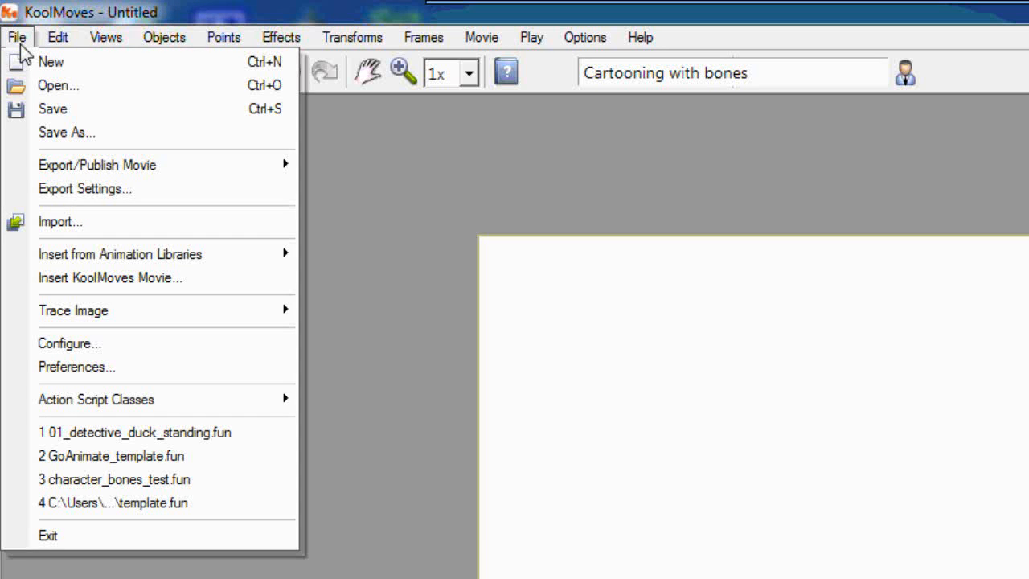
mouse_move(56, 85)
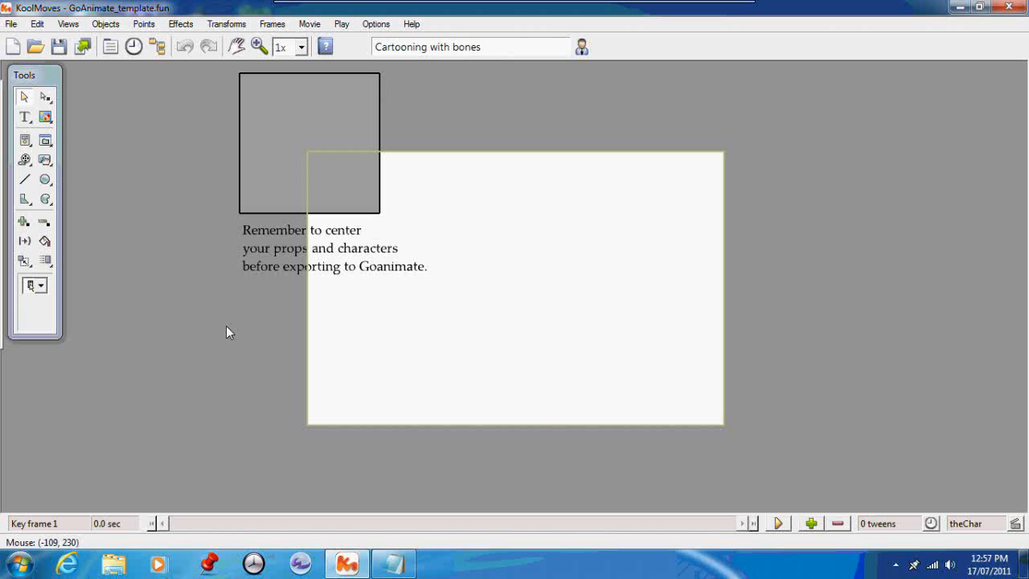
mouse_move(203, 293)
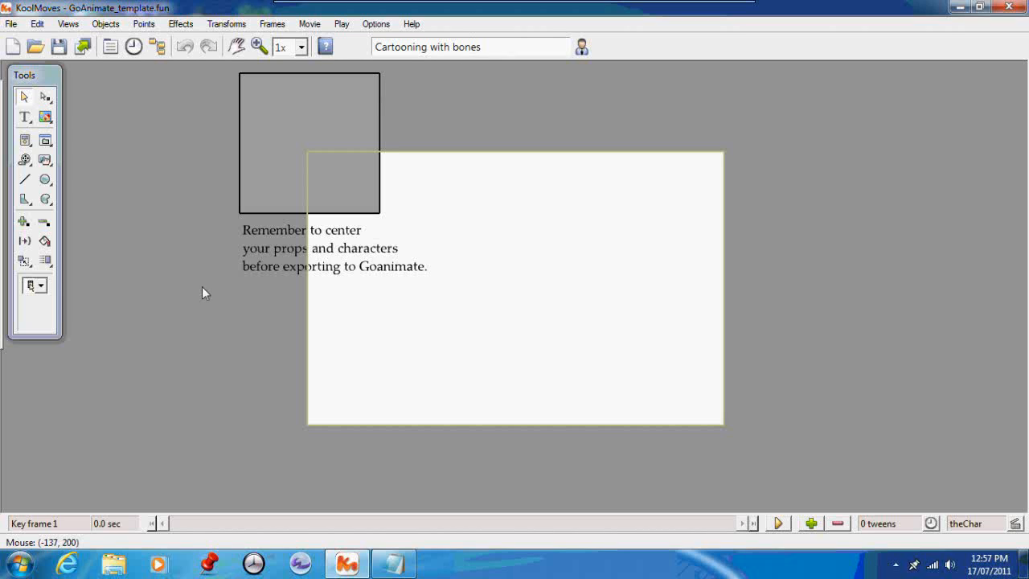
mouse_move(282, 199)
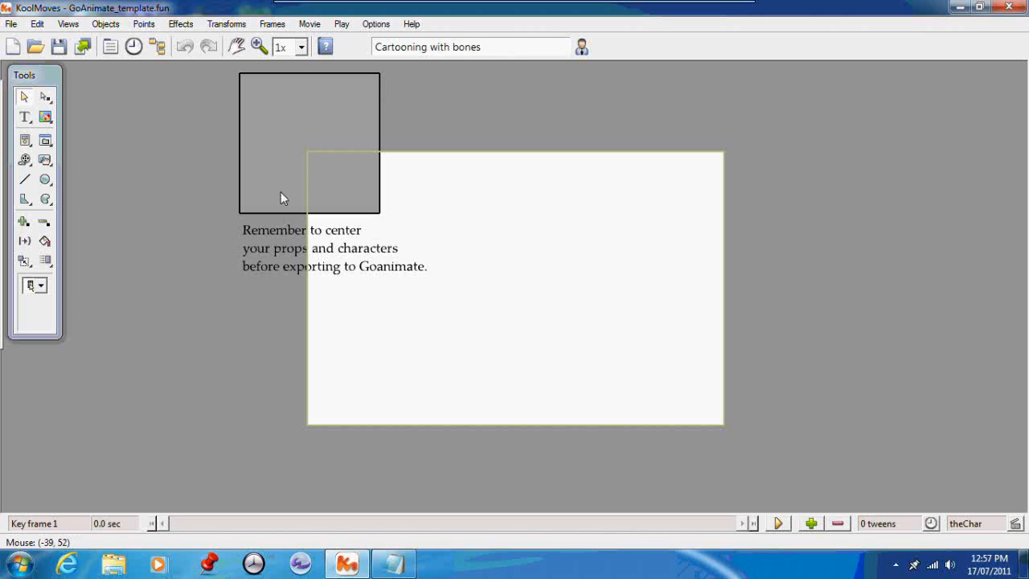
mouse_move(315, 198)
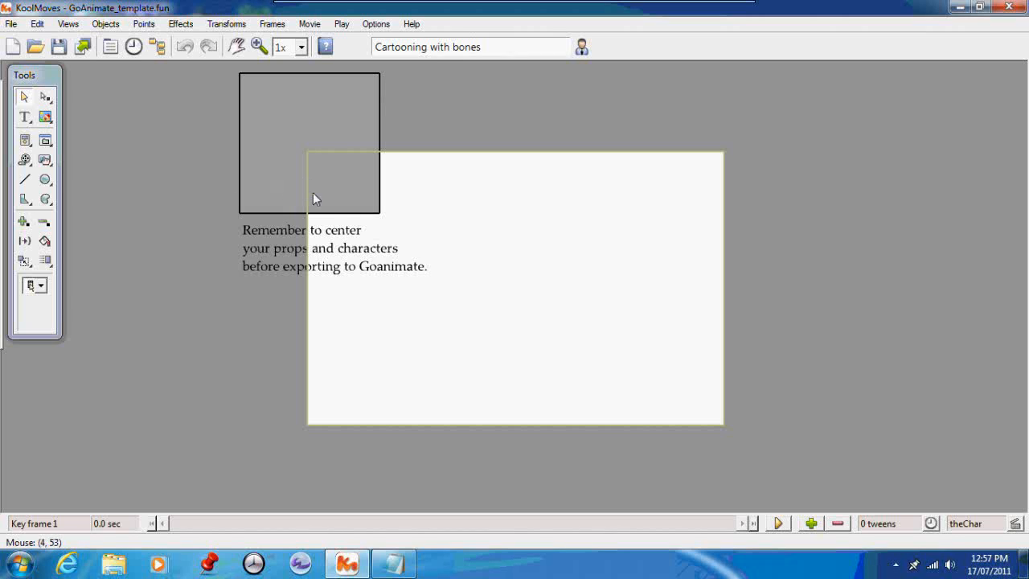
mouse_move(433, 245)
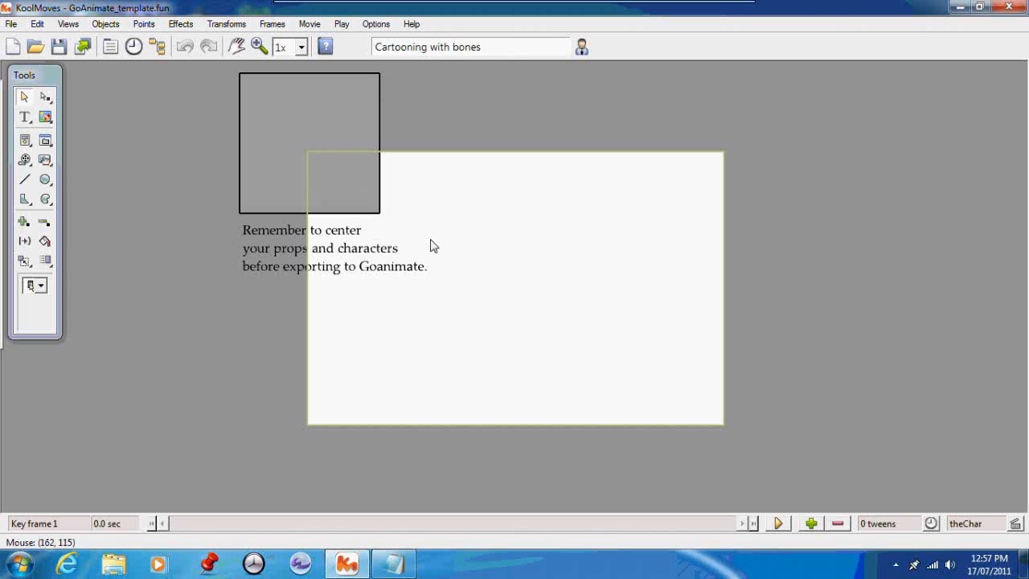
mouse_move(468, 287)
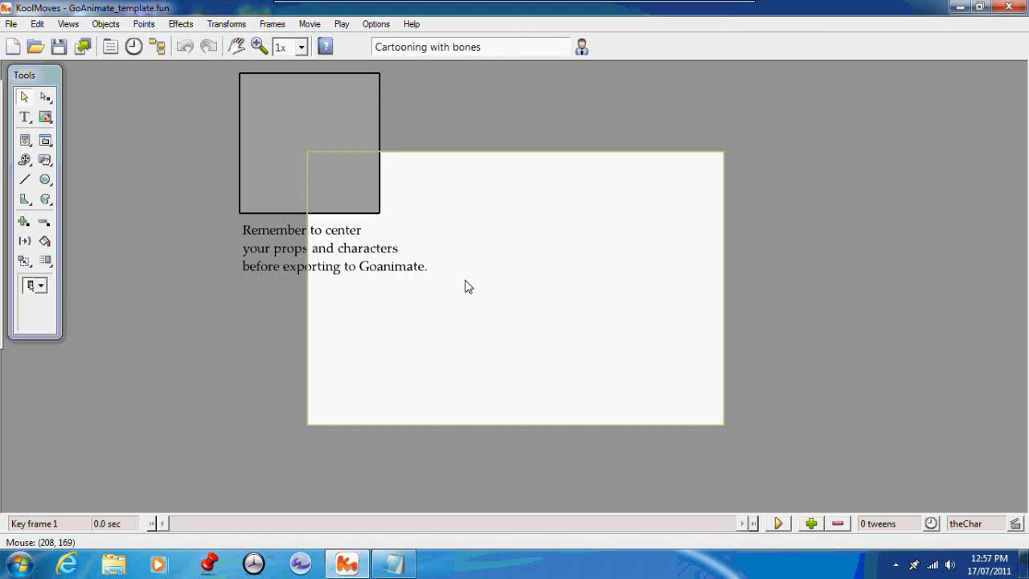
mouse_move(466, 290)
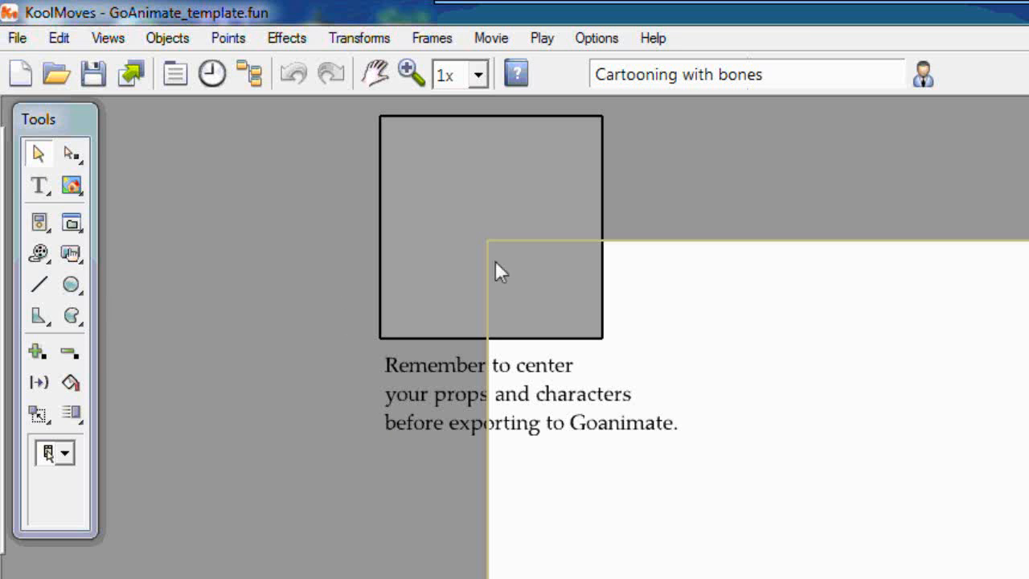
mouse_move(537, 334)
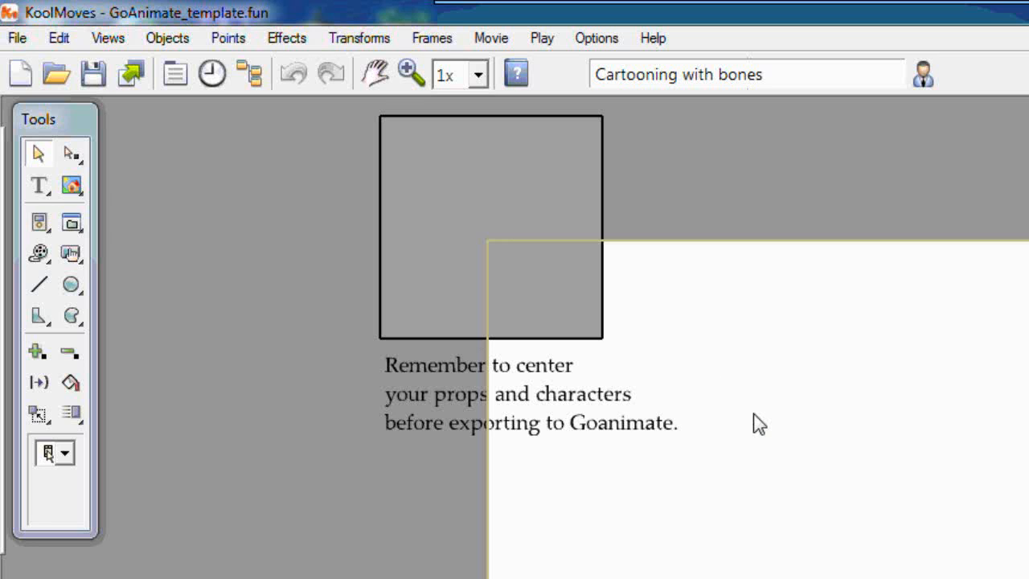
Select the grey placeholder square and the centering reminder text.
left_click(979, 8)
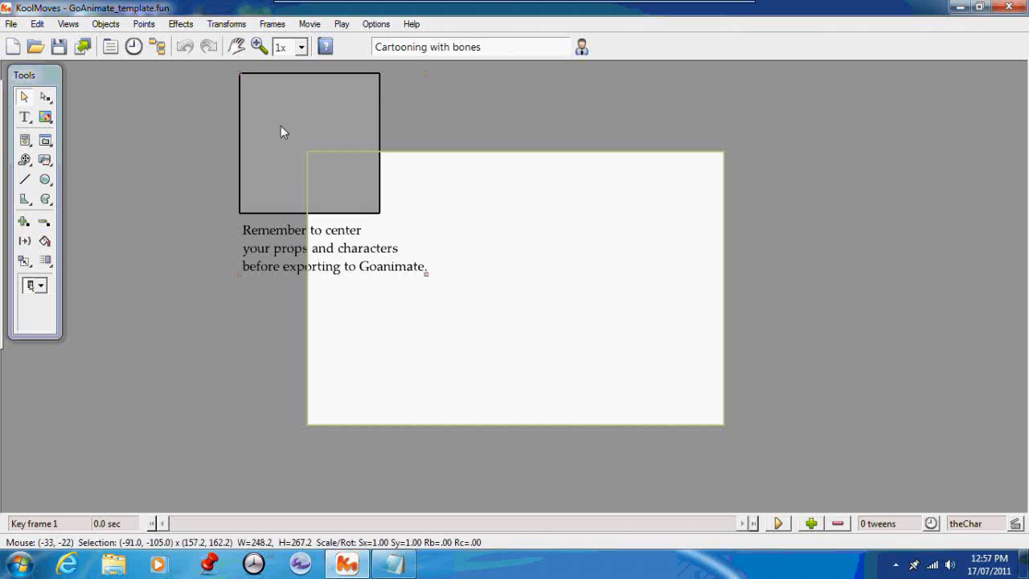
mouse_move(326, 186)
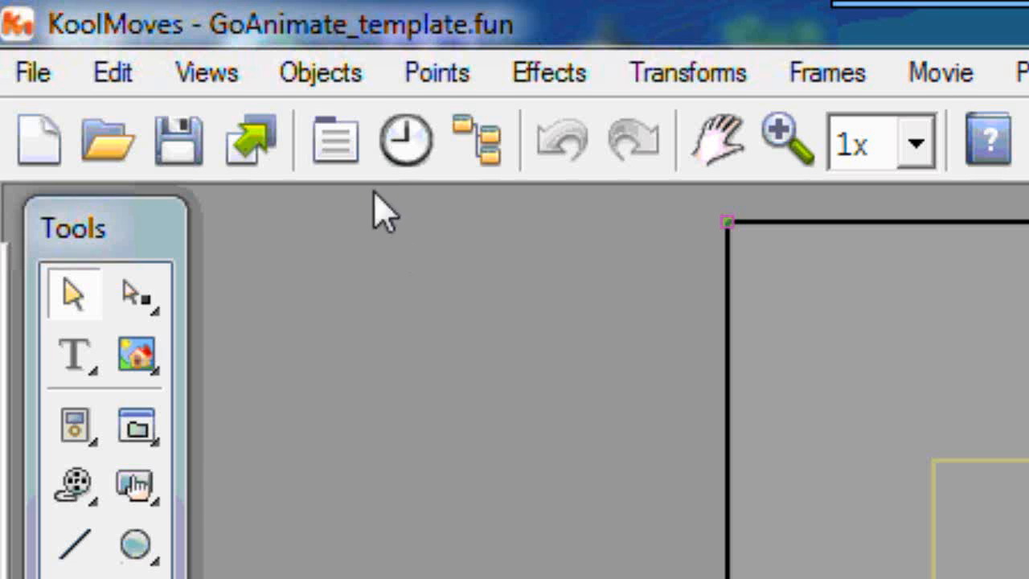
mouse_move(334, 141)
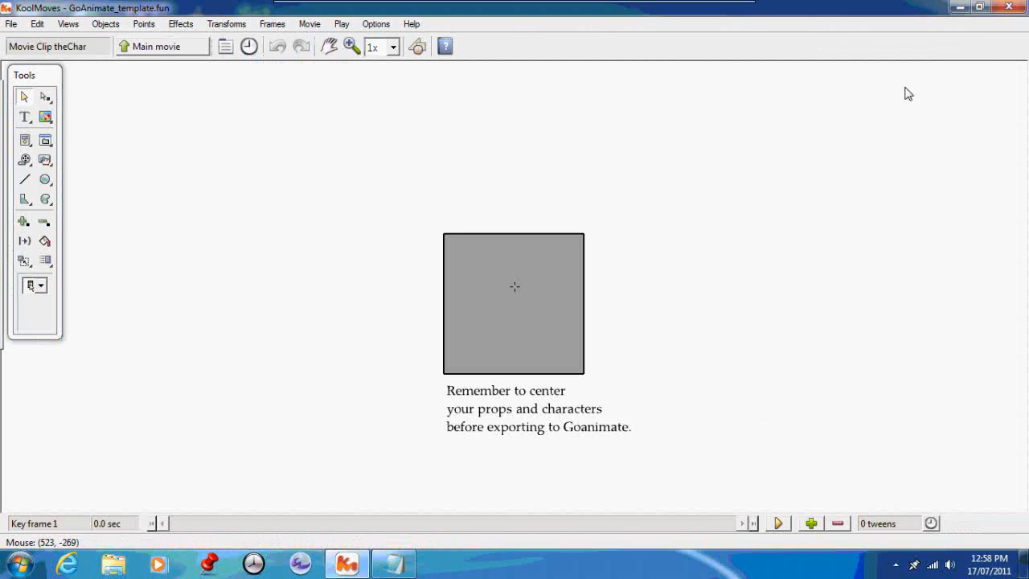
mouse_move(575, 381)
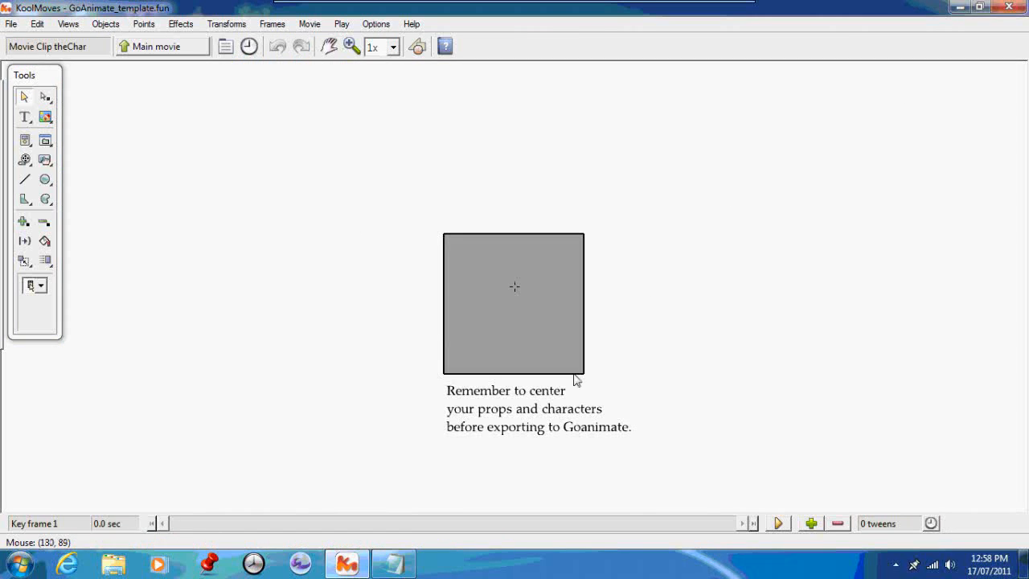
mouse_move(518, 322)
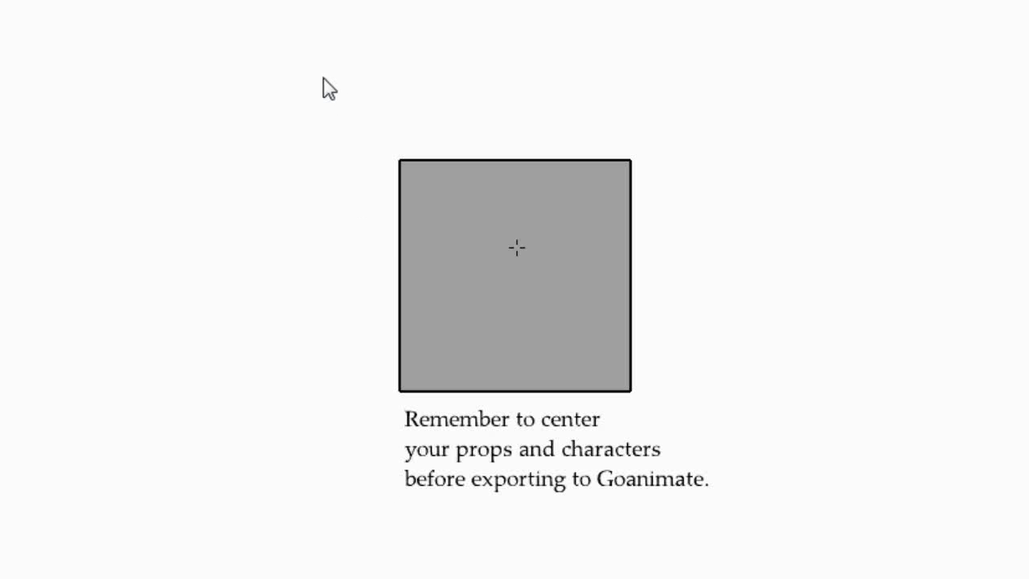
mouse_move(736, 505)
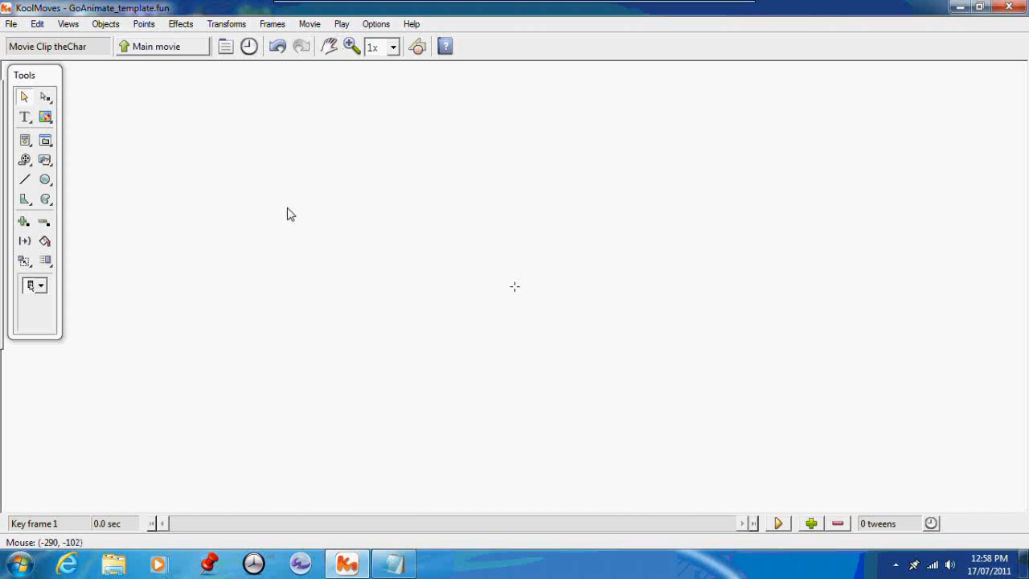
mouse_move(245, 187)
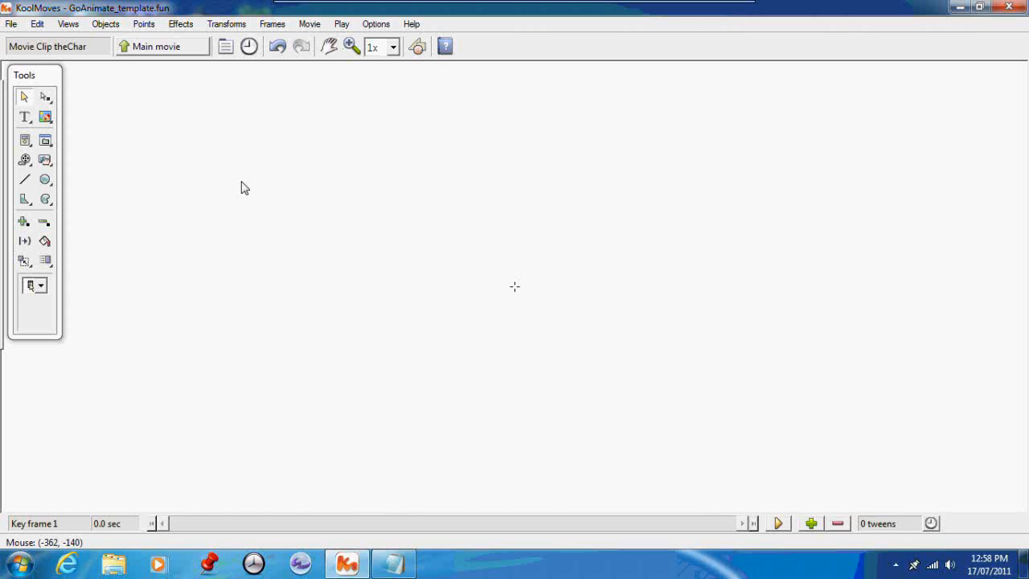
mouse_move(325, 248)
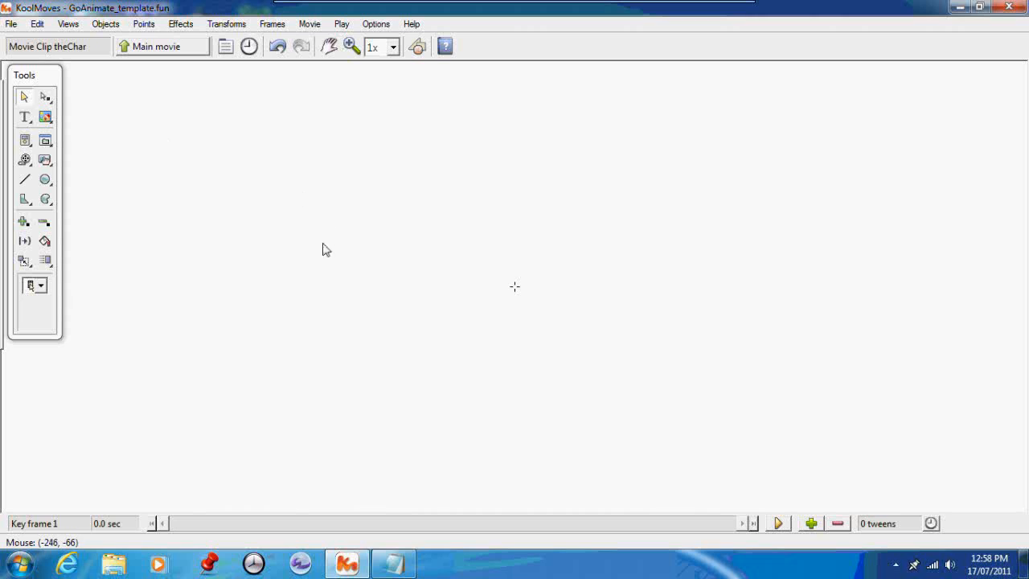
mouse_move(236, 198)
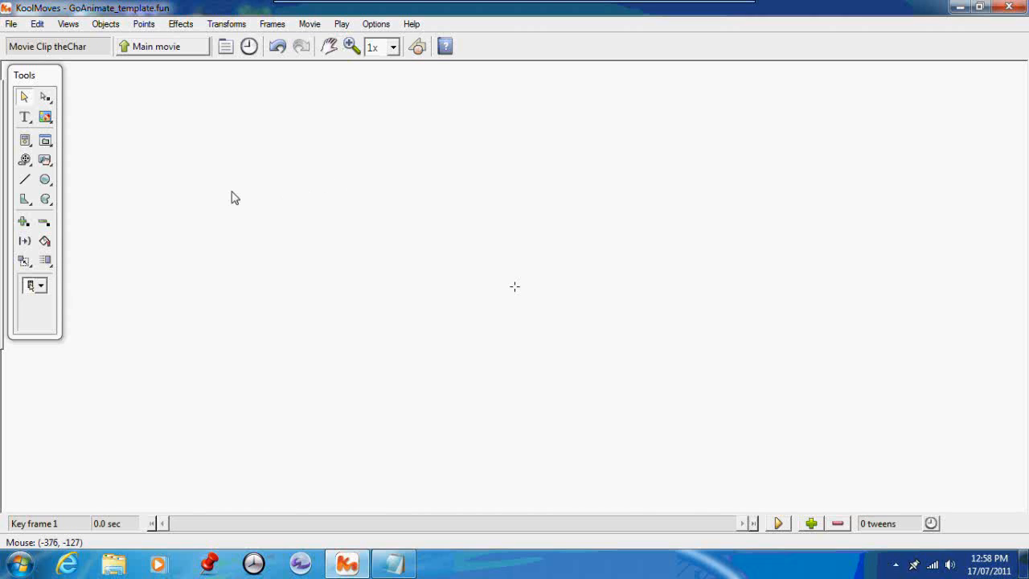
mouse_move(107, 112)
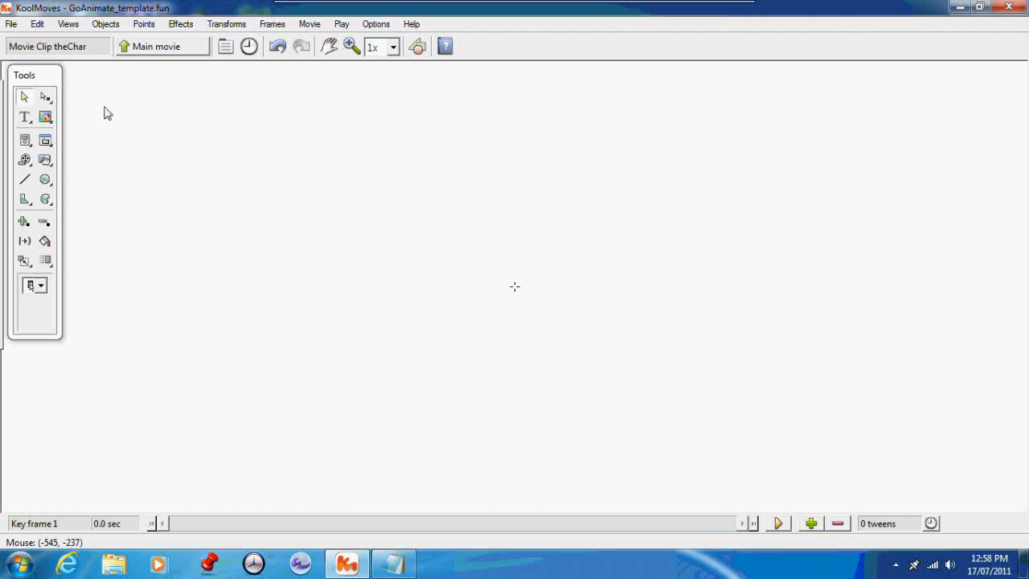
Choose File > Trace Image > Display Image and pick detective_duck_monkeys.bmp.
left_click(11, 23)
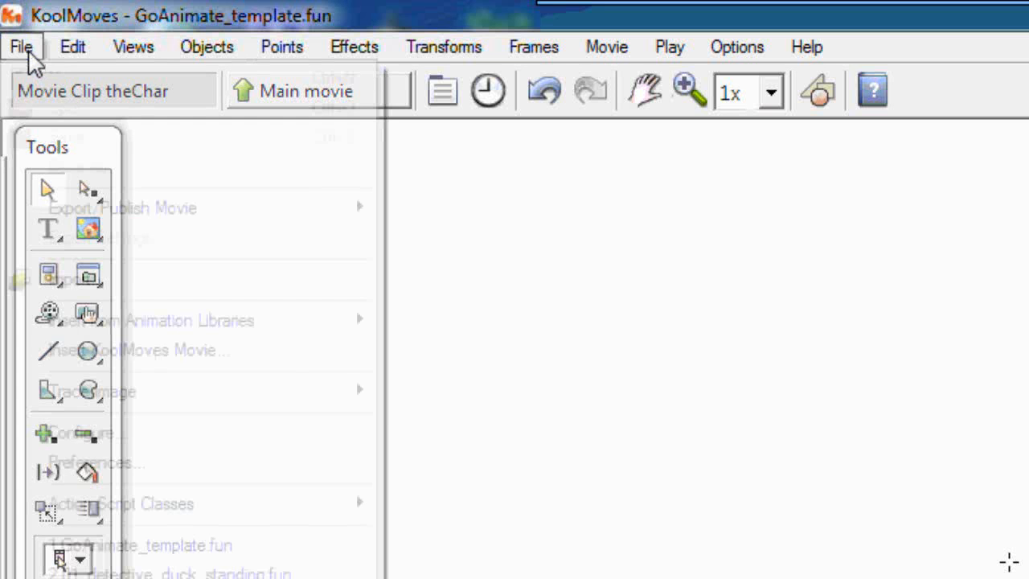
left_click(21, 47)
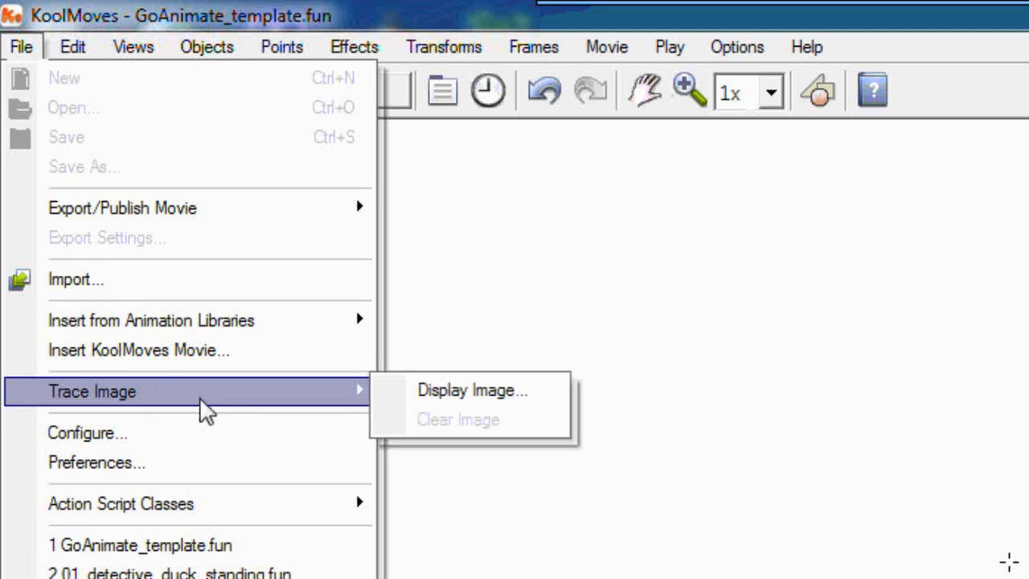
mouse_move(333, 402)
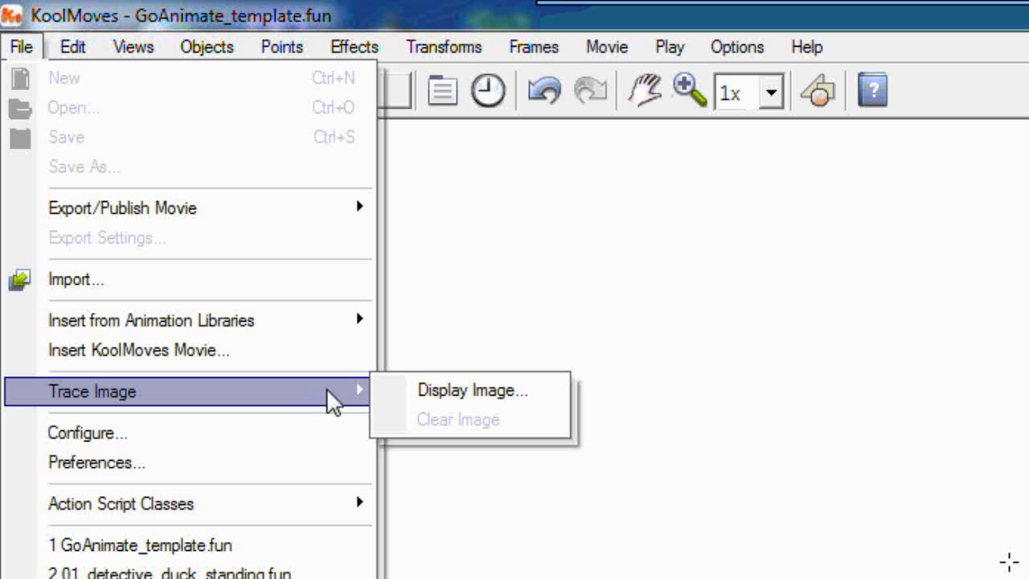
left_click(472, 389)
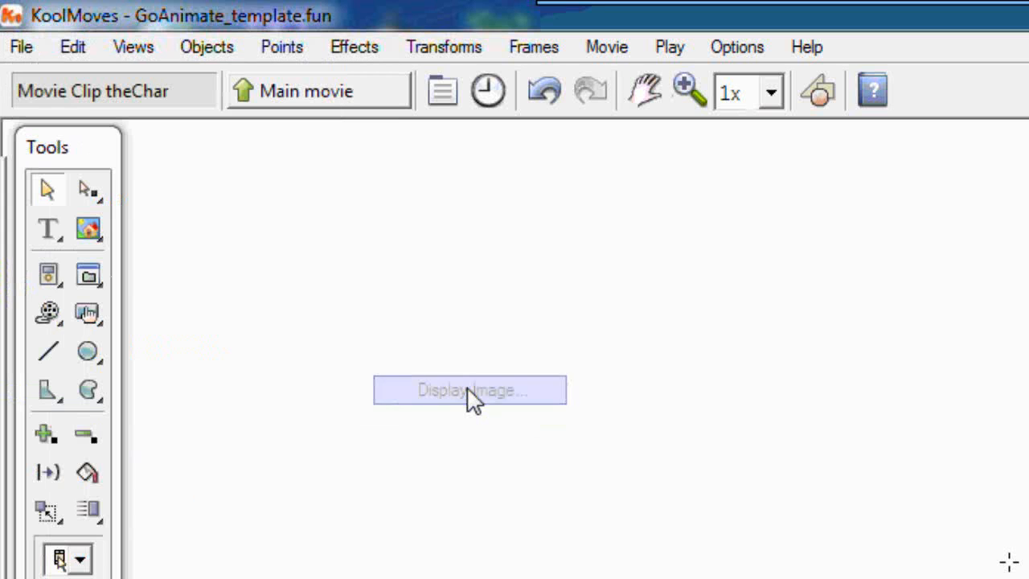
left_click(469, 390)
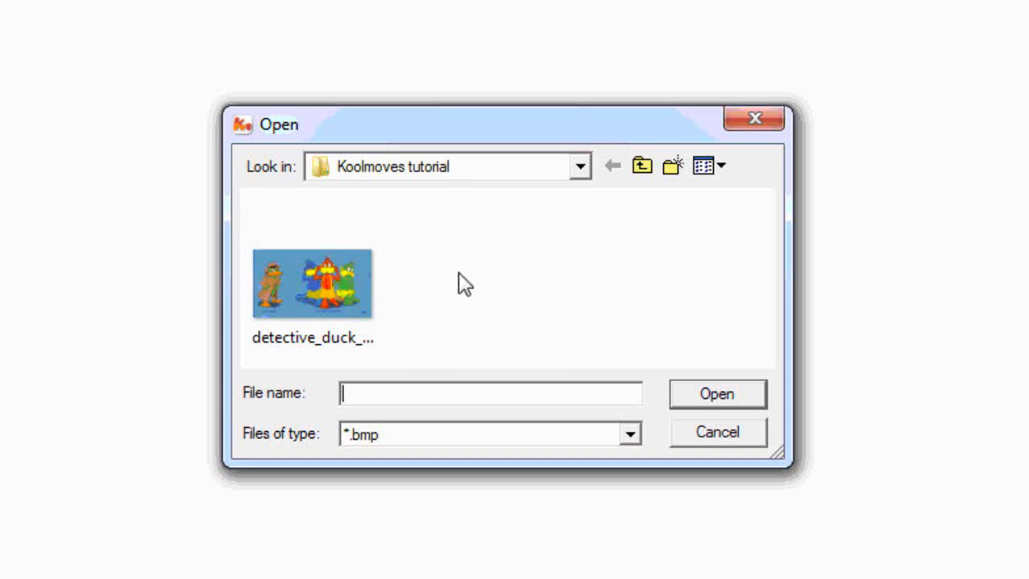
mouse_move(599, 295)
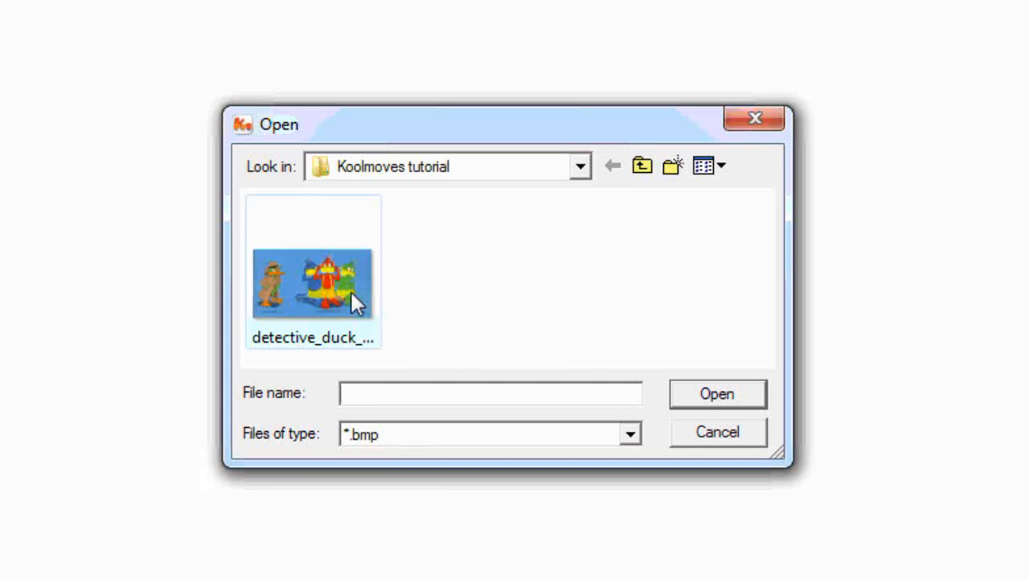
left_click(313, 283)
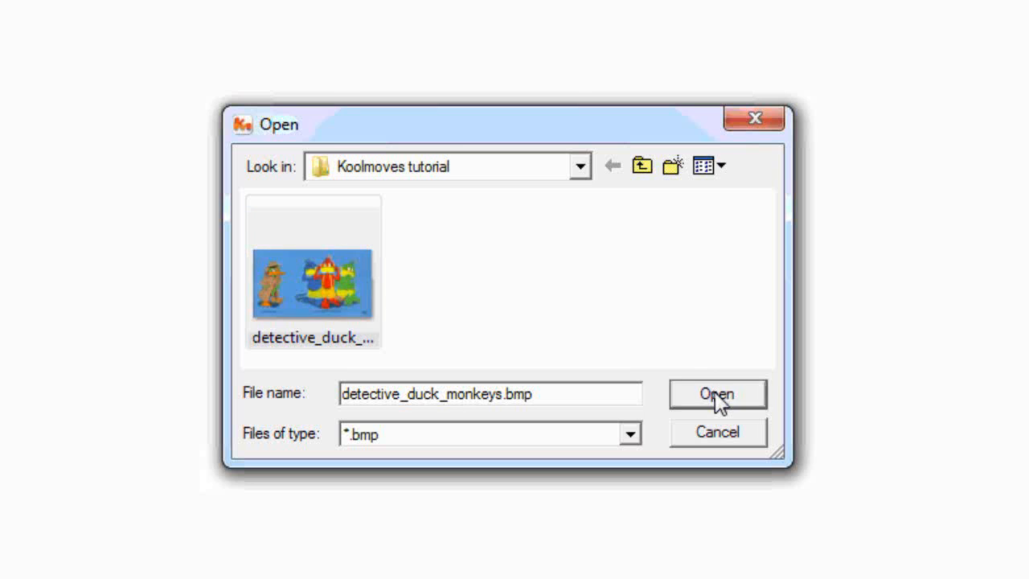
left_click(716, 393)
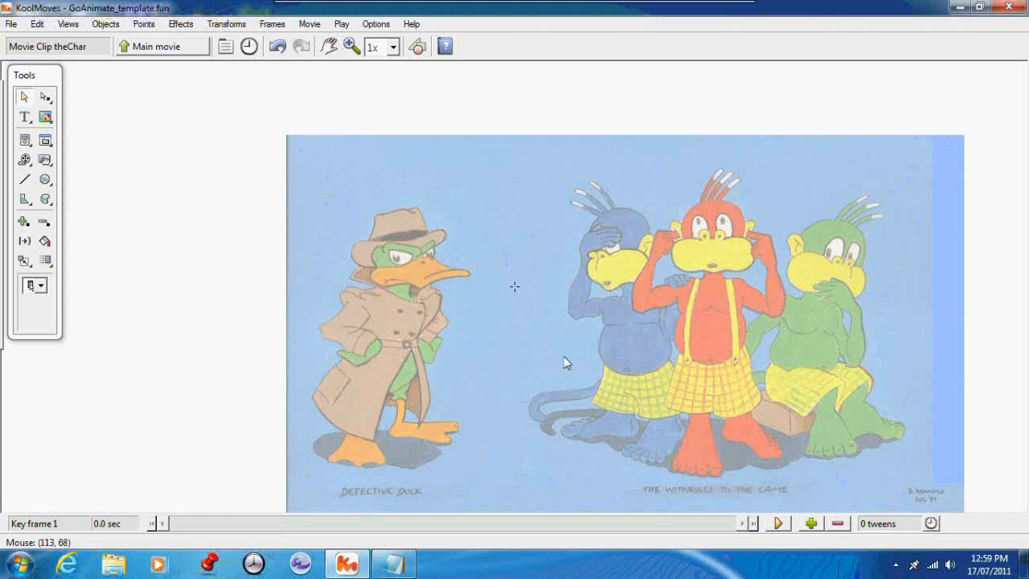
mouse_move(438, 332)
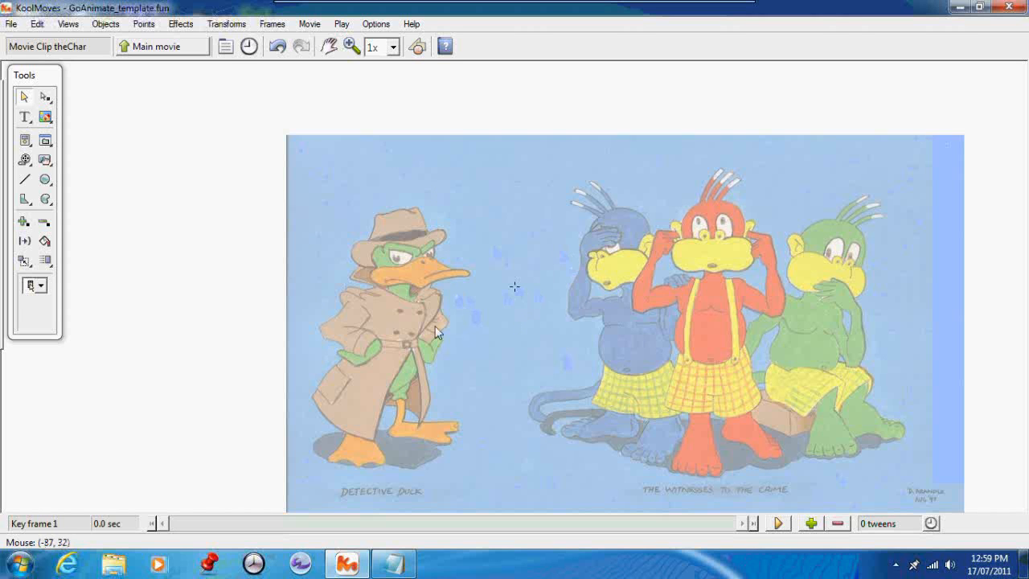
mouse_move(378, 78)
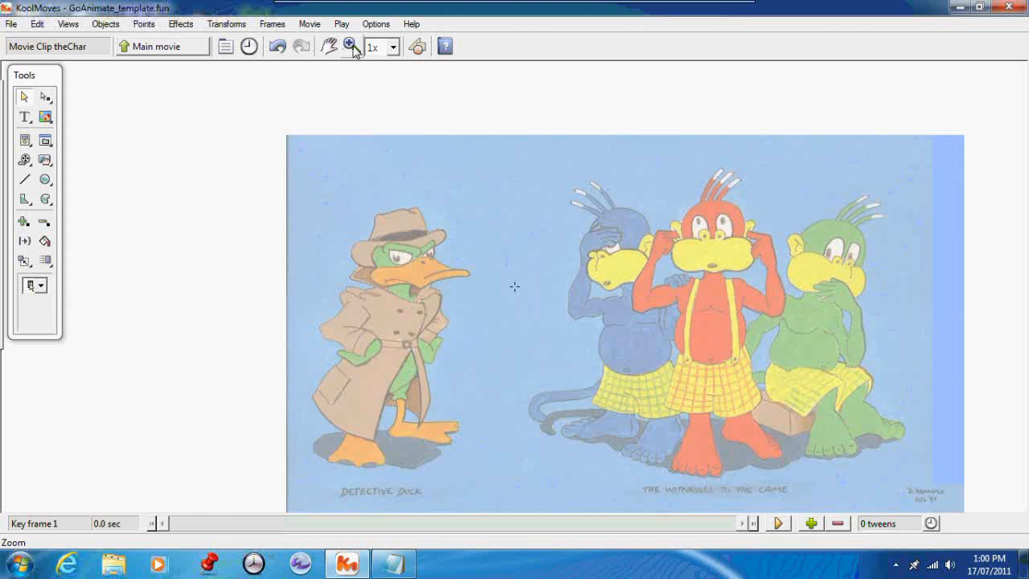
mouse_move(351, 46)
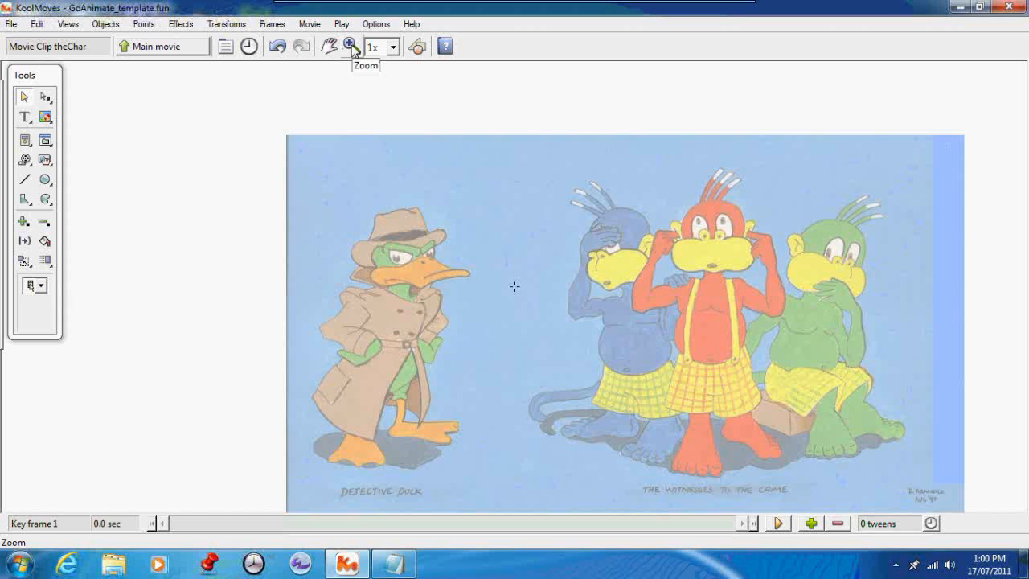
mouse_move(394, 55)
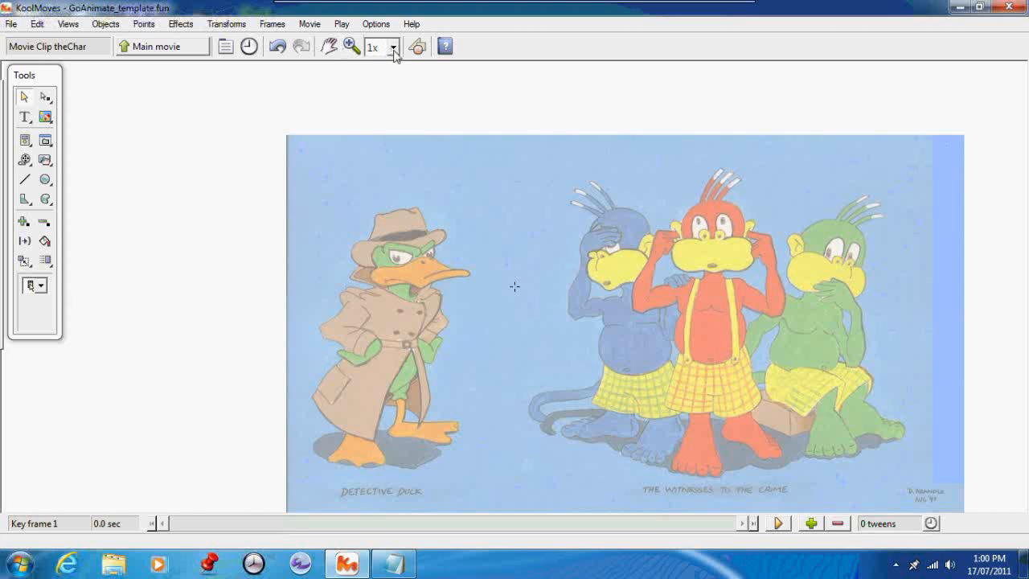
mouse_move(402, 185)
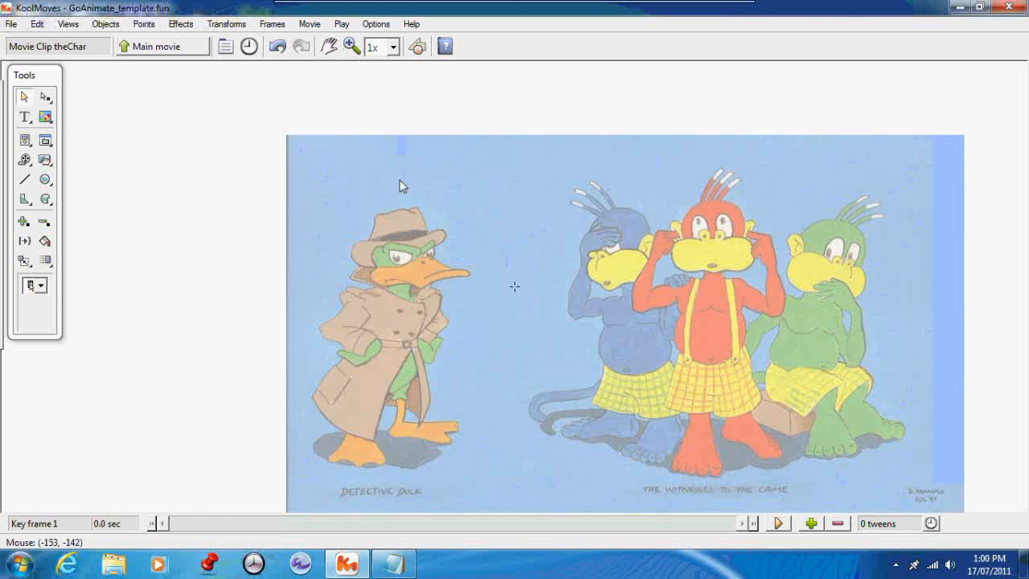
mouse_move(352, 45)
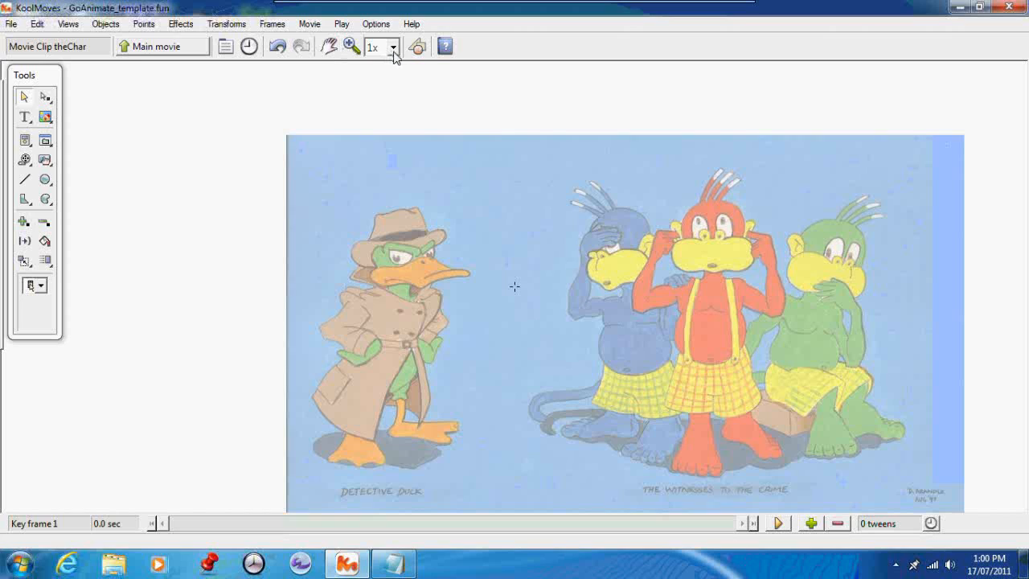
Zoom to 2x and place outline points along Detective Duck's hat crown.
left_click(391, 46)
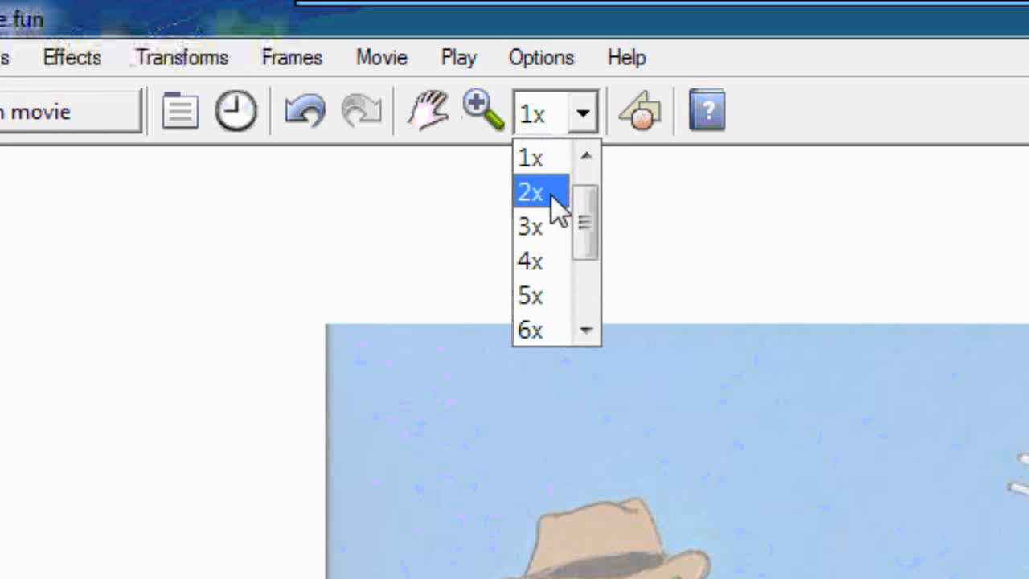
left_click(529, 192)
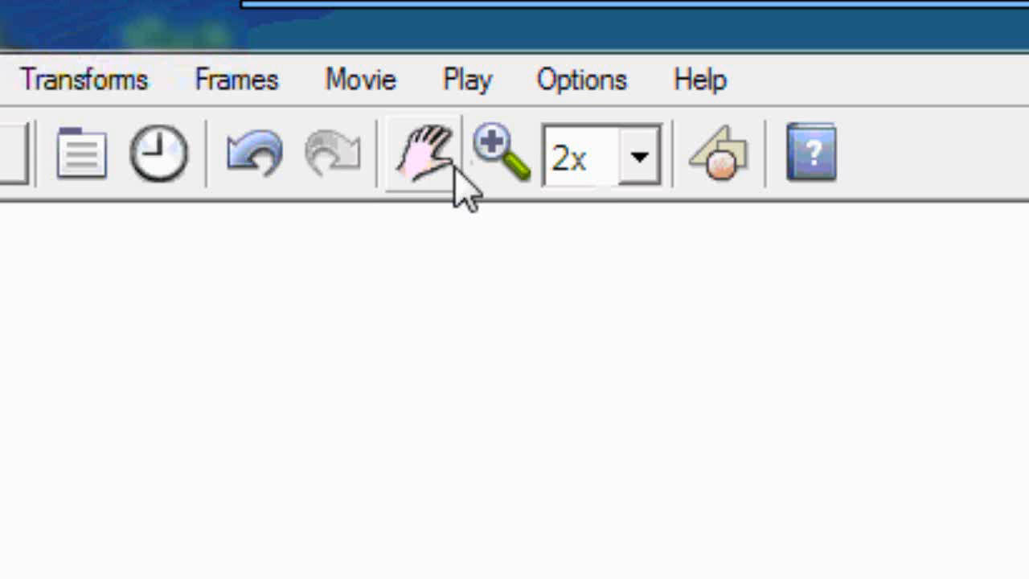
mouse_move(418, 153)
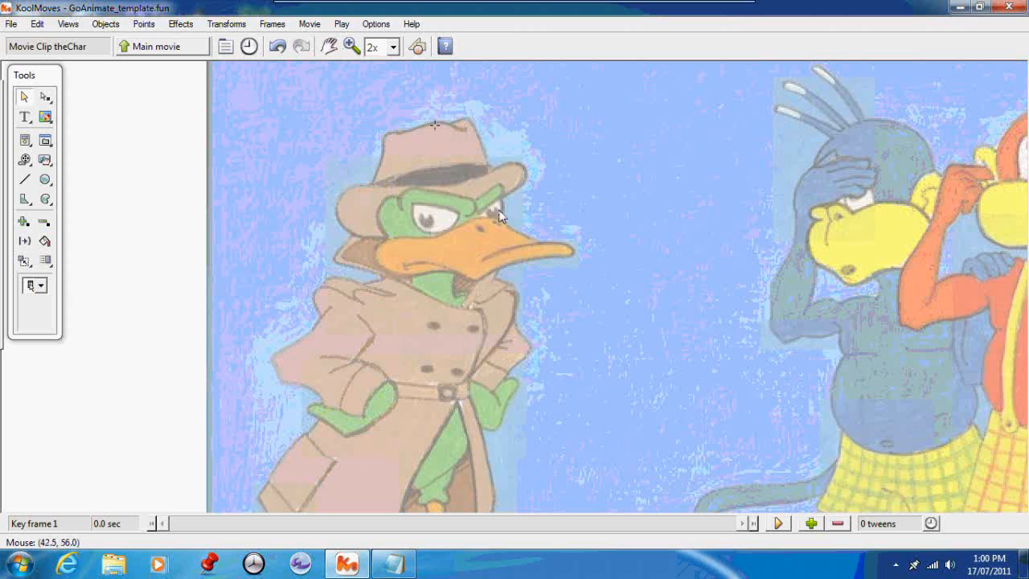
mouse_move(408, 192)
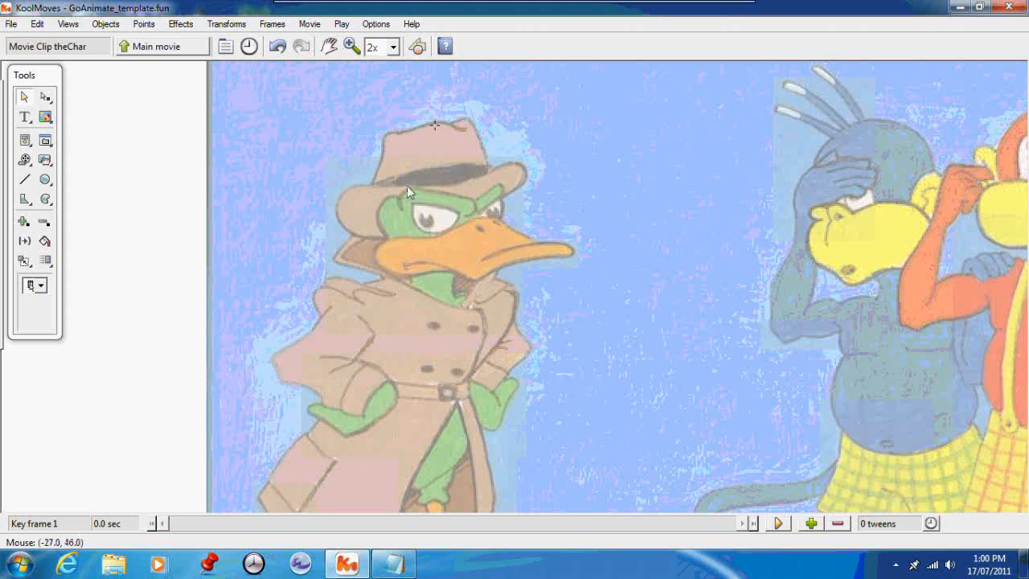
mouse_move(530, 271)
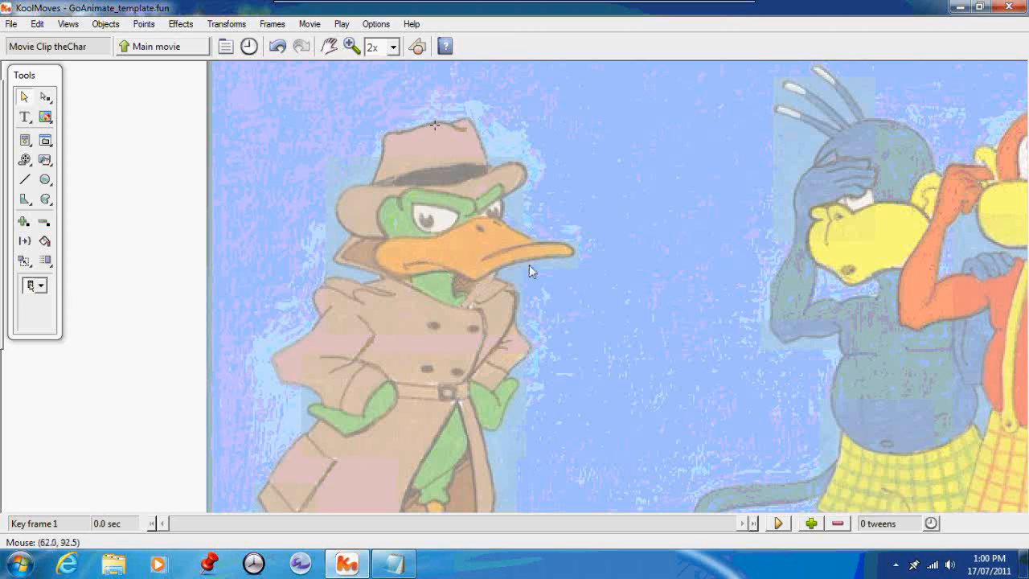
mouse_move(503, 223)
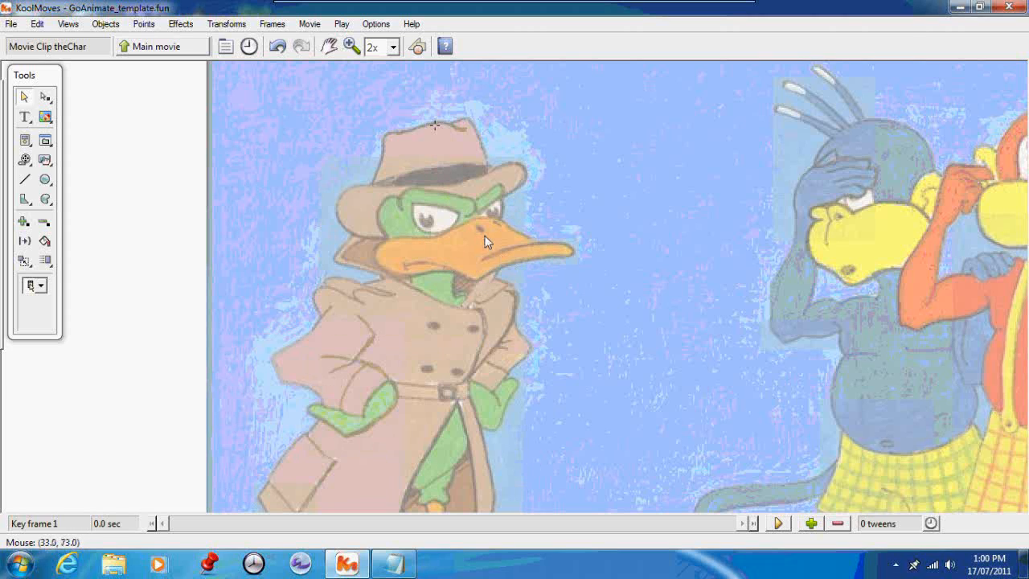
mouse_move(259, 199)
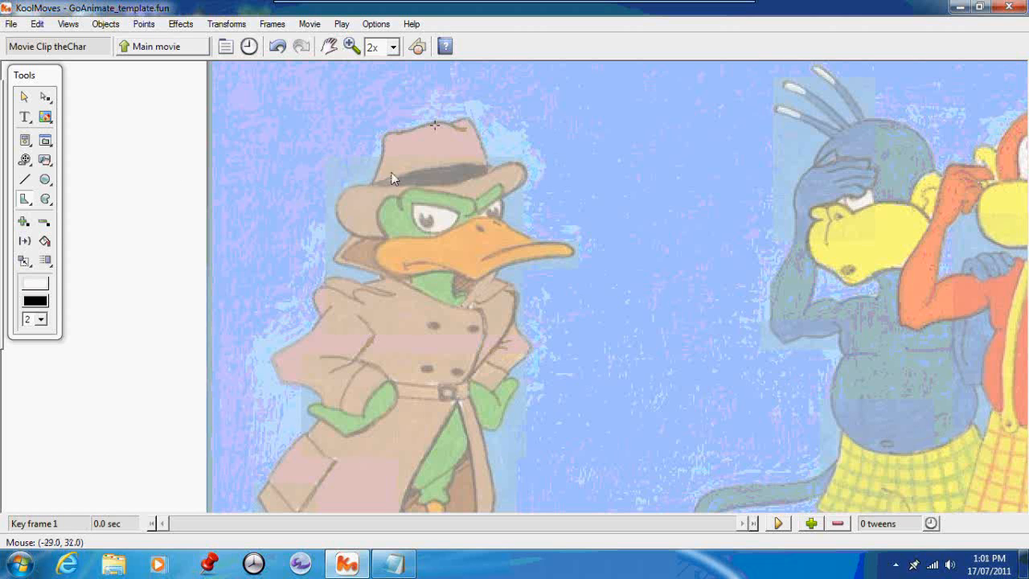
mouse_move(384, 171)
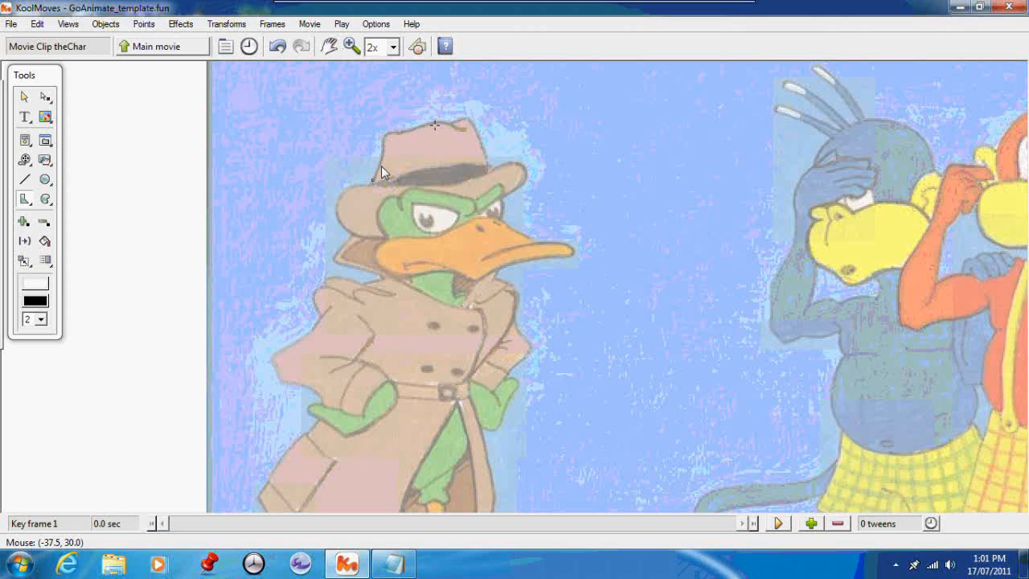
left_click(434, 144)
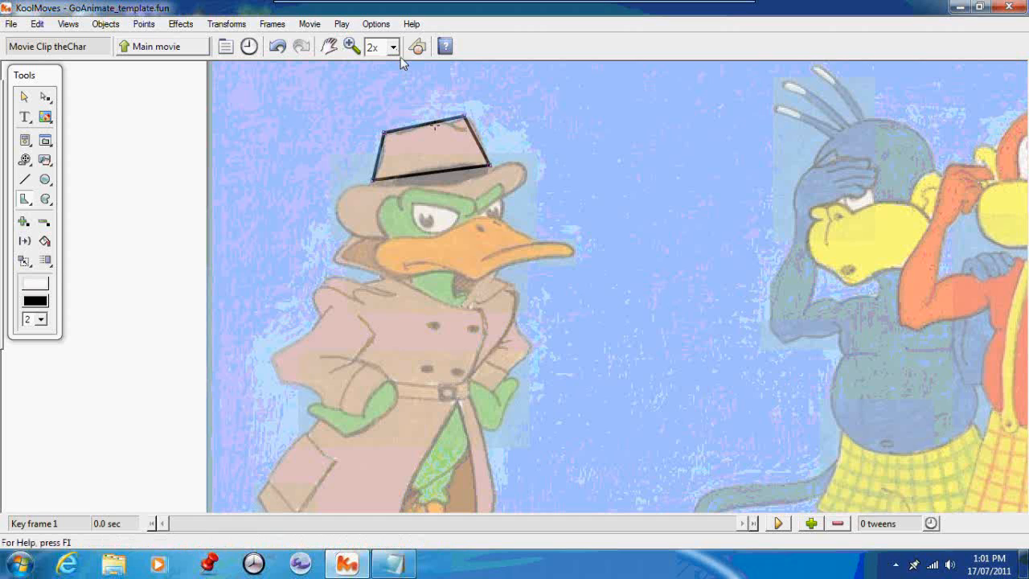
Return the zoom to 1x, then pick another magnification level.
left_click(391, 46)
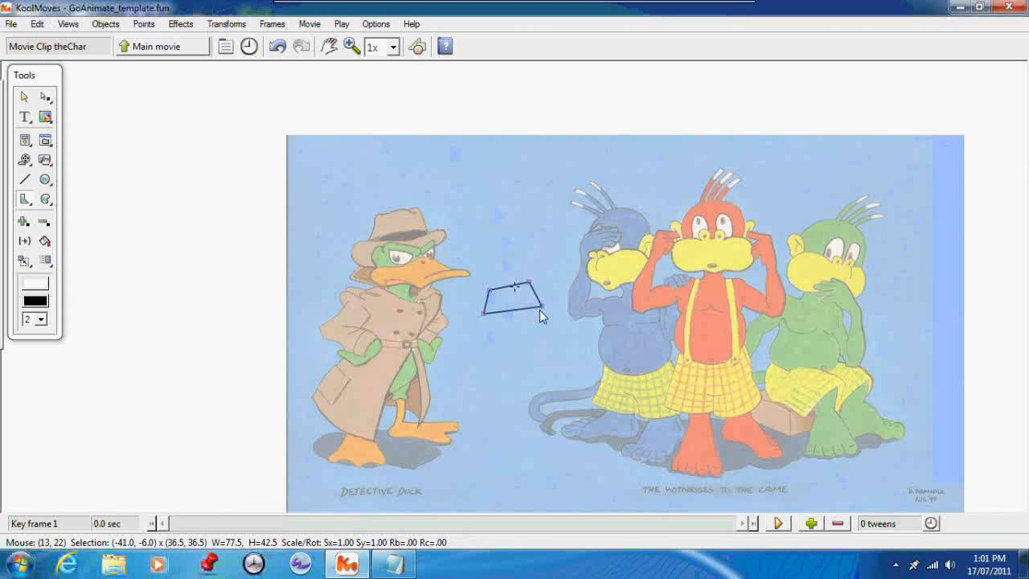
mouse_move(425, 149)
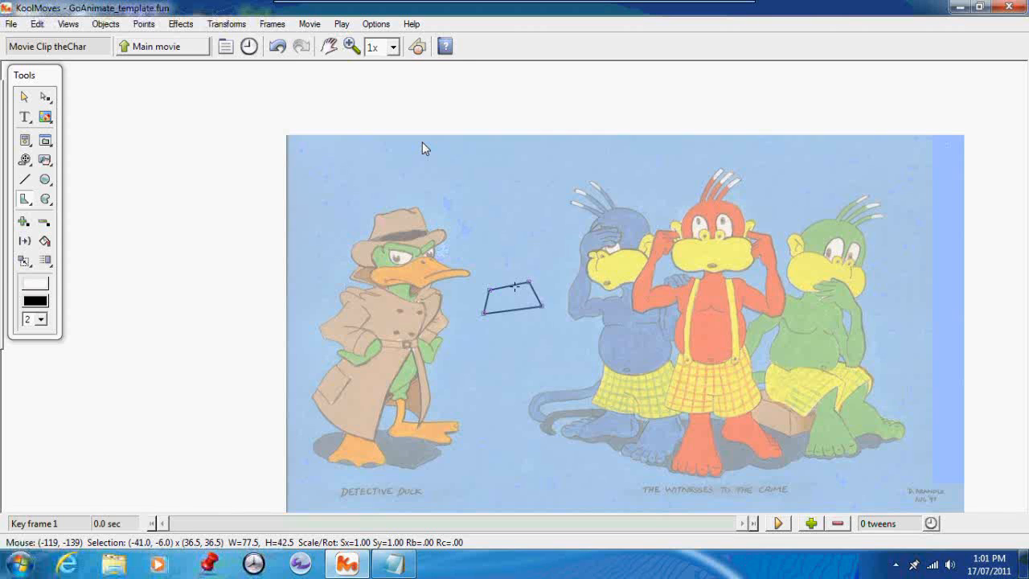
left_click(393, 46)
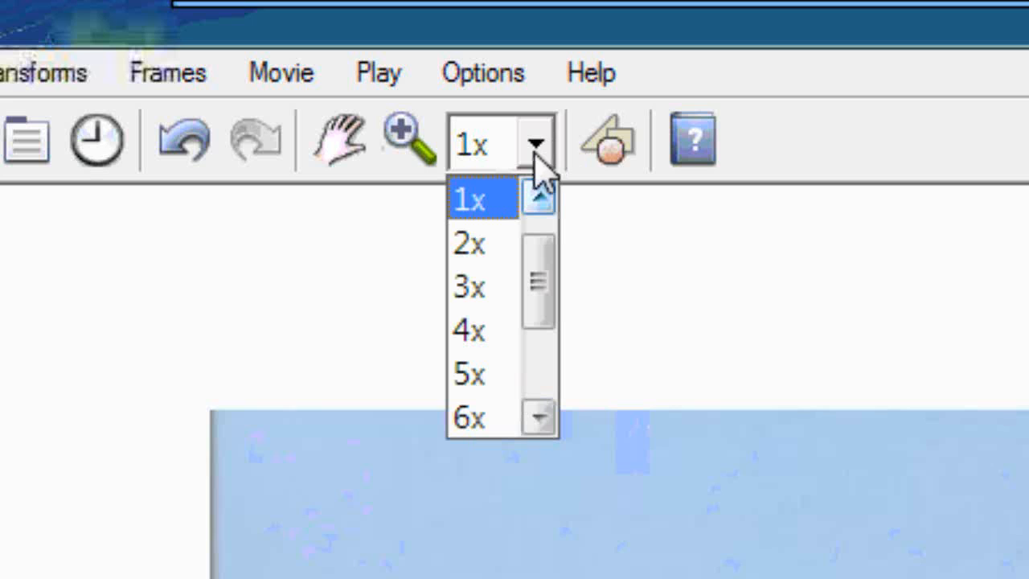
left_click(468, 242)
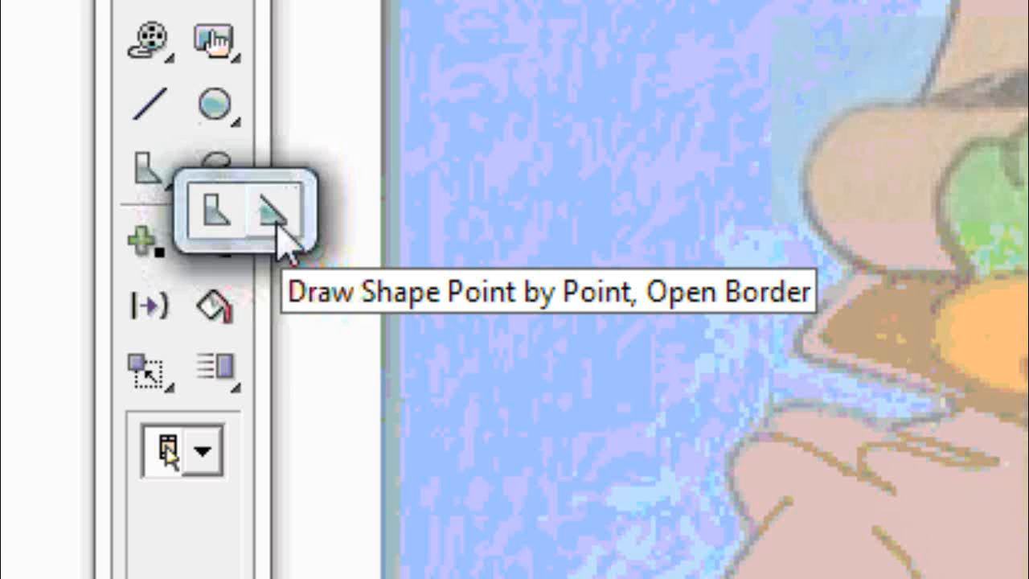
mouse_move(217, 217)
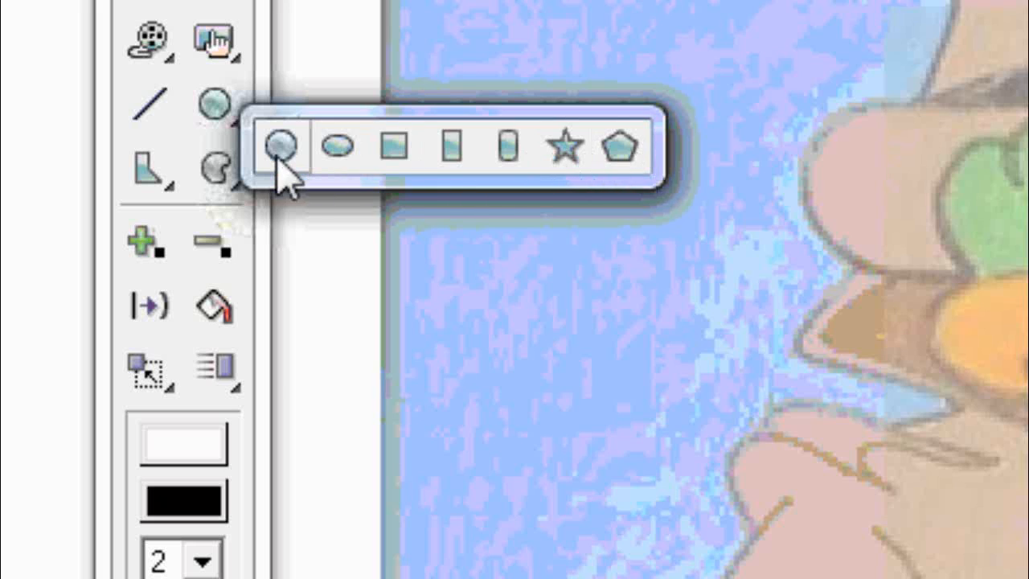
mouse_move(286, 157)
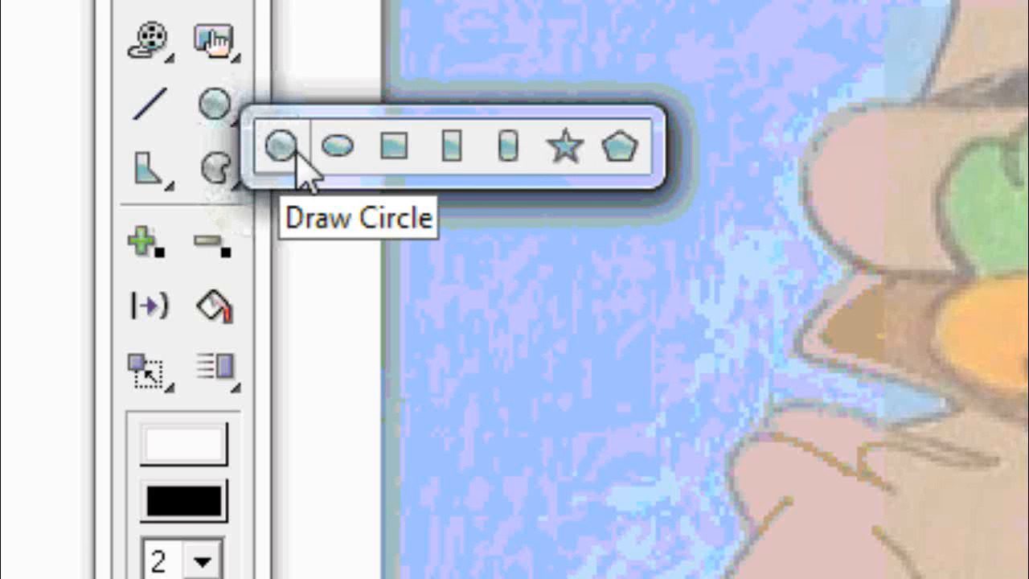
mouse_move(396, 149)
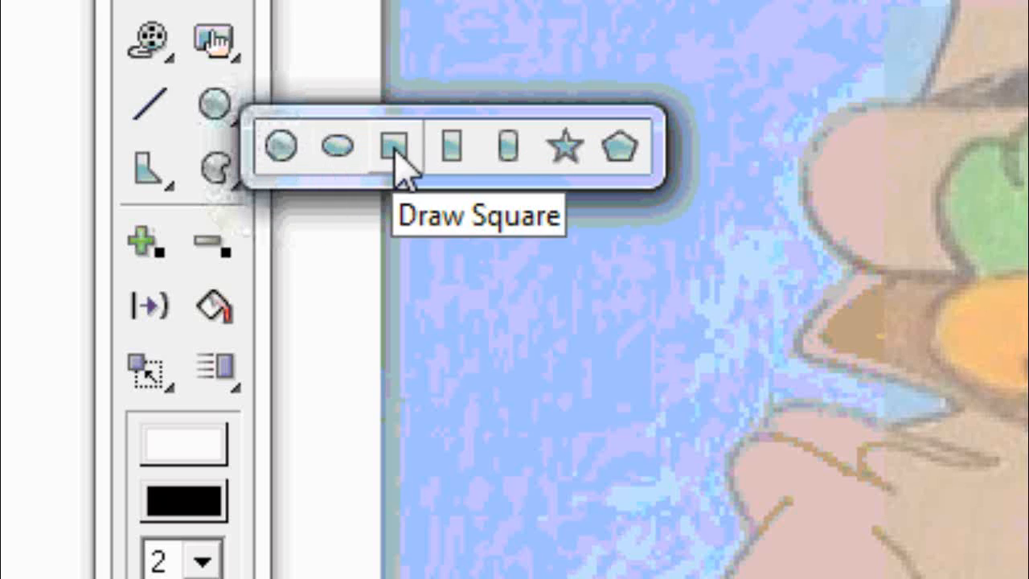
mouse_move(507, 161)
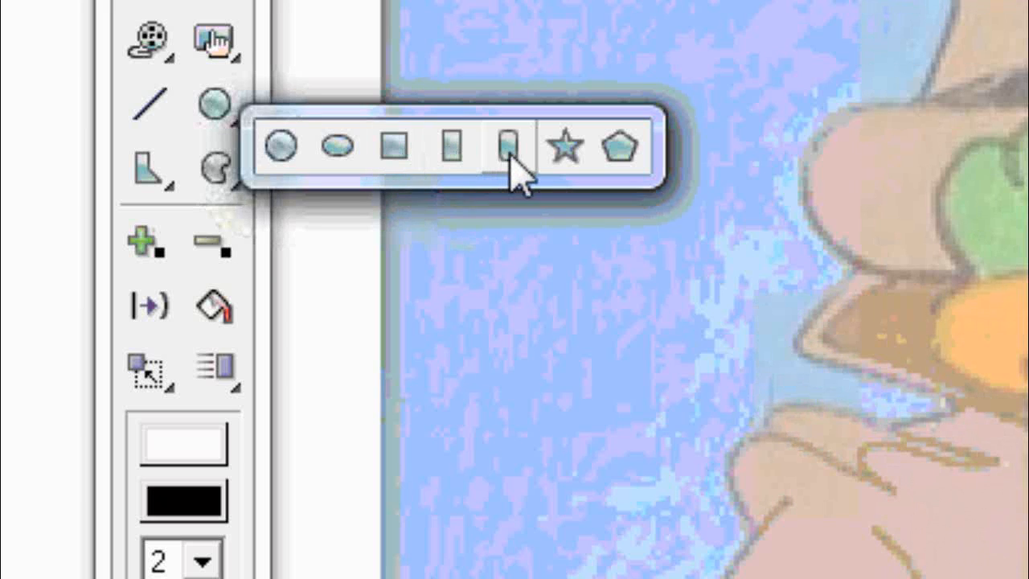
mouse_move(567, 149)
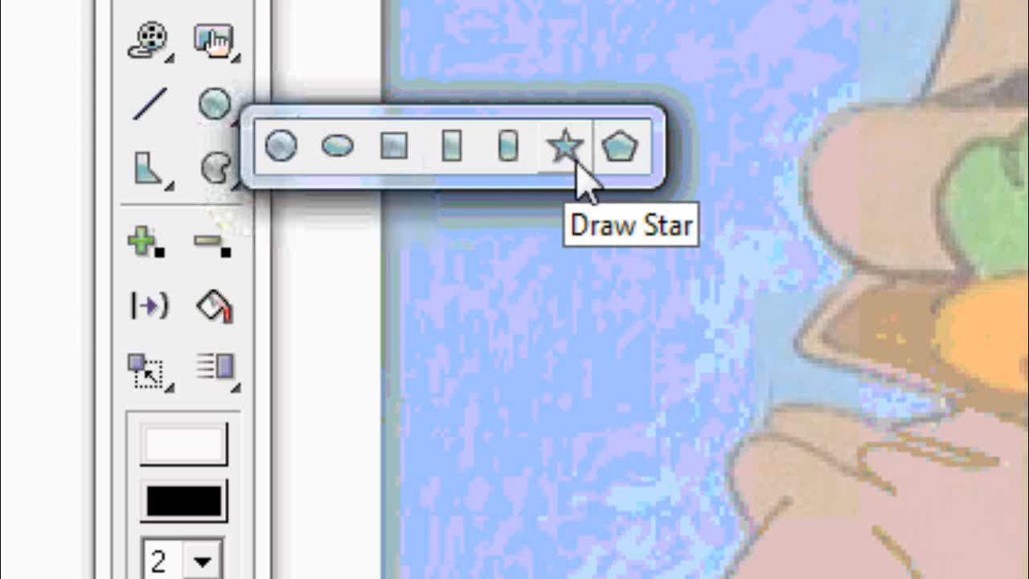
mouse_move(624, 148)
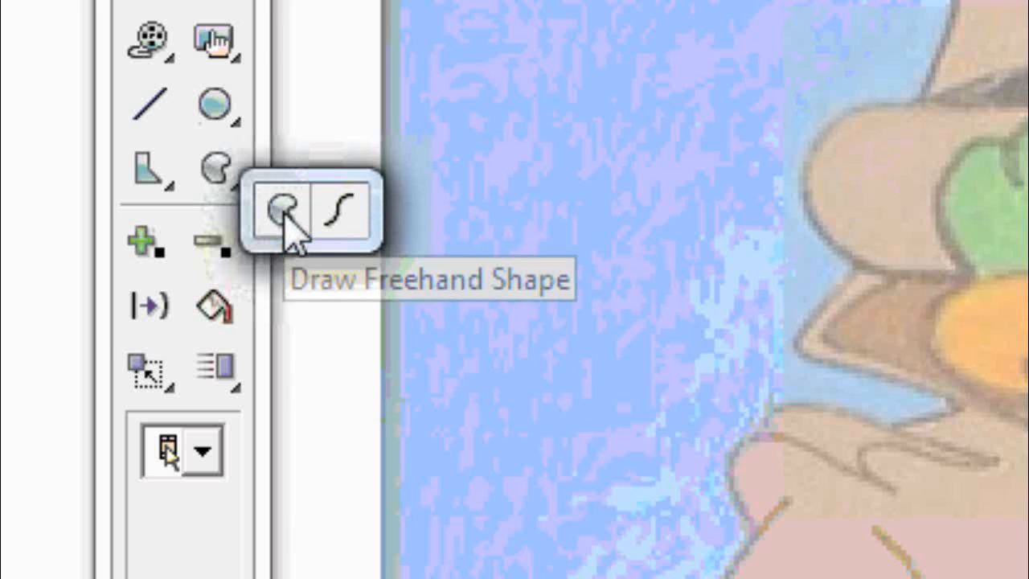
mouse_move(346, 217)
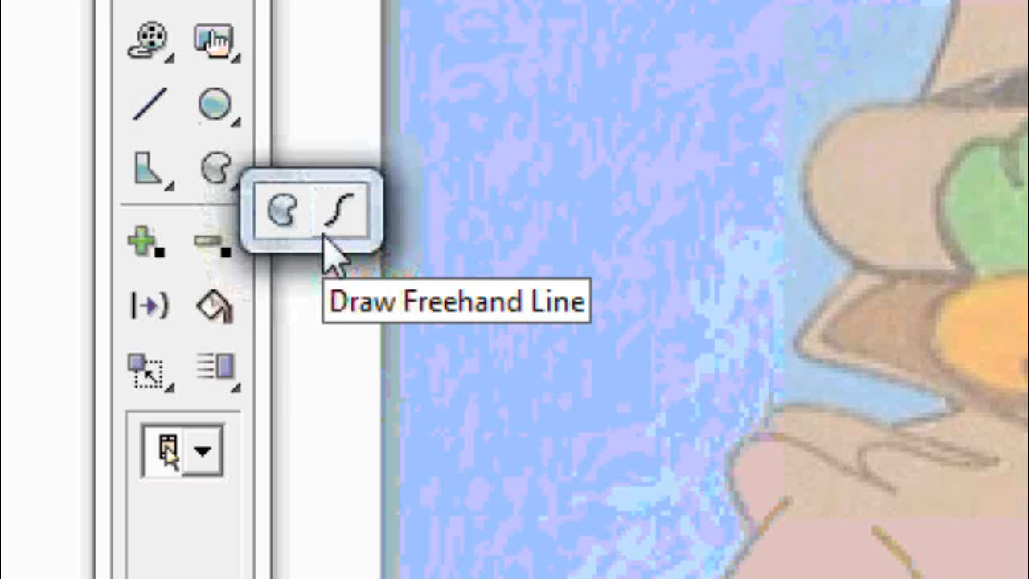
mouse_move(333, 253)
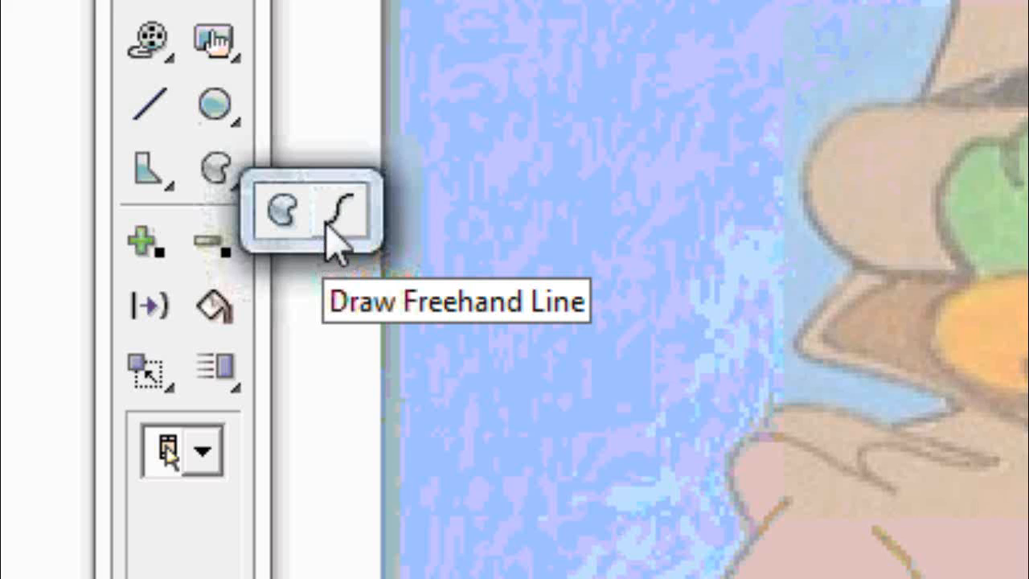
Choose the Draw Freehand Line tool from the curve flyout.
left_click(347, 212)
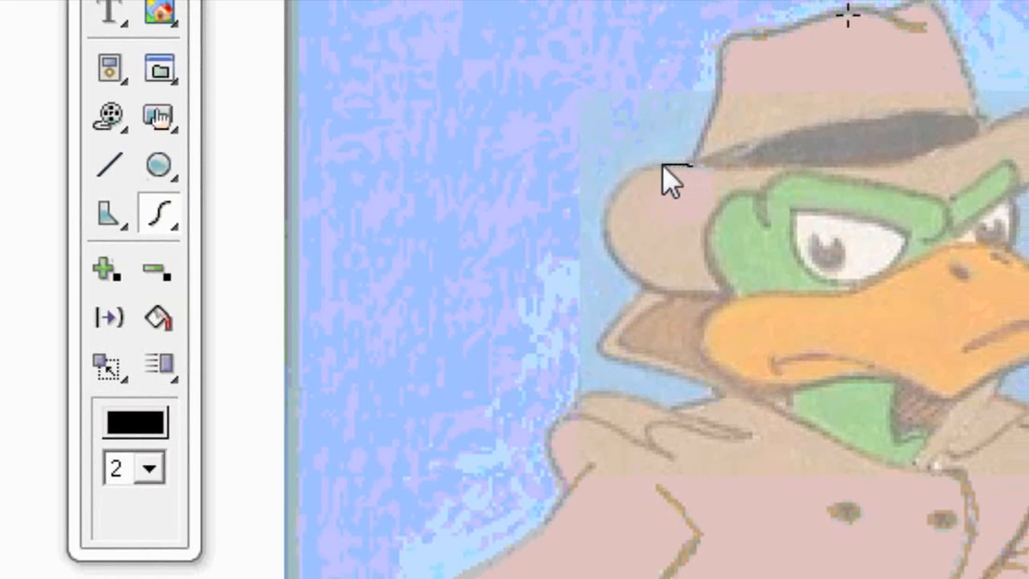
Mark a starting point at the edge of the duck's hat brim.
left_click_drag(671, 172, 619, 225)
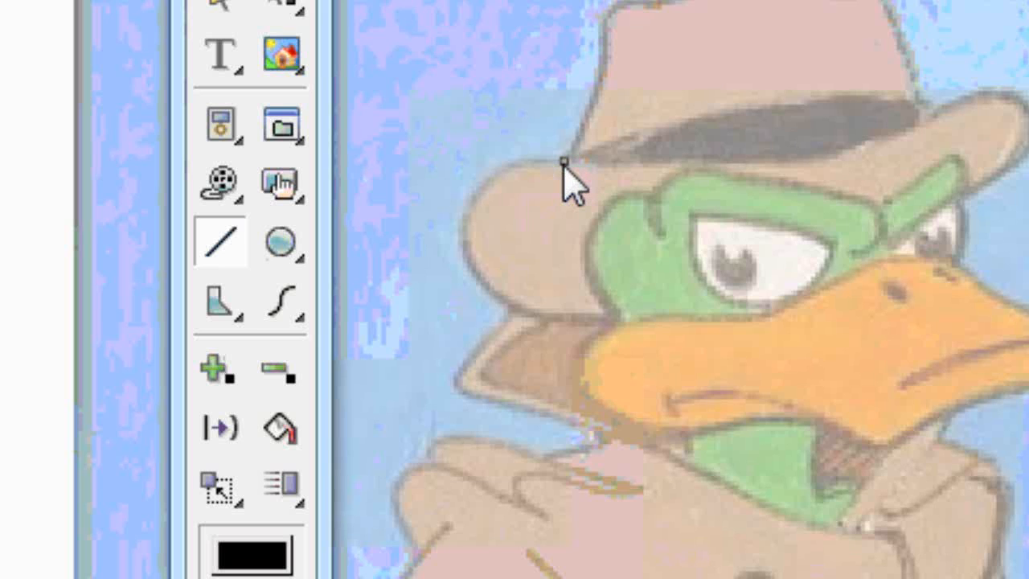
Draw connected lines down the hat brim and across toward the beak.
left_click_drag(562, 157, 531, 314)
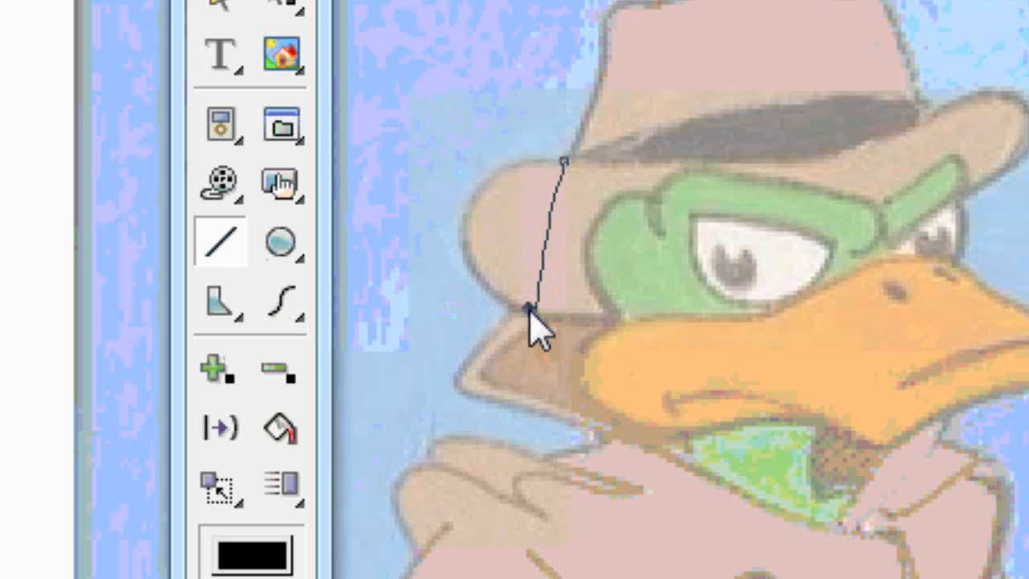
left_click_drag(522, 309, 406, 309)
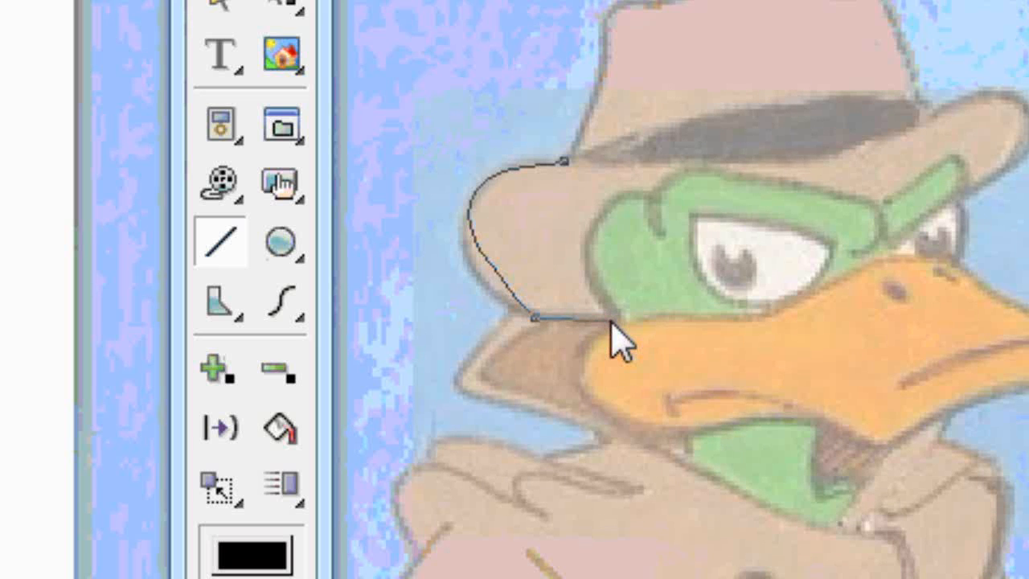
left_click(607, 322)
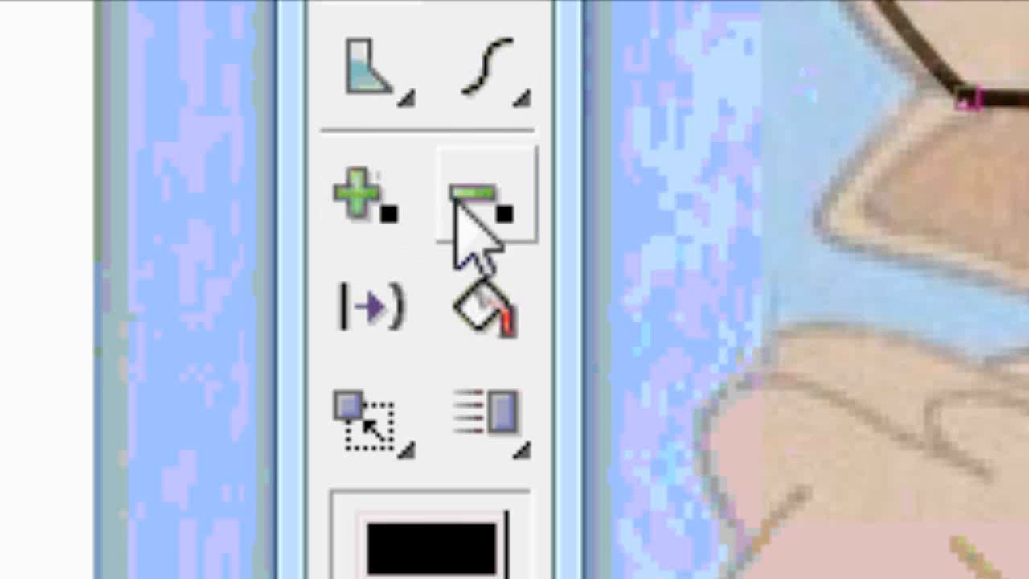
mouse_move(519, 241)
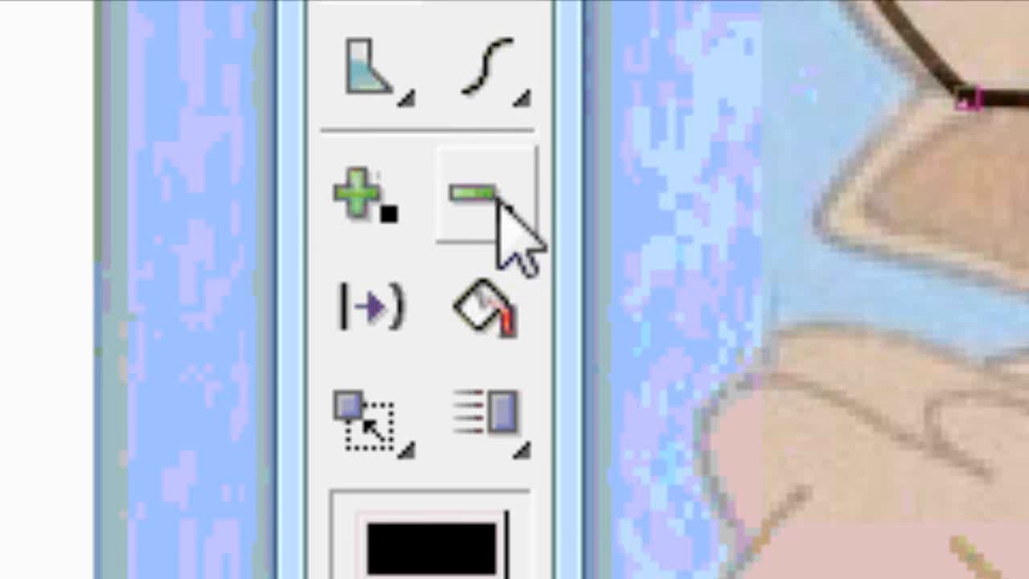
mouse_move(438, 233)
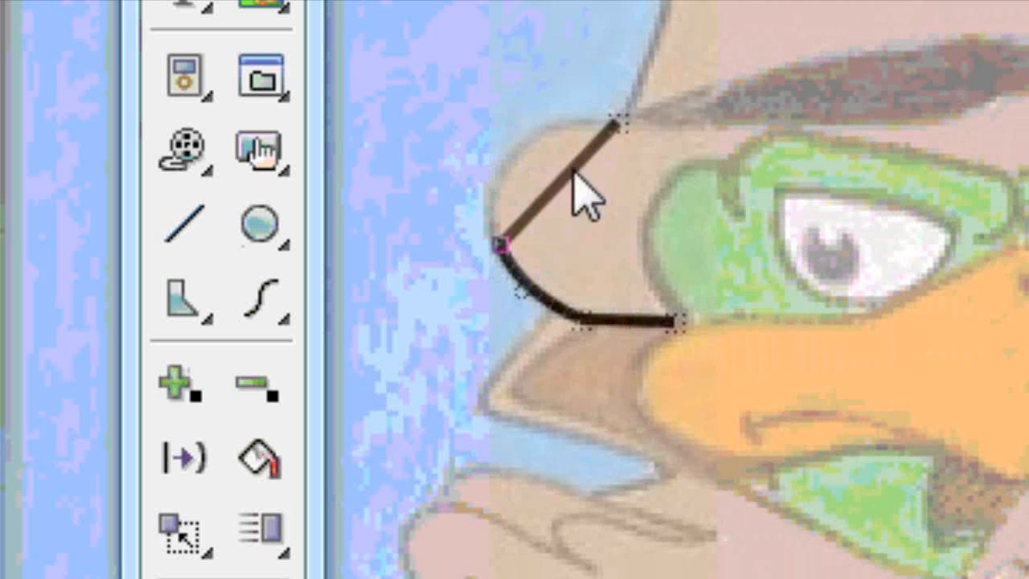
Switch to the tool that bends straight segments into curves.
left_click(185, 457)
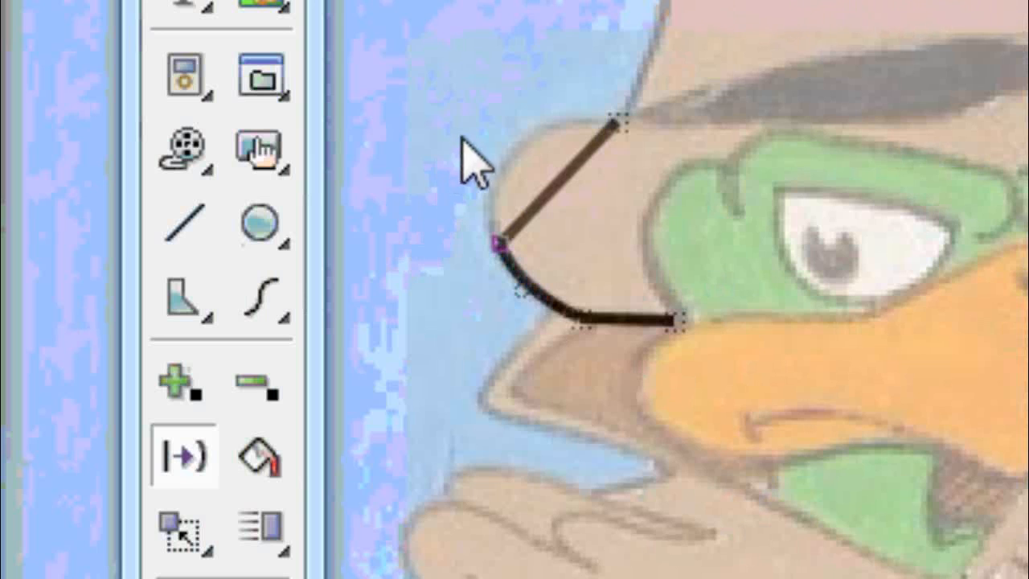
mouse_move(519, 145)
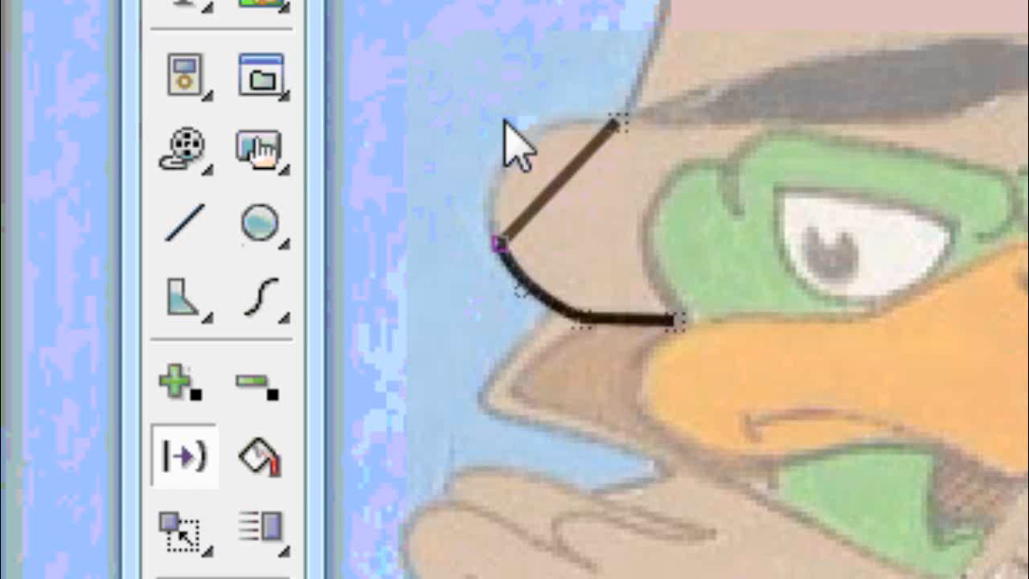
mouse_move(526, 165)
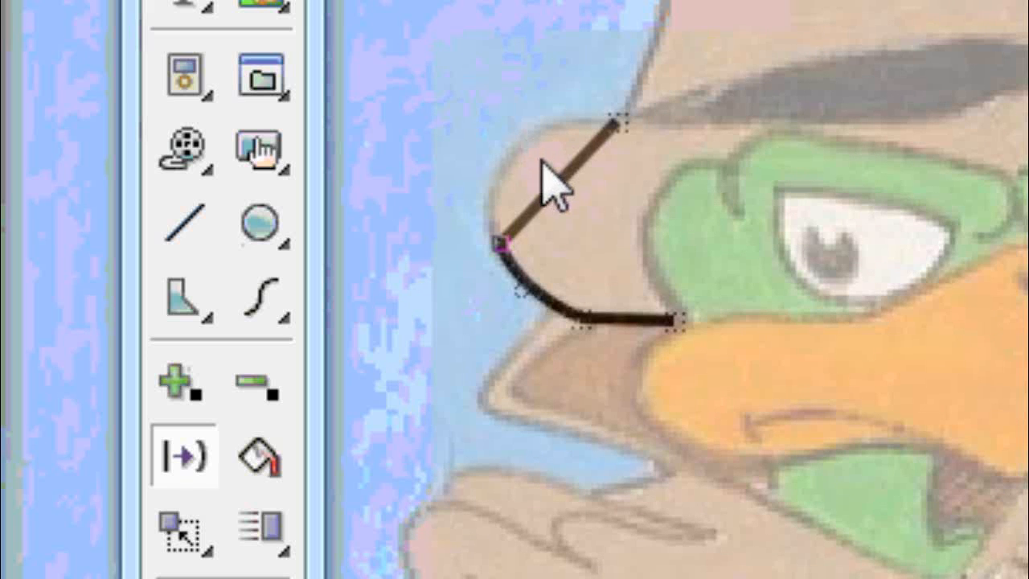
mouse_move(567, 205)
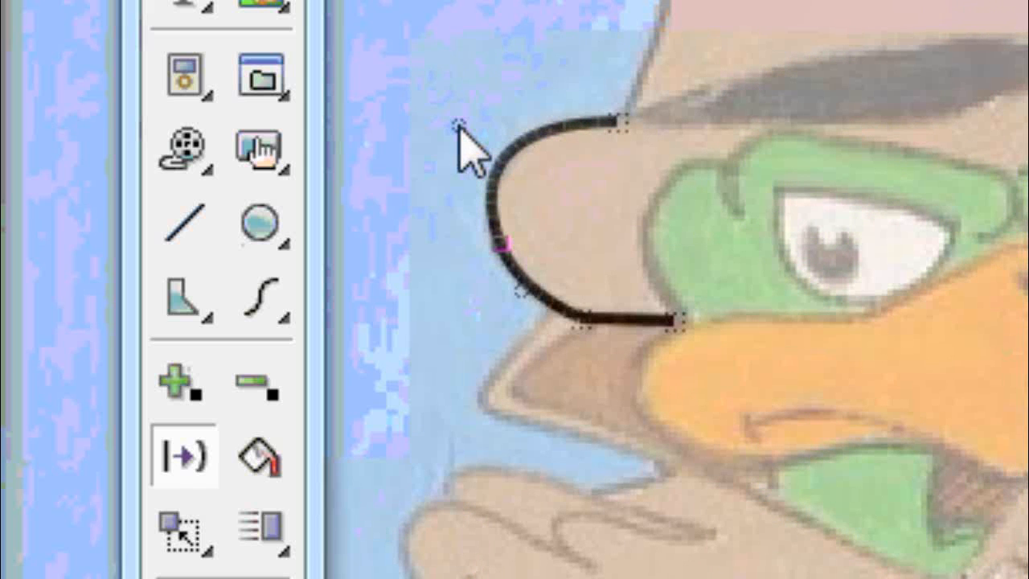
mouse_move(711, 157)
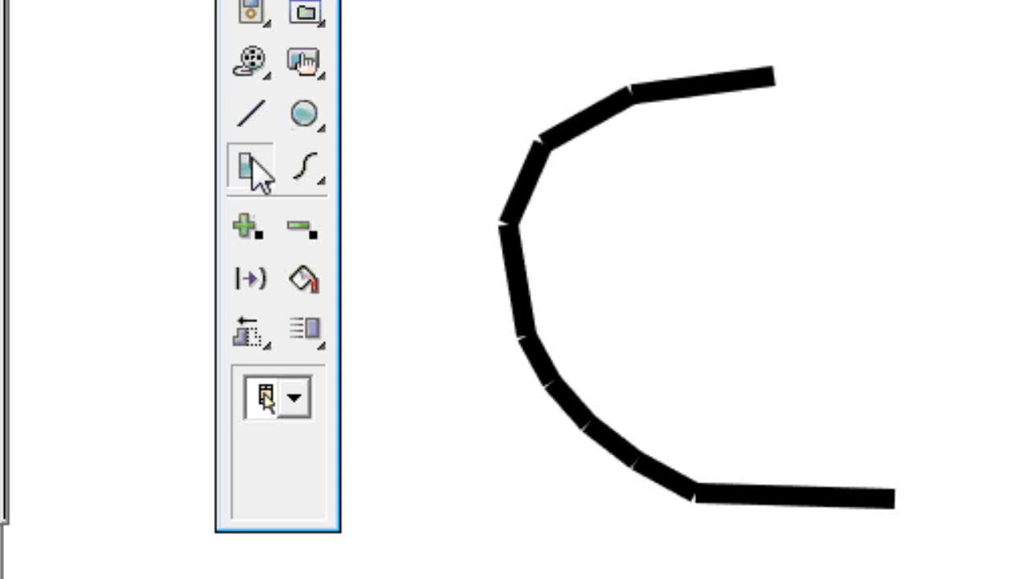
Choose the filled point-by-point shape mode from the shape tool flyout.
left_click(249, 169)
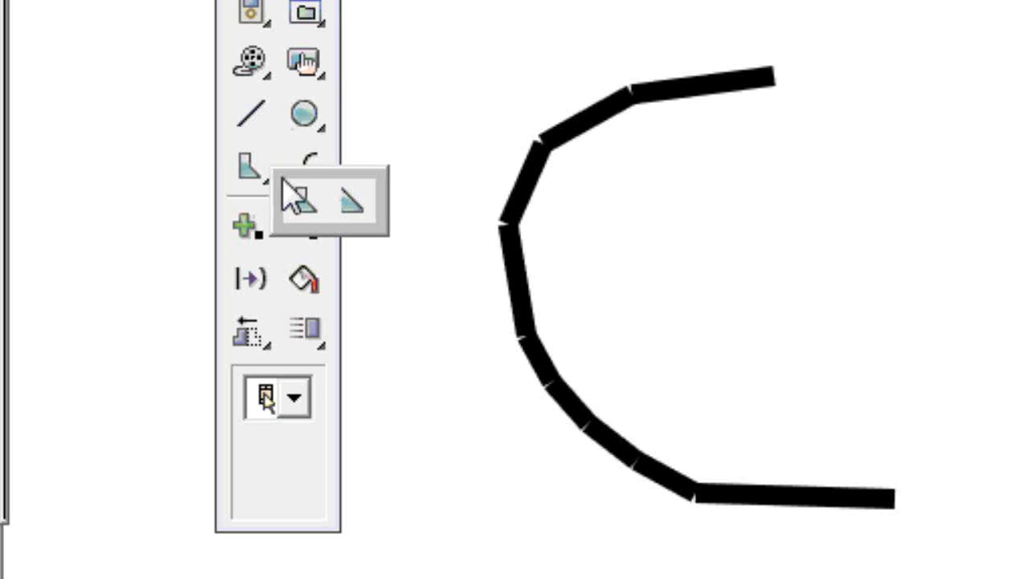
left_click(297, 201)
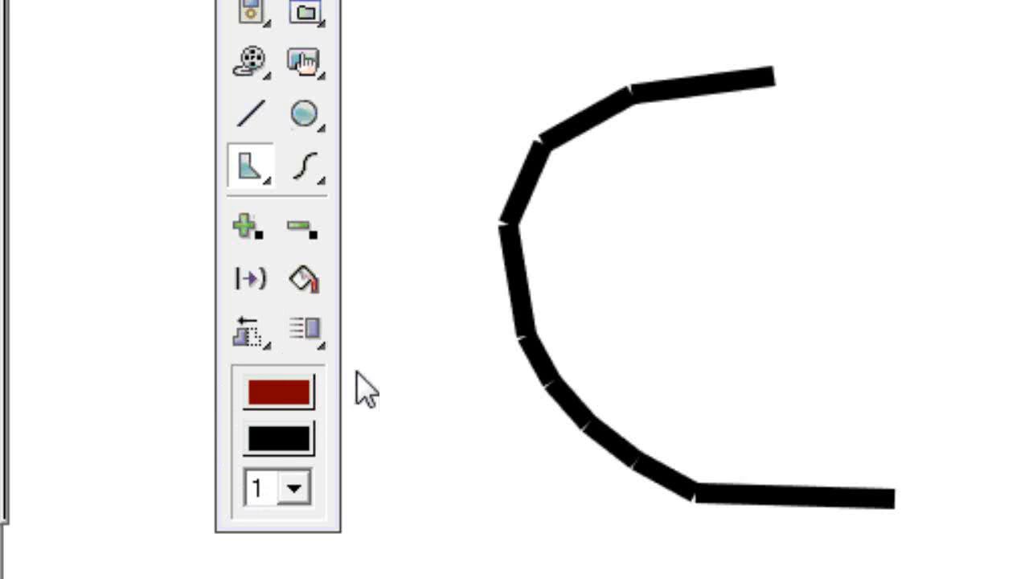
mouse_move(313, 386)
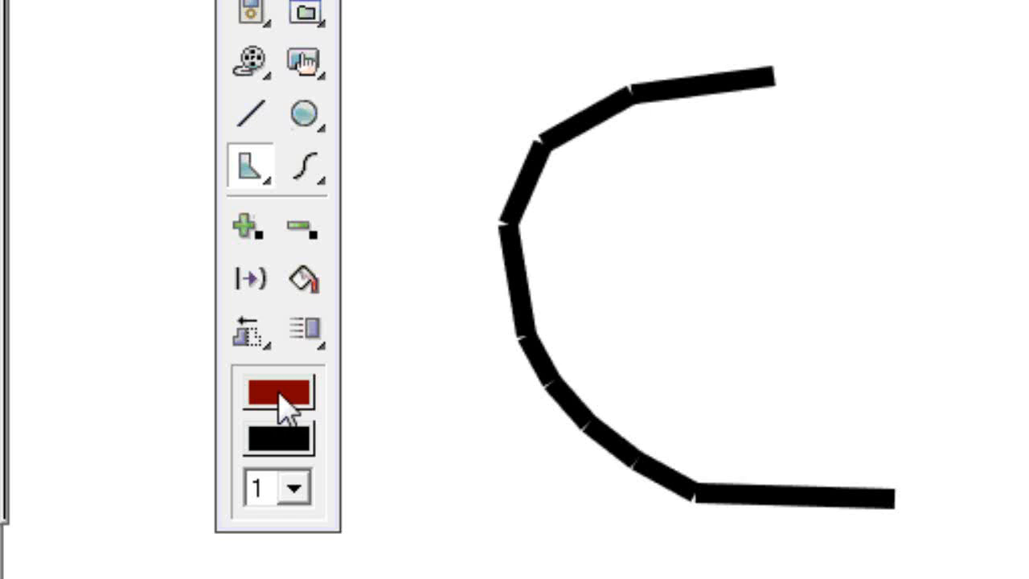
mouse_move(279, 394)
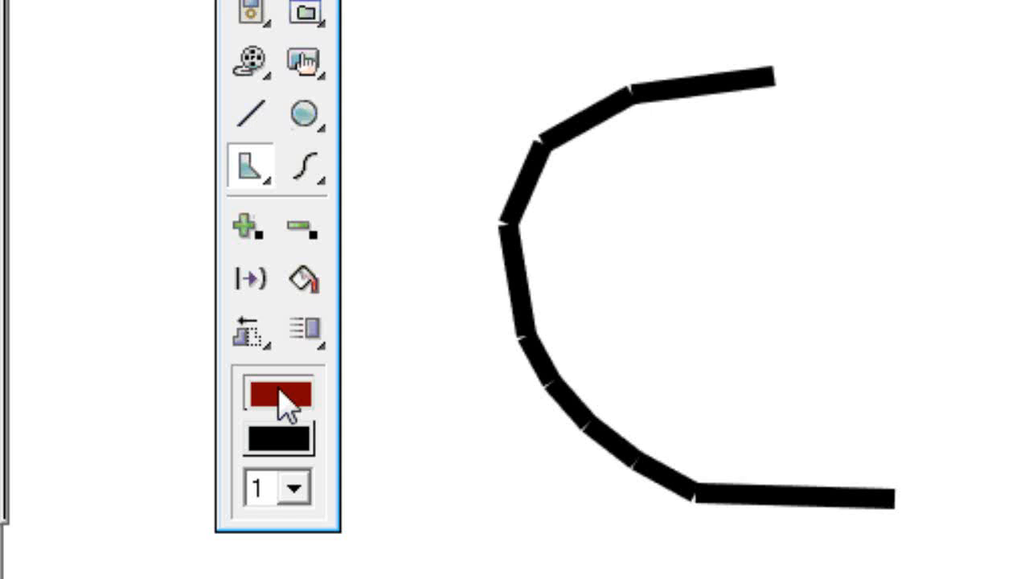
Change the fill colour from dark red to dark green (#309F00).
left_click(275, 394)
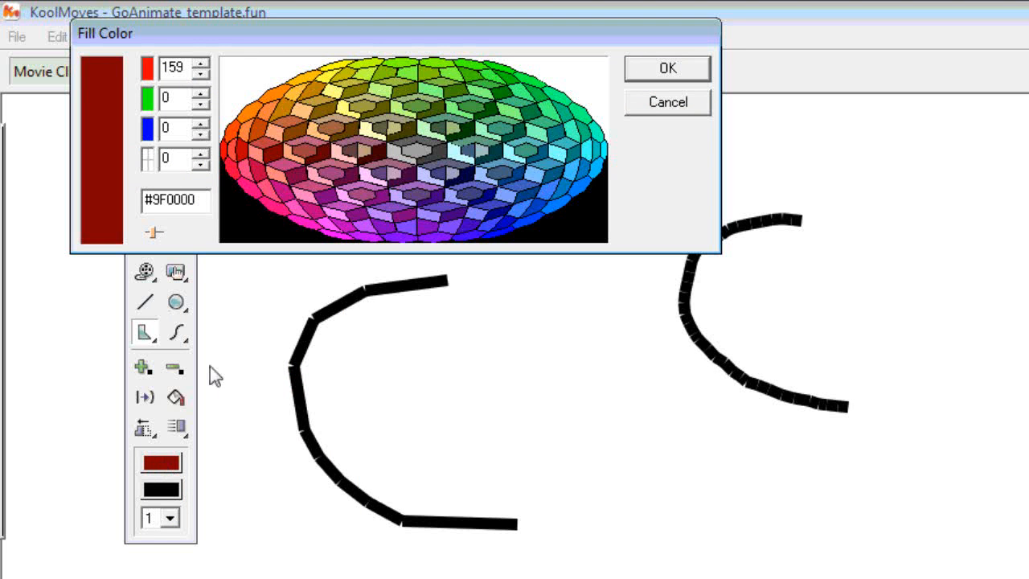
mouse_move(426, 161)
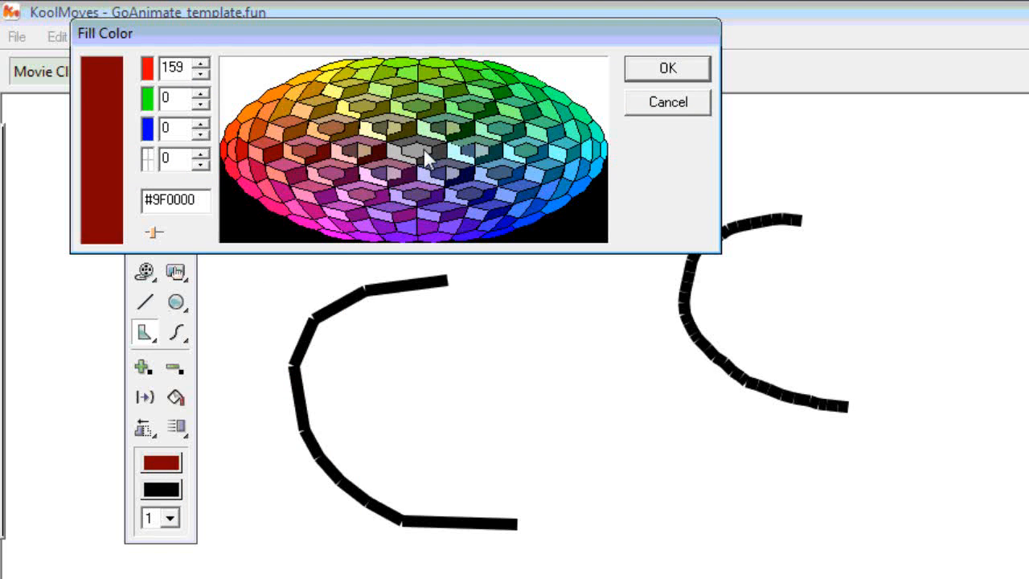
mouse_move(301, 177)
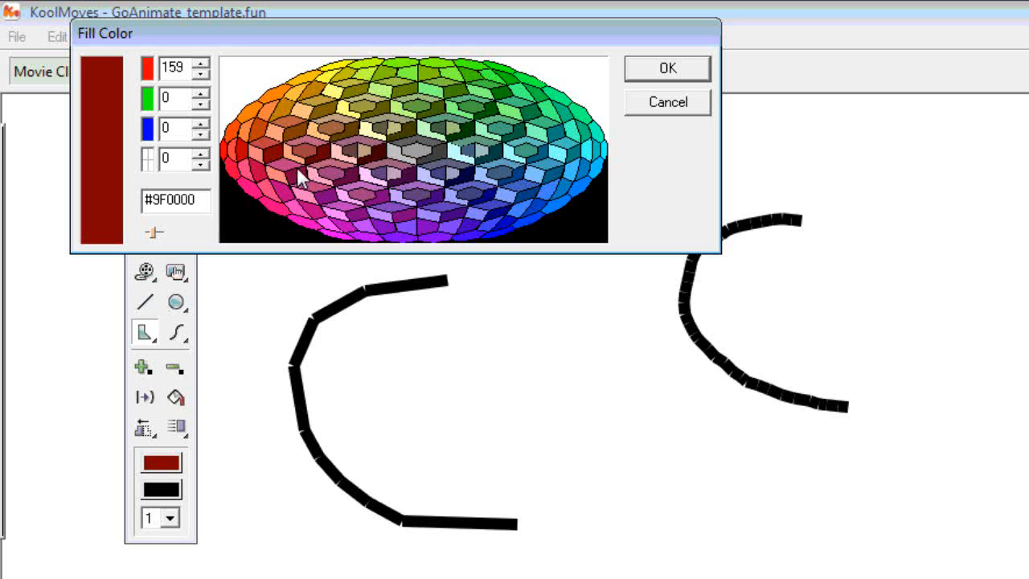
mouse_move(378, 99)
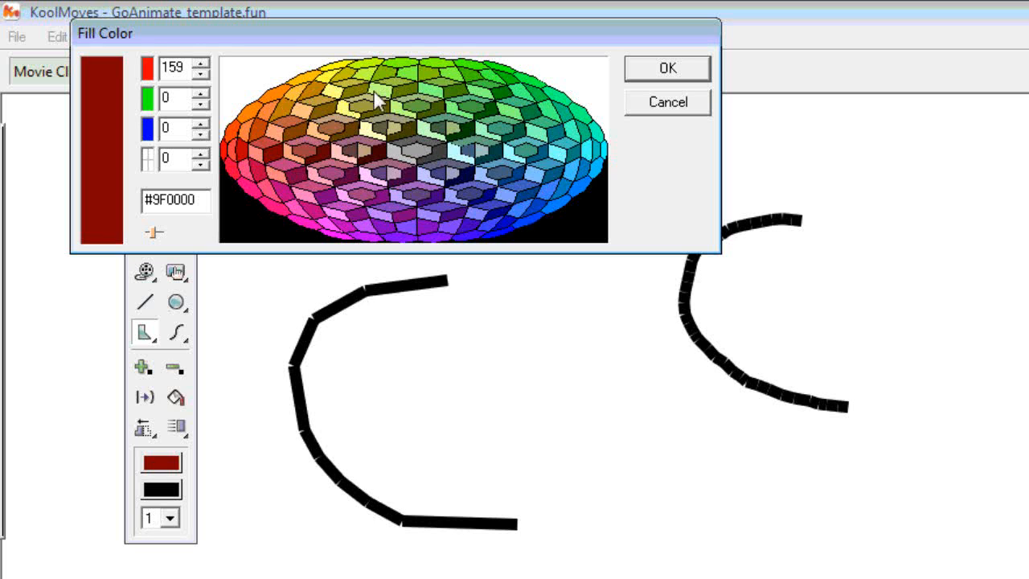
left_click(495, 89)
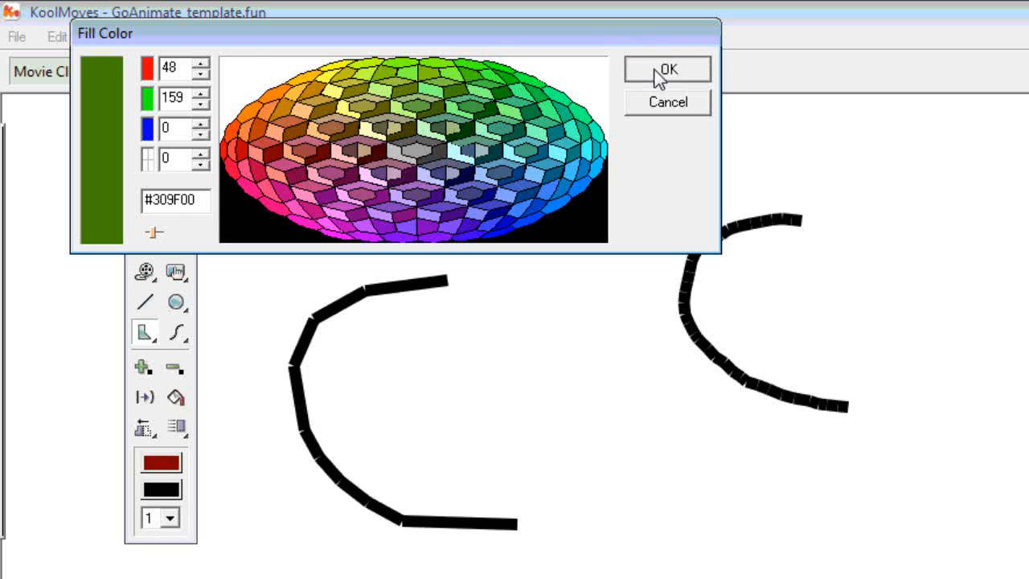
left_click(666, 69)
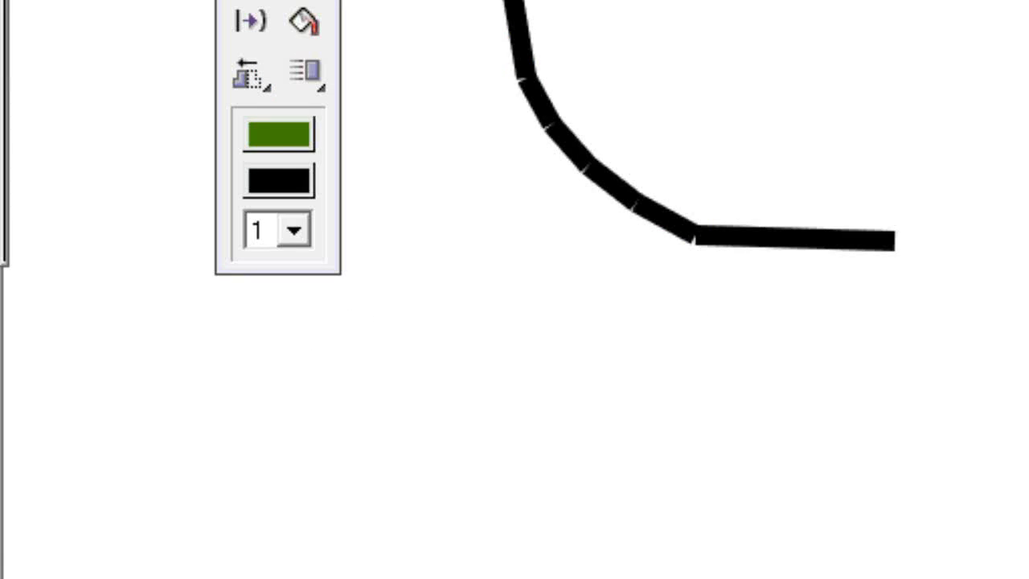
mouse_move(368, 173)
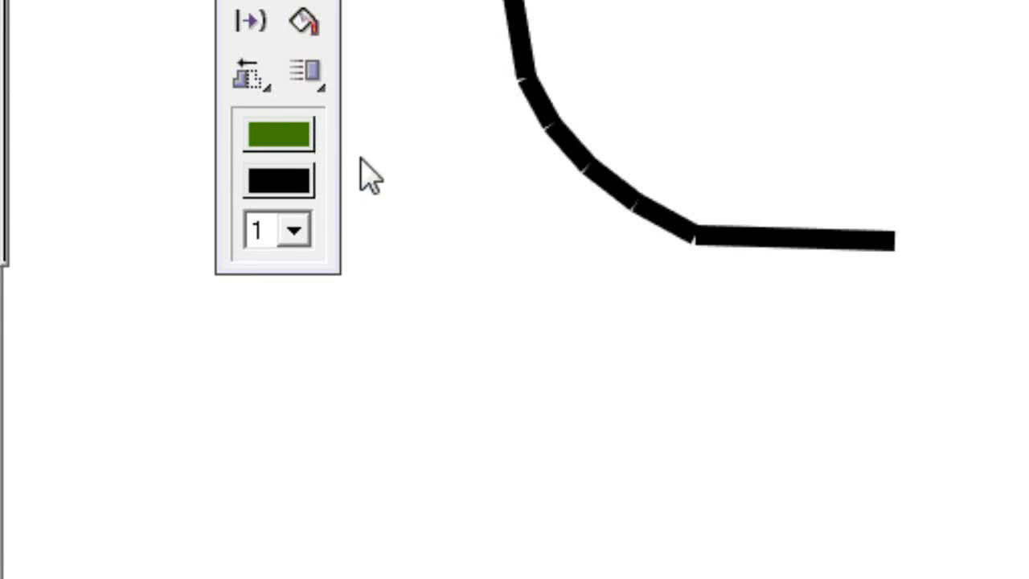
mouse_move(295, 197)
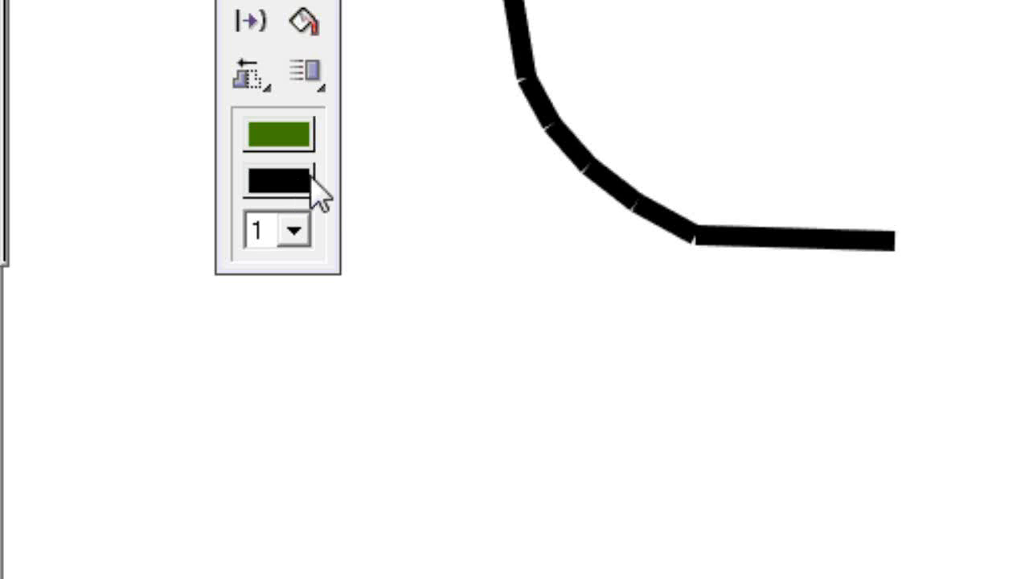
mouse_move(282, 245)
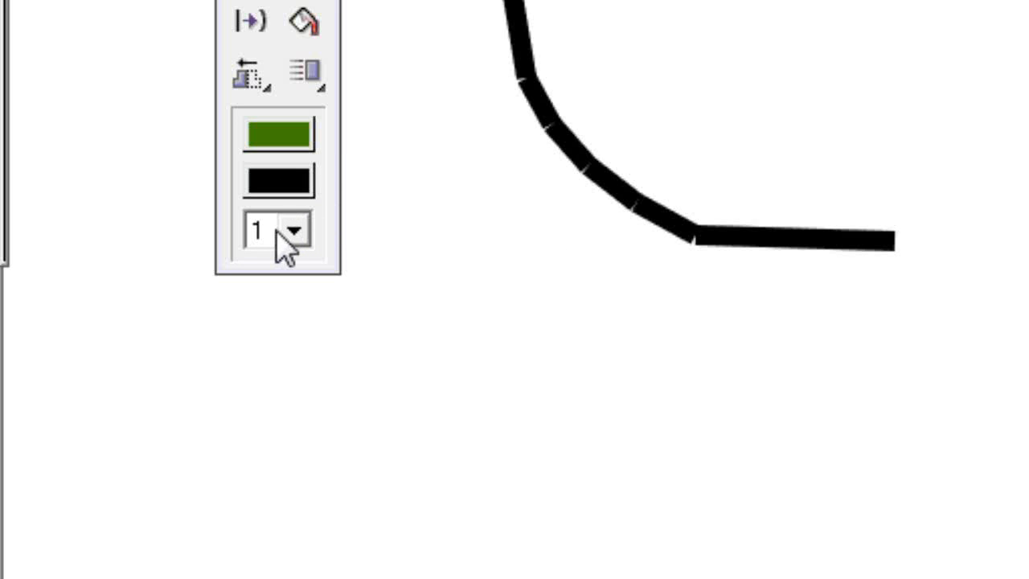
Open the line width list showing widths 0 to 8.
left_click(297, 231)
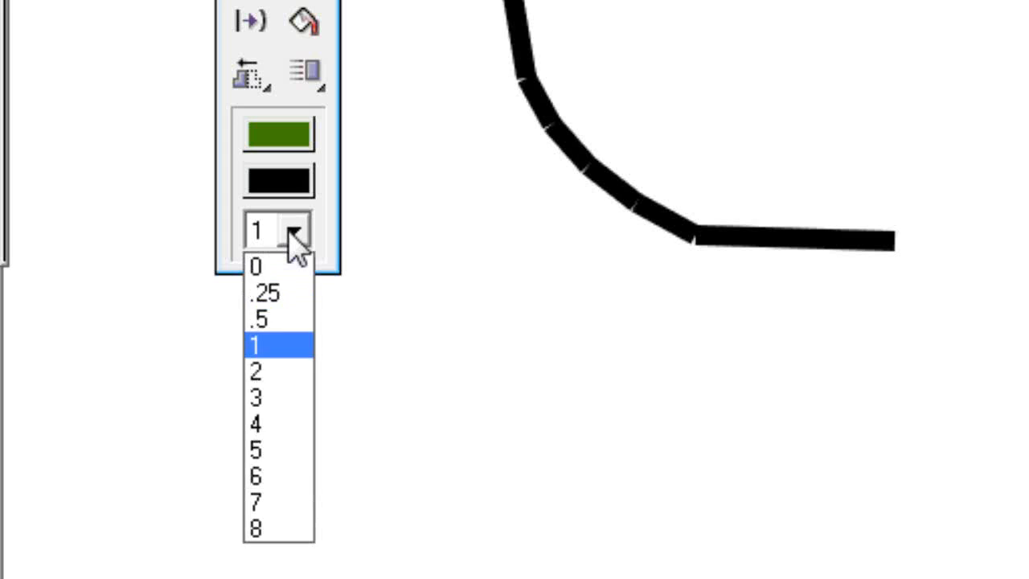
mouse_move(277, 319)
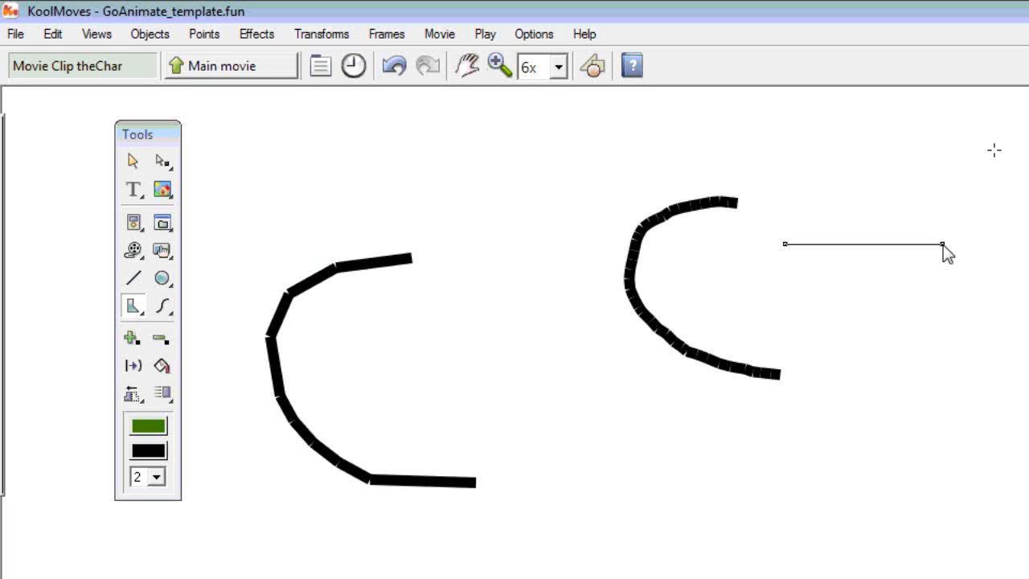
Draw a green-filled quadrilateral with a width-2 black outline beside the curves.
left_click_drag(943, 244, 863, 382)
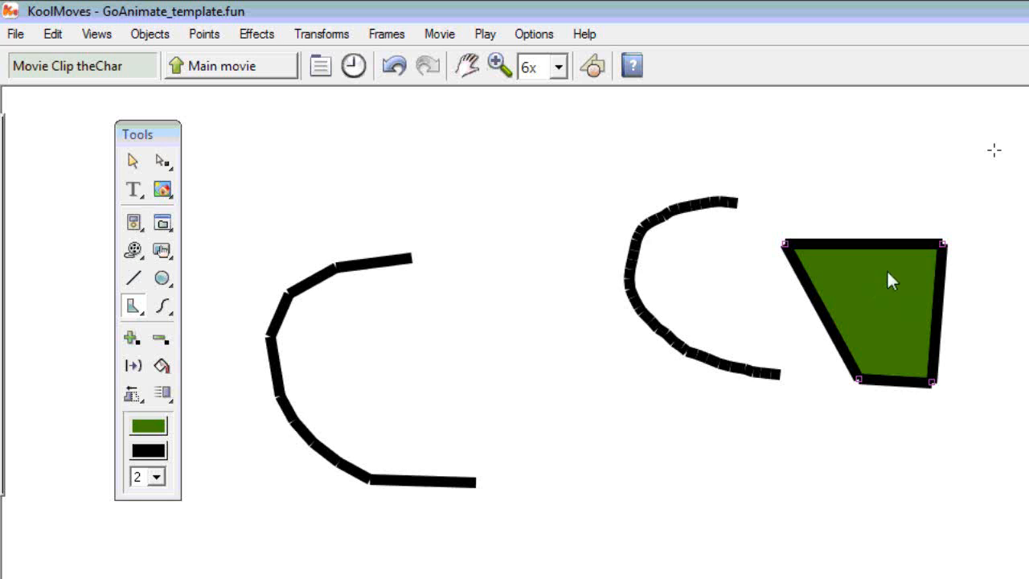
mouse_move(869, 250)
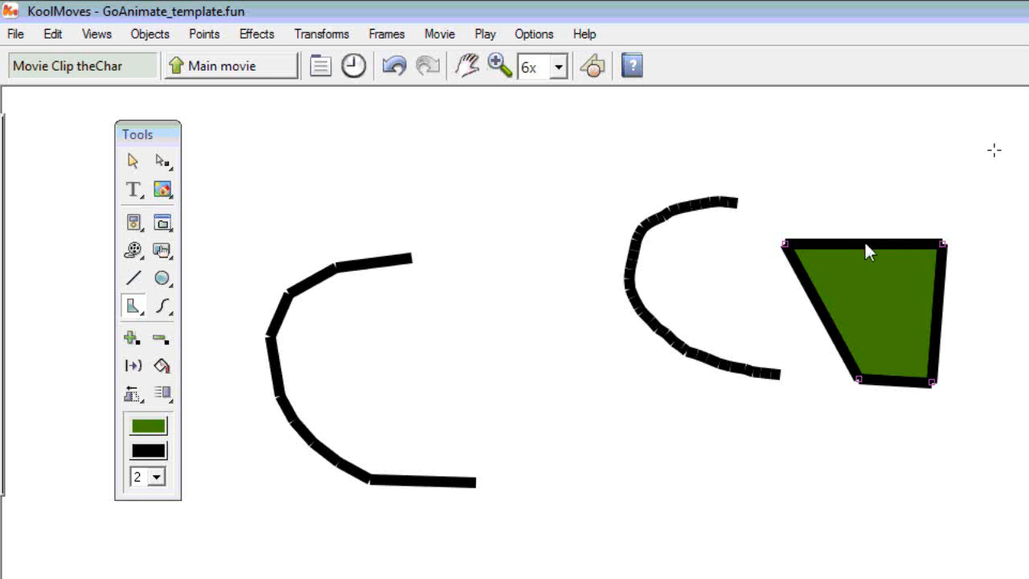
mouse_move(812, 287)
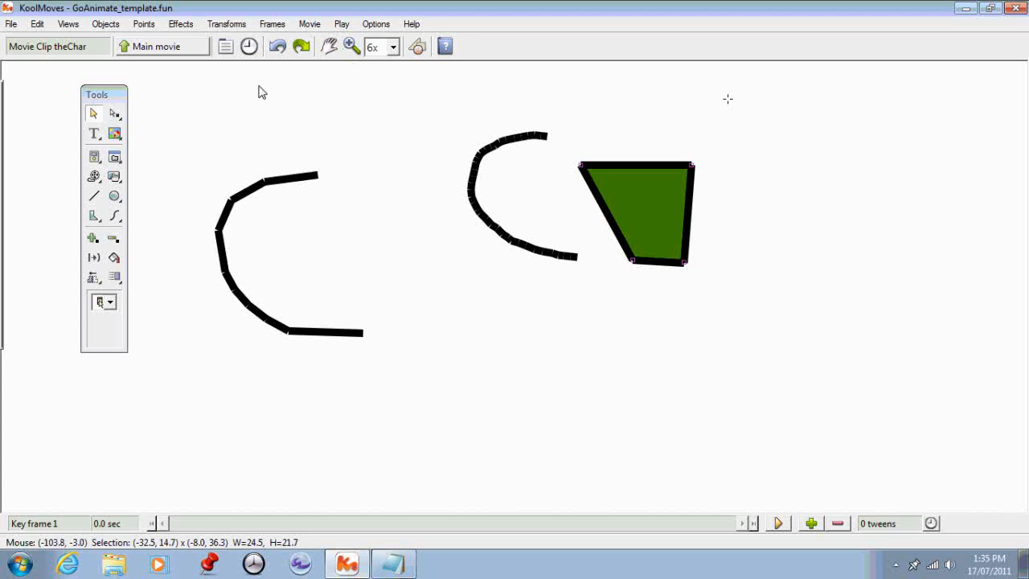
mouse_move(185, 92)
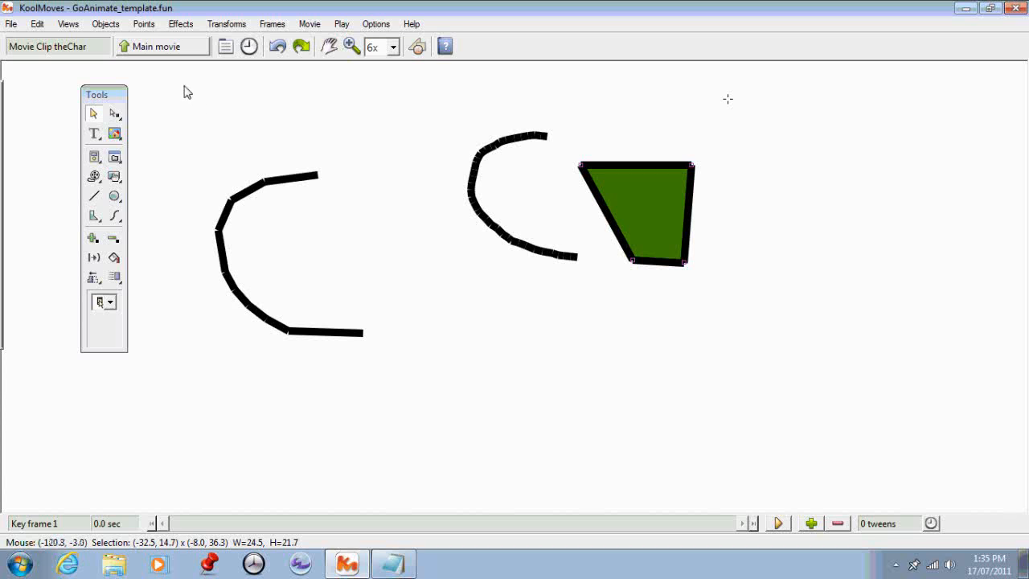
Delete the curved strokes and green shape, then zoom the canvas to 2x.
left_click_drag(183, 79, 764, 410)
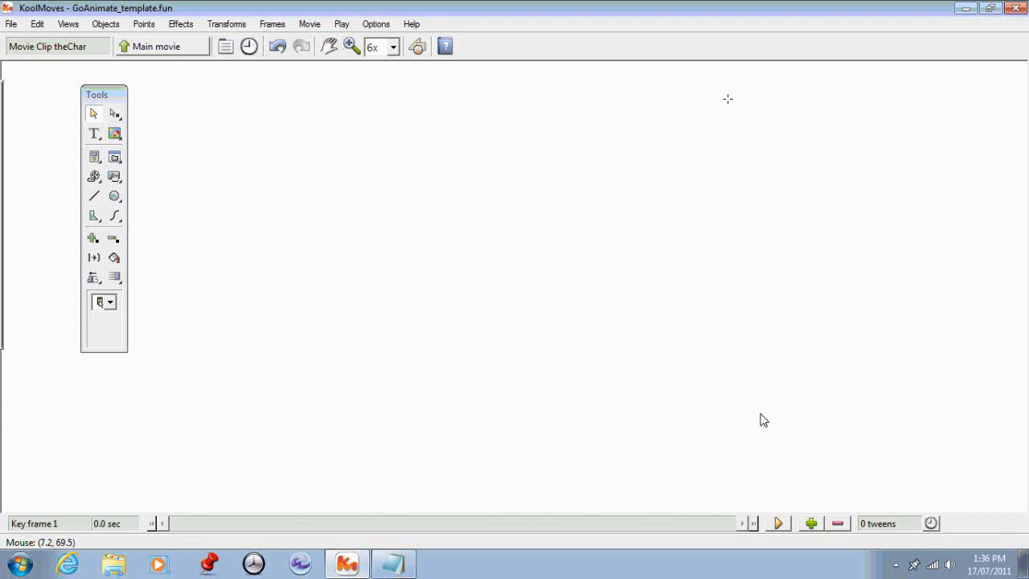
mouse_move(407, 272)
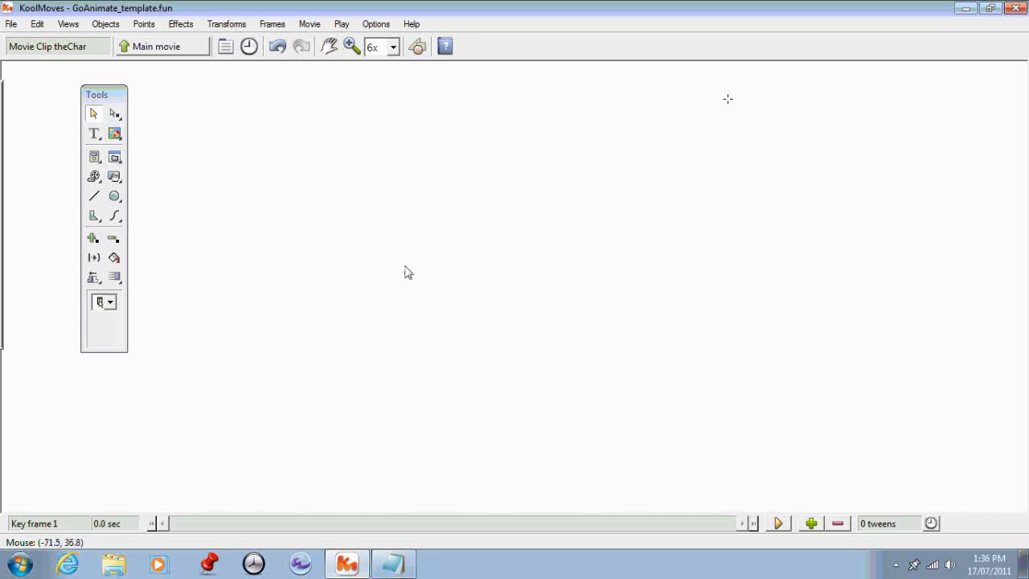
mouse_move(211, 129)
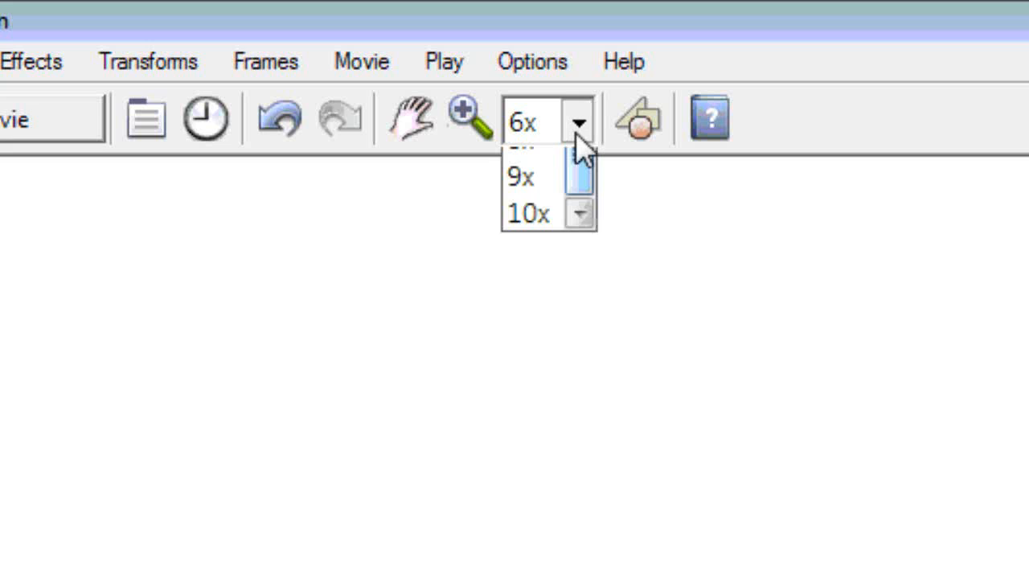
left_click(580, 166)
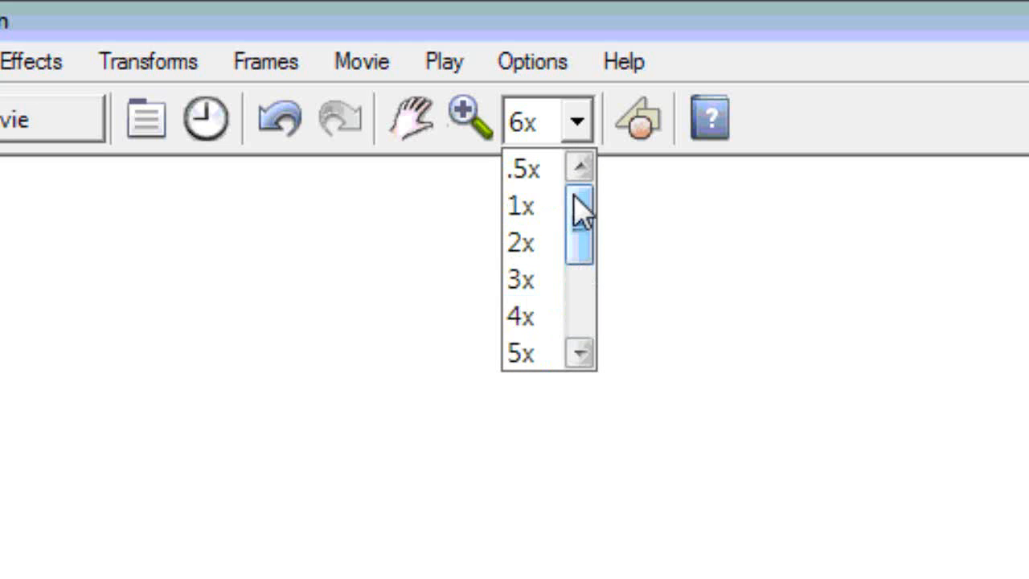
left_click(521, 243)
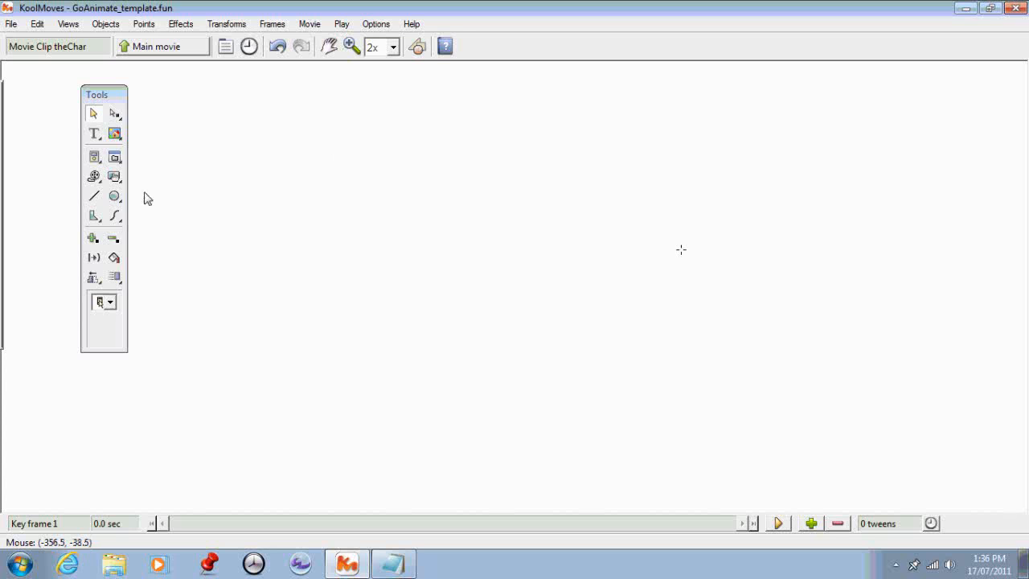
mouse_move(282, 245)
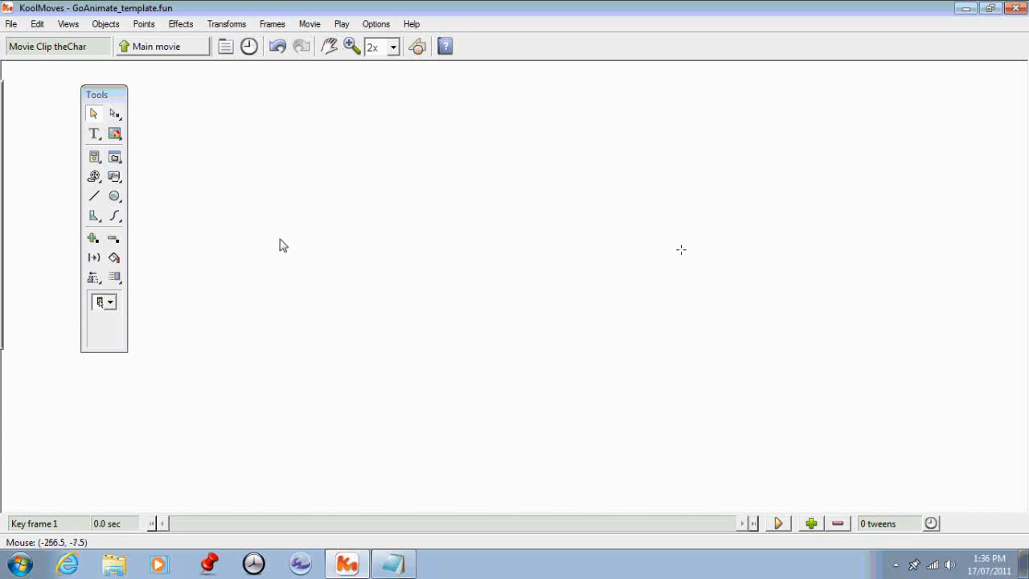
mouse_move(93, 197)
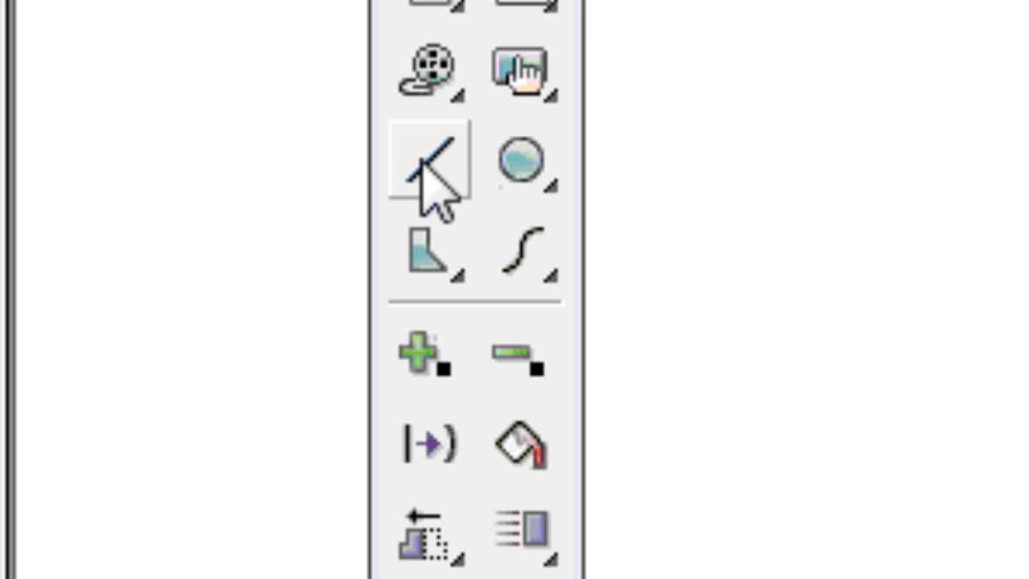
Draw a thick black line sweeping from a diagonal into a curve below the grey square.
left_click(430, 161)
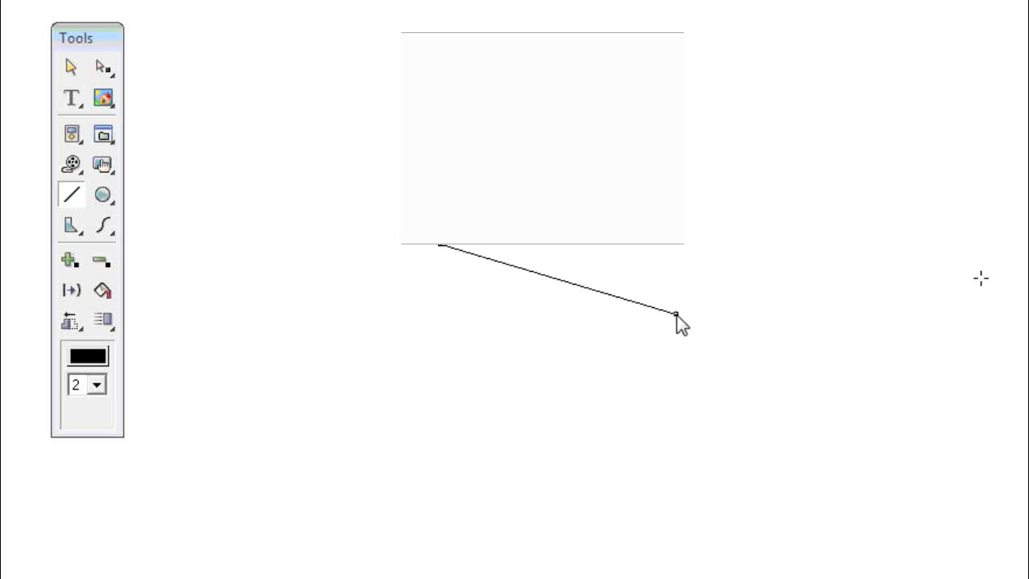
left_click(719, 486)
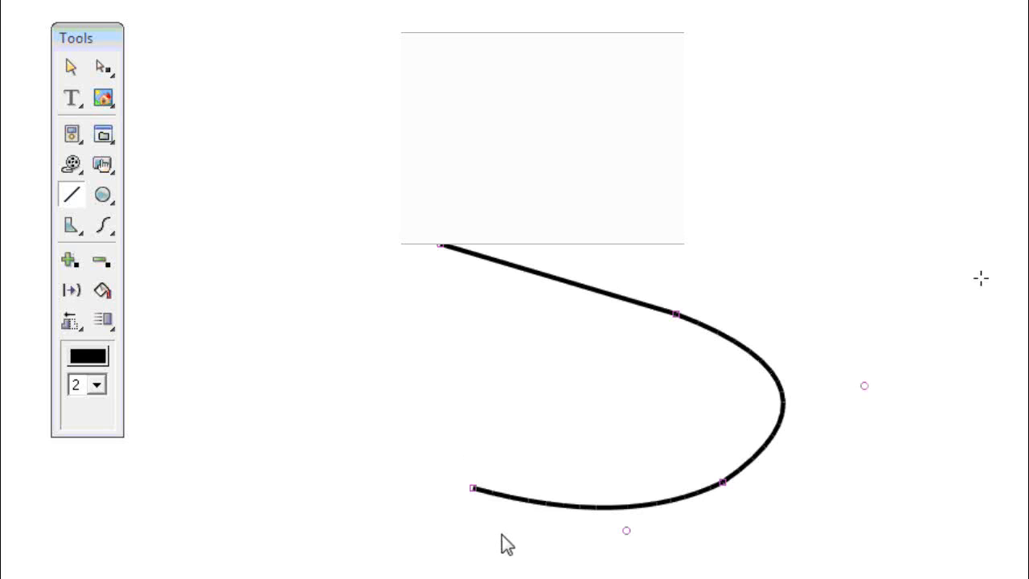
mouse_move(467, 358)
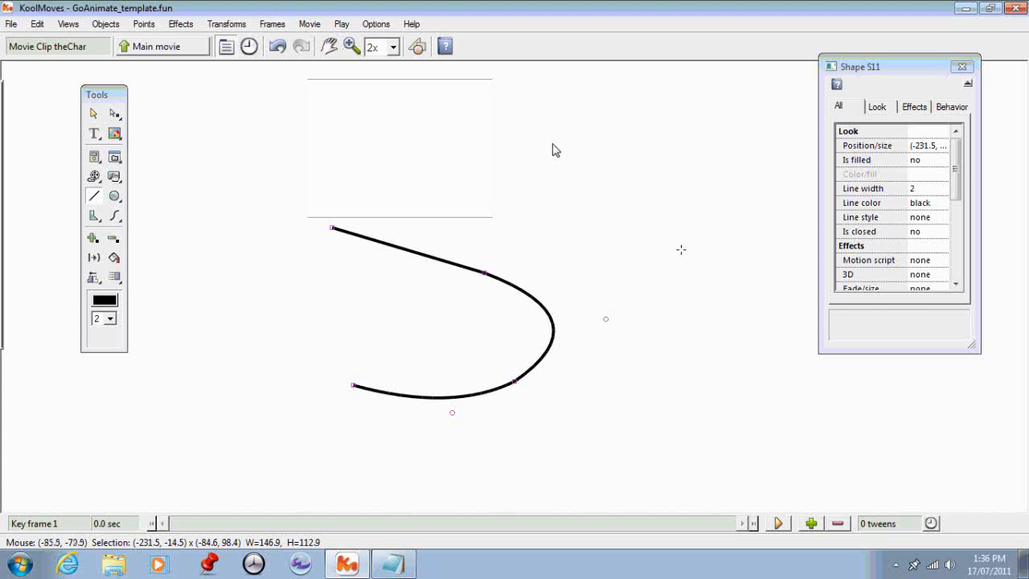
mouse_move(937, 153)
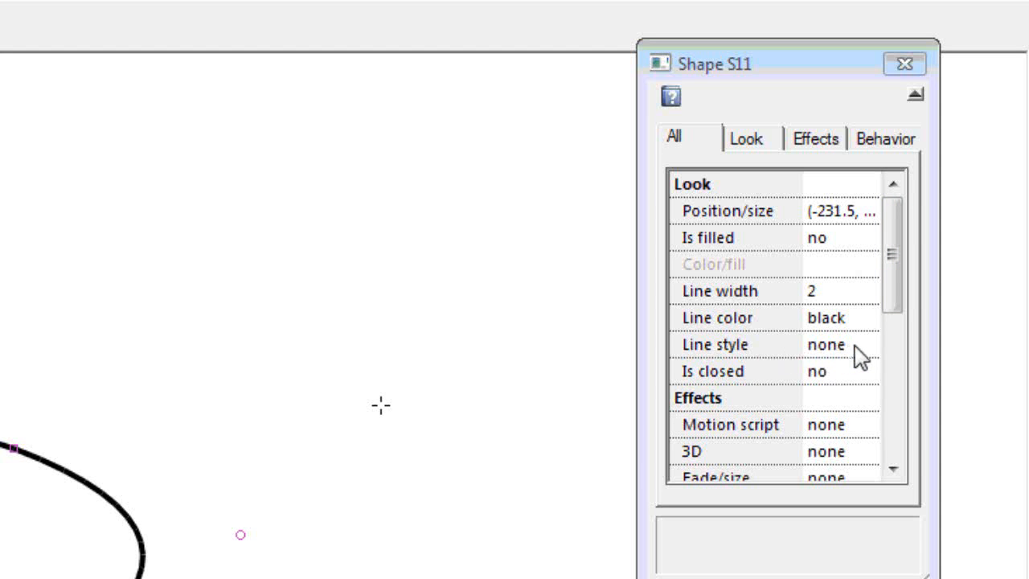
Review the curve's line style options, keep None, and cancel the dialog.
left_click(715, 344)
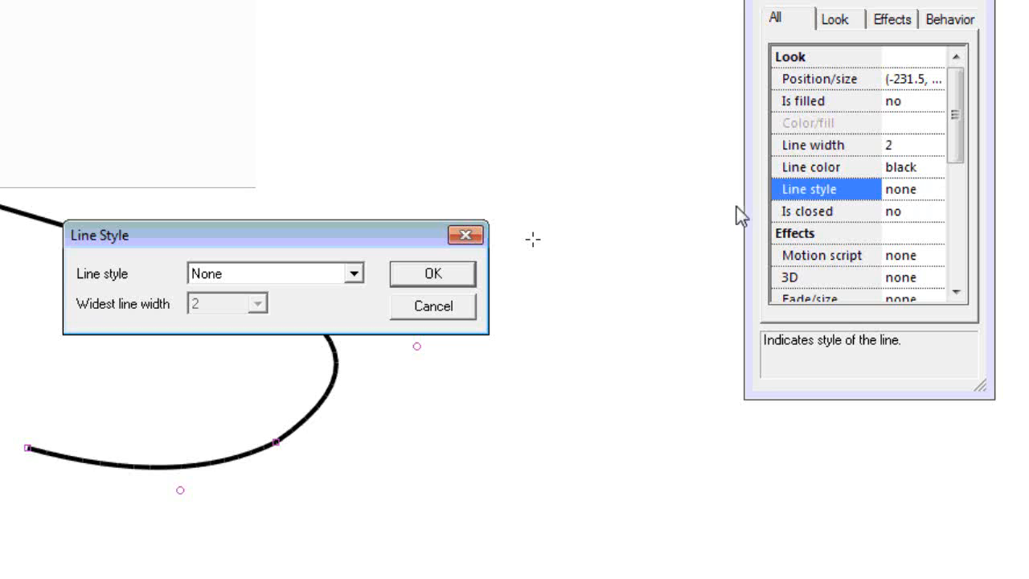
mouse_move(321, 279)
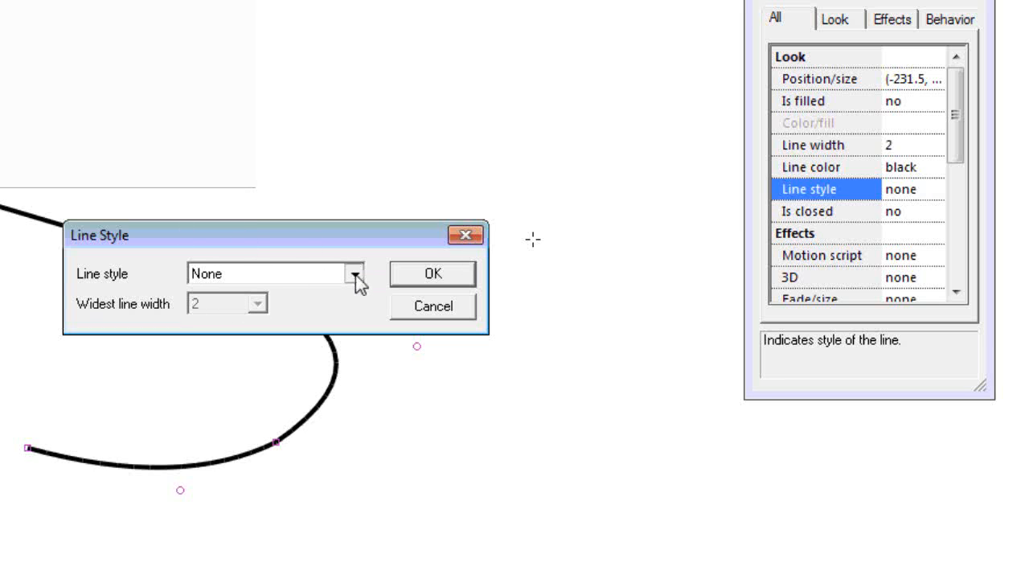
left_click(354, 274)
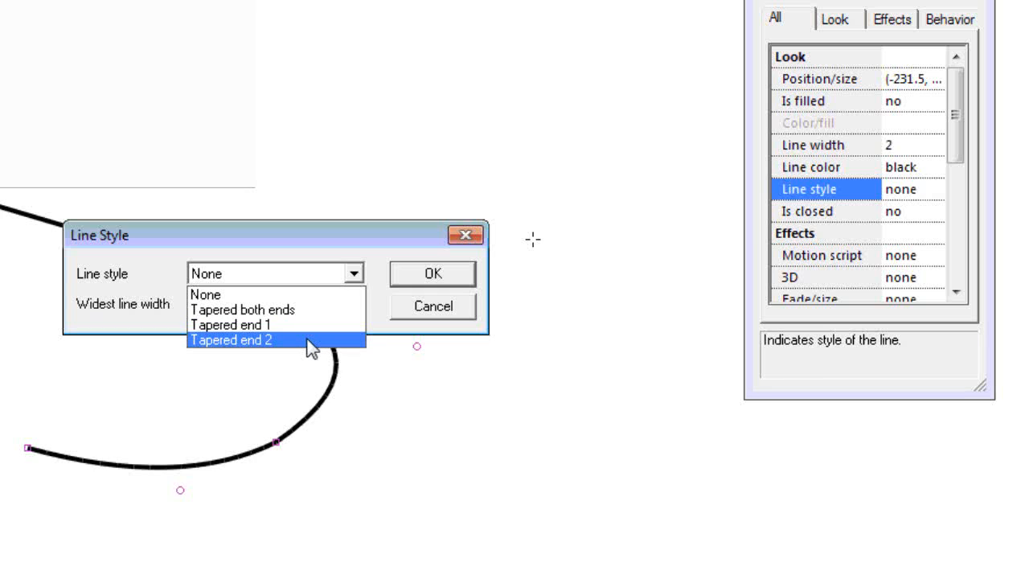
mouse_move(291, 353)
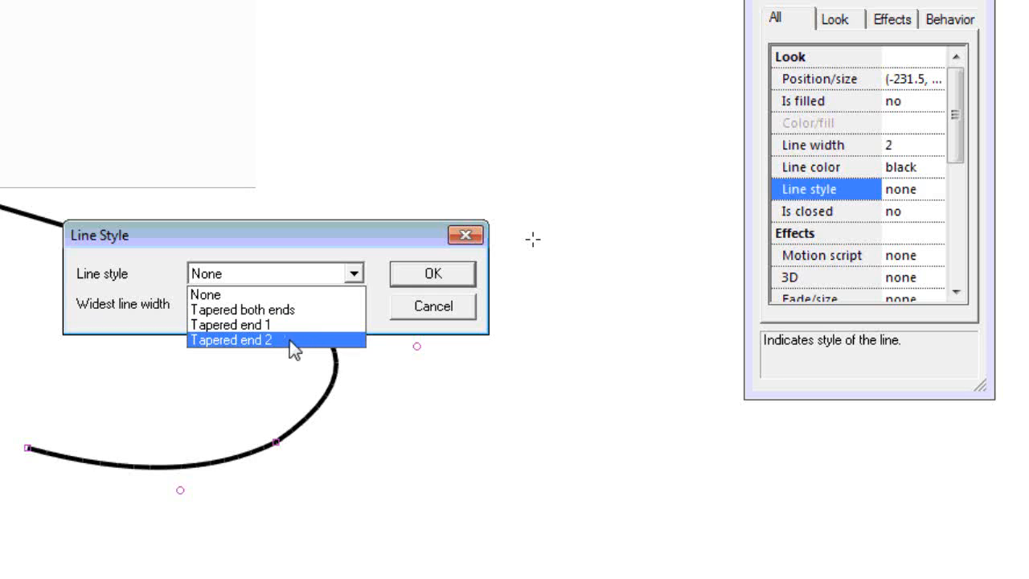
mouse_move(204, 295)
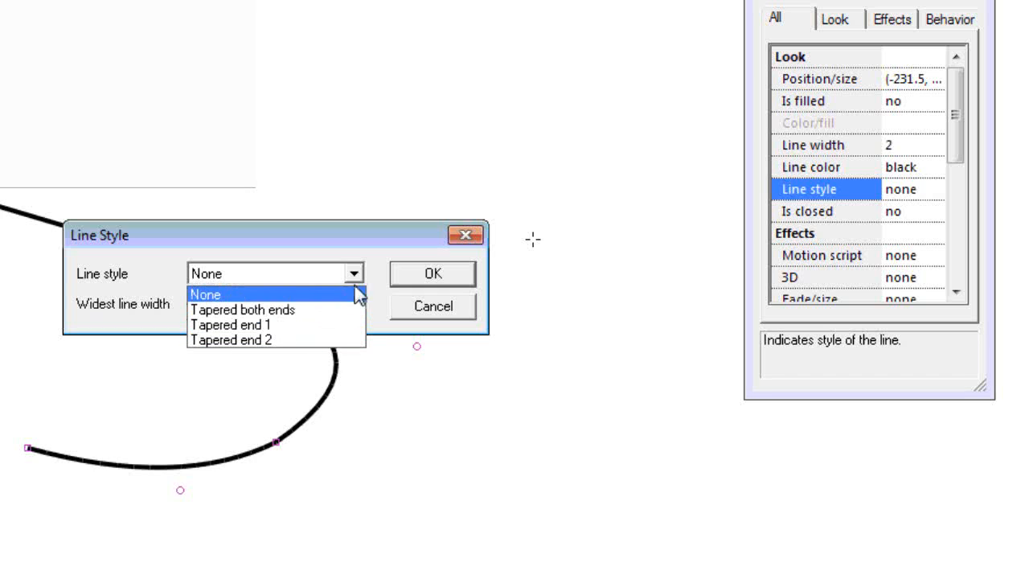
left_click(204, 294)
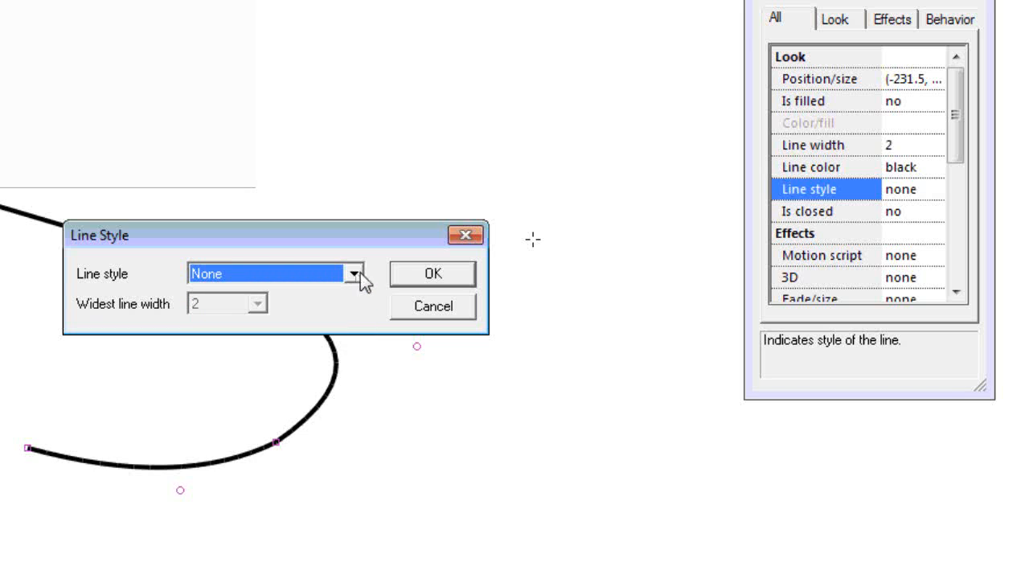
mouse_move(410, 312)
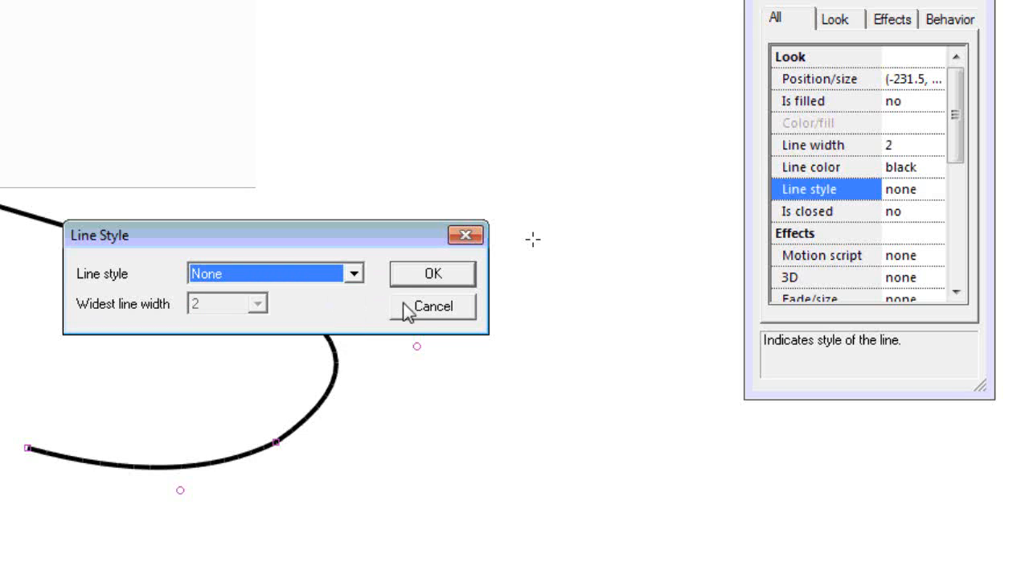
left_click(433, 306)
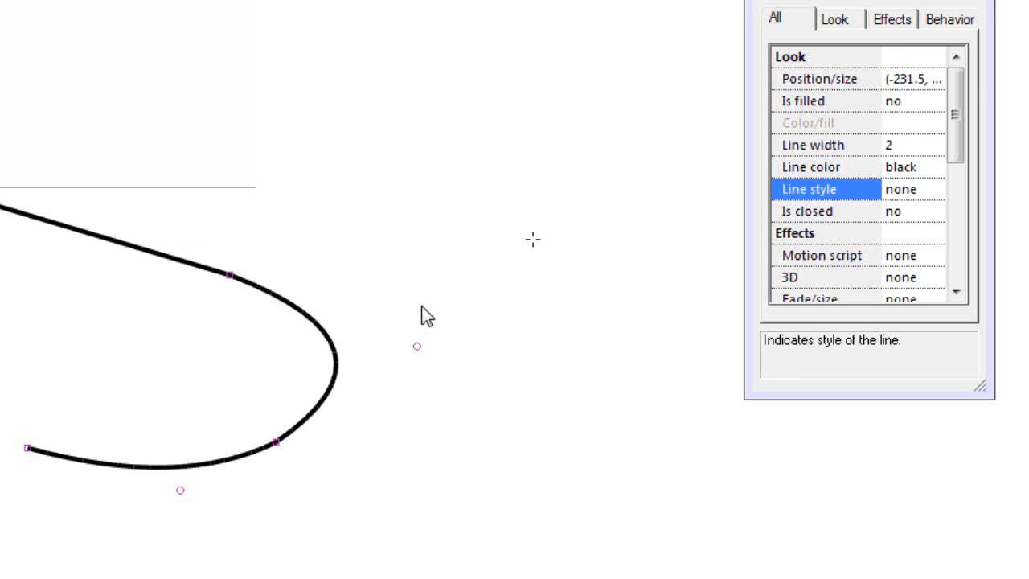
Raise the curve's line width from 2 to 5 in Shape properties.
left_click(812, 145)
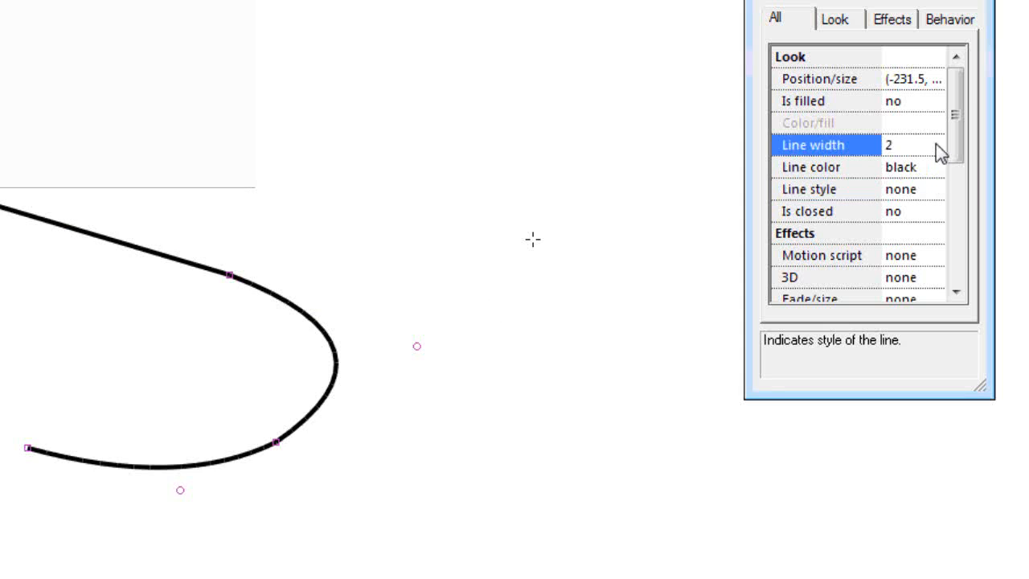
left_click(908, 145)
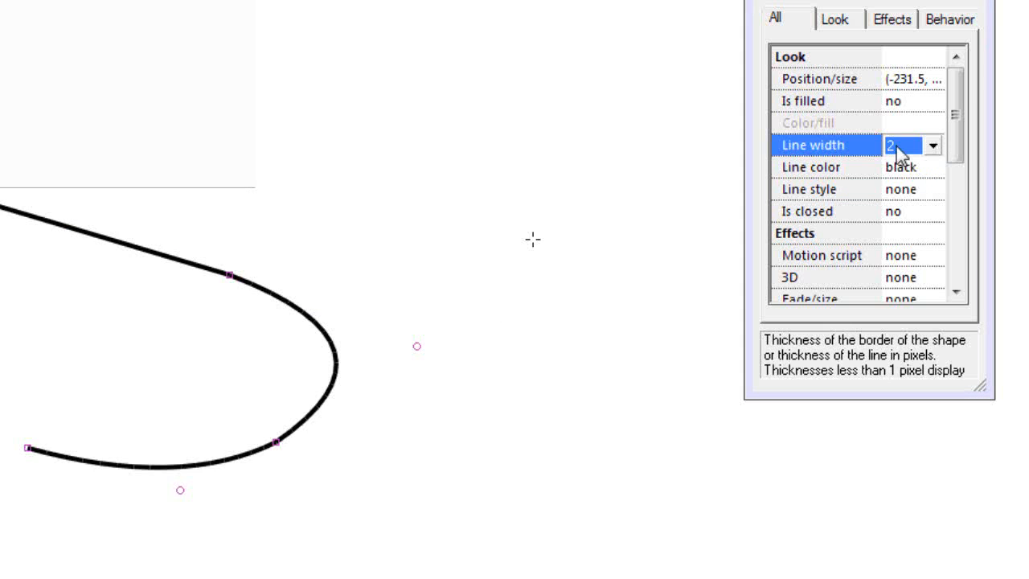
left_click(931, 145)
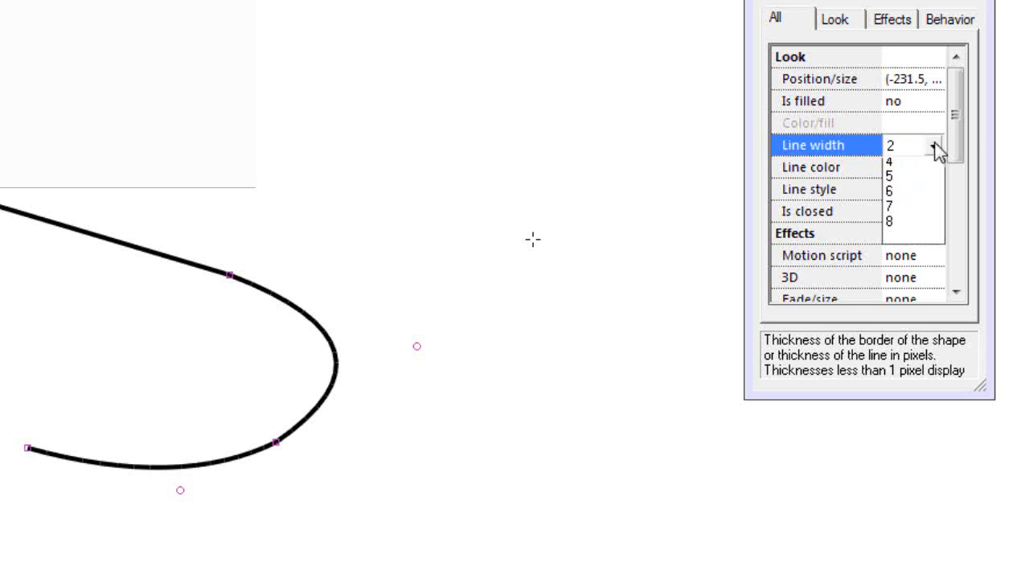
left_click(935, 145)
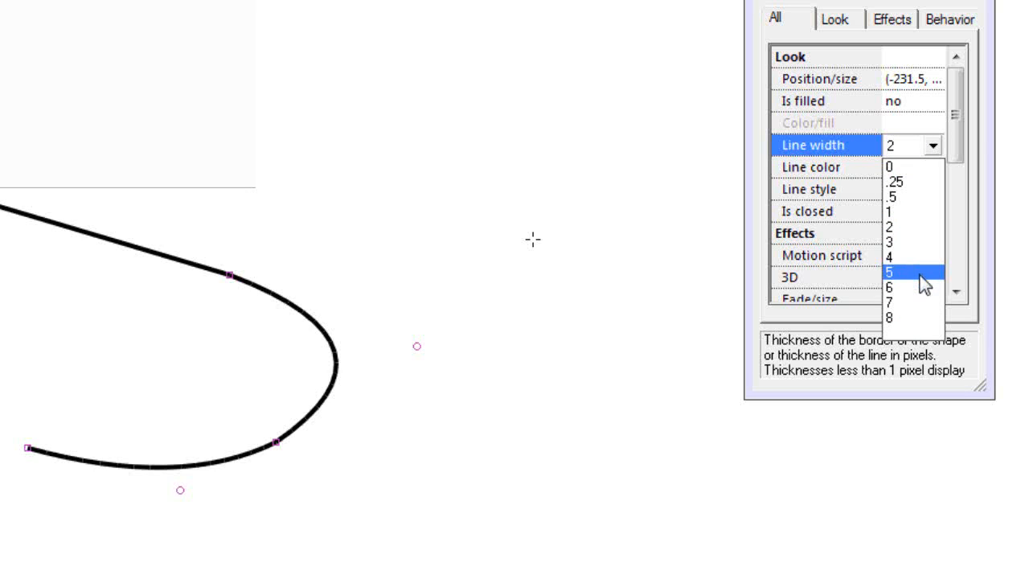
left_click(892, 272)
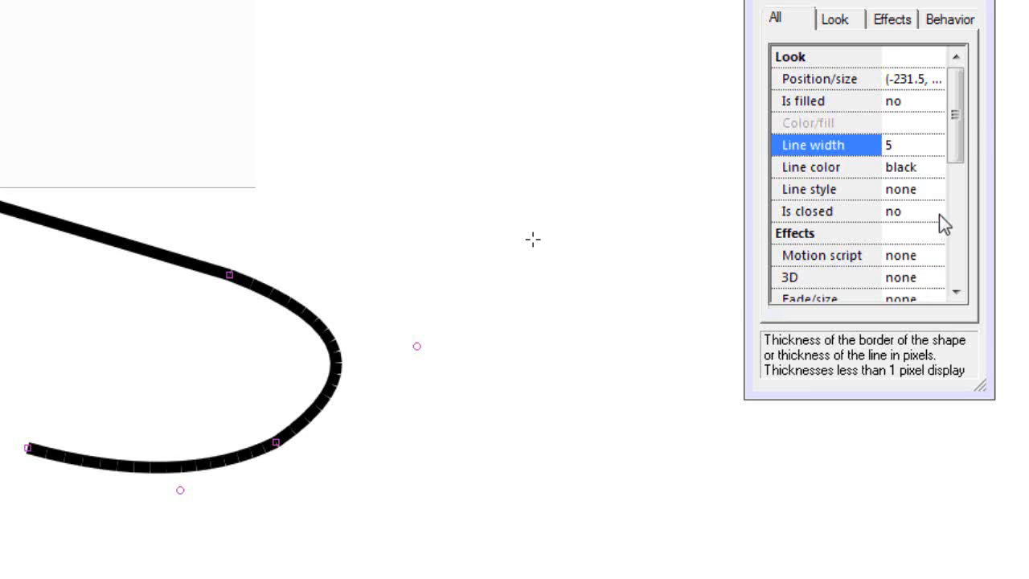
mouse_move(943, 198)
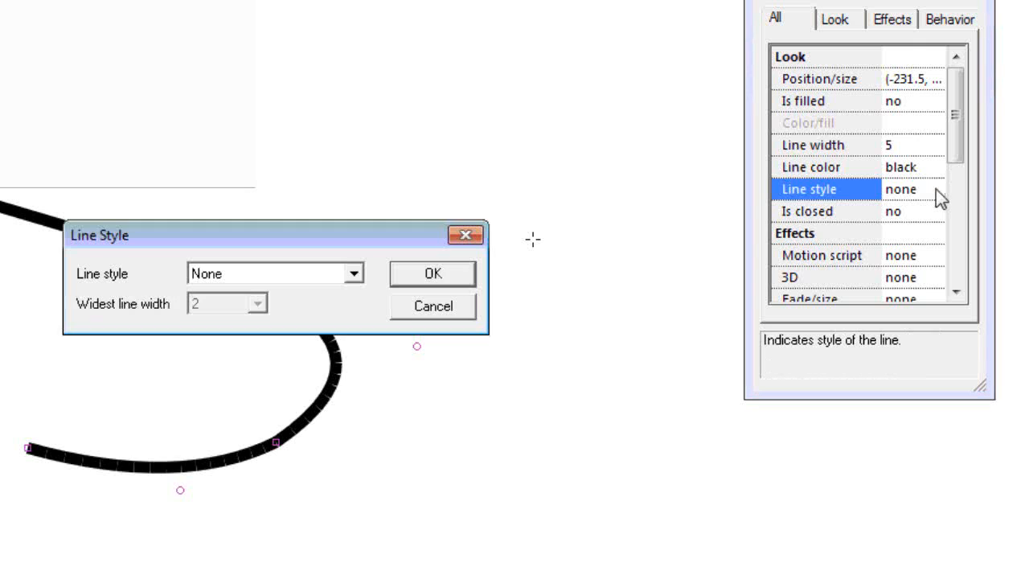
mouse_move(353, 279)
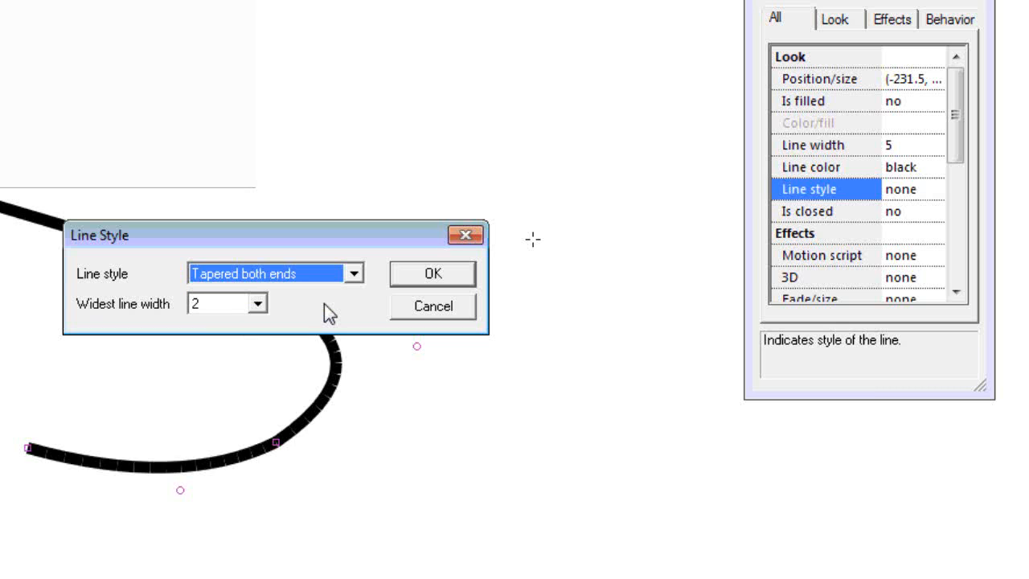
mouse_move(320, 312)
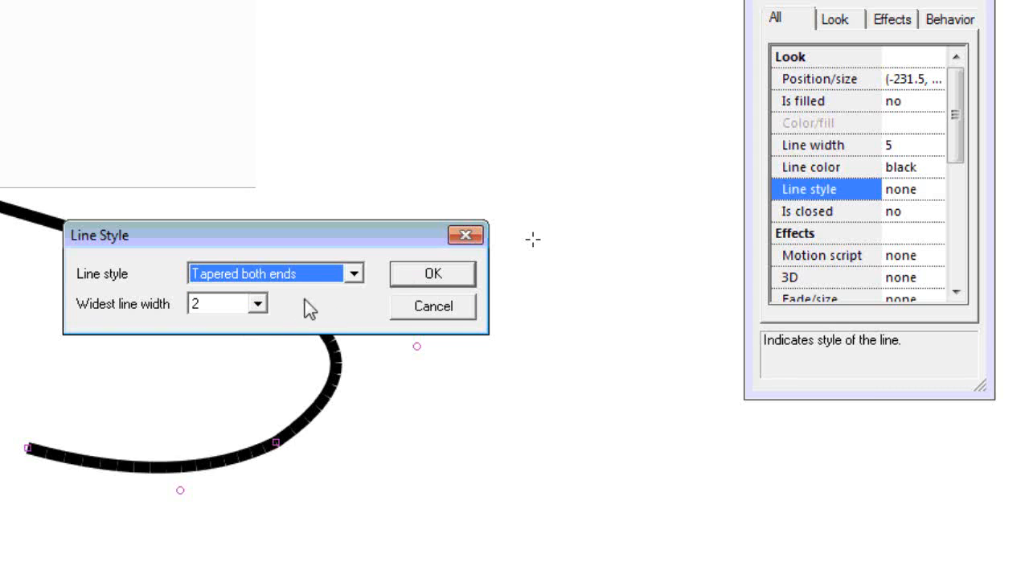
Apply the Tapered both ends line style with widest line width 5.
left_click(256, 303)
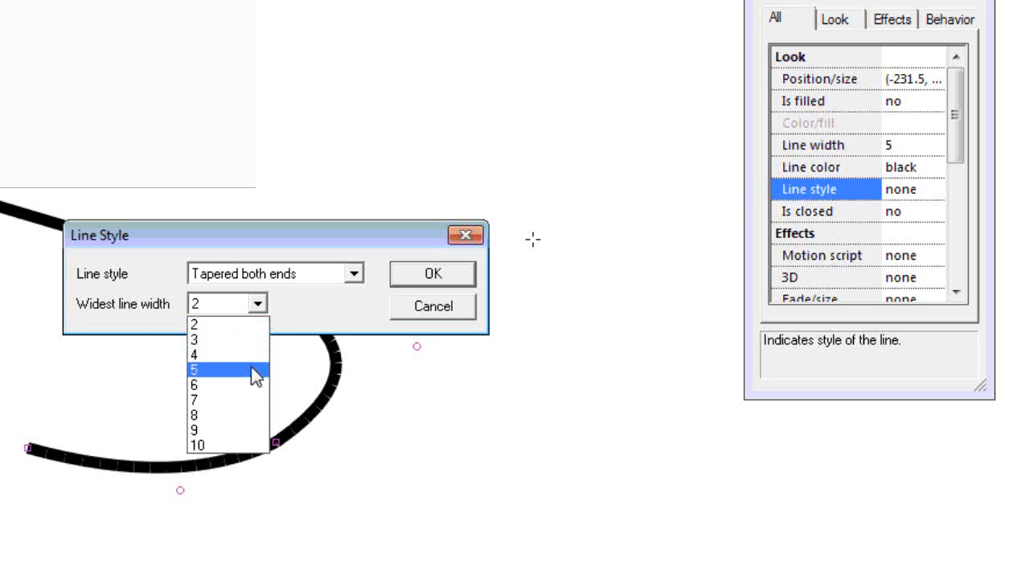
left_click(205, 369)
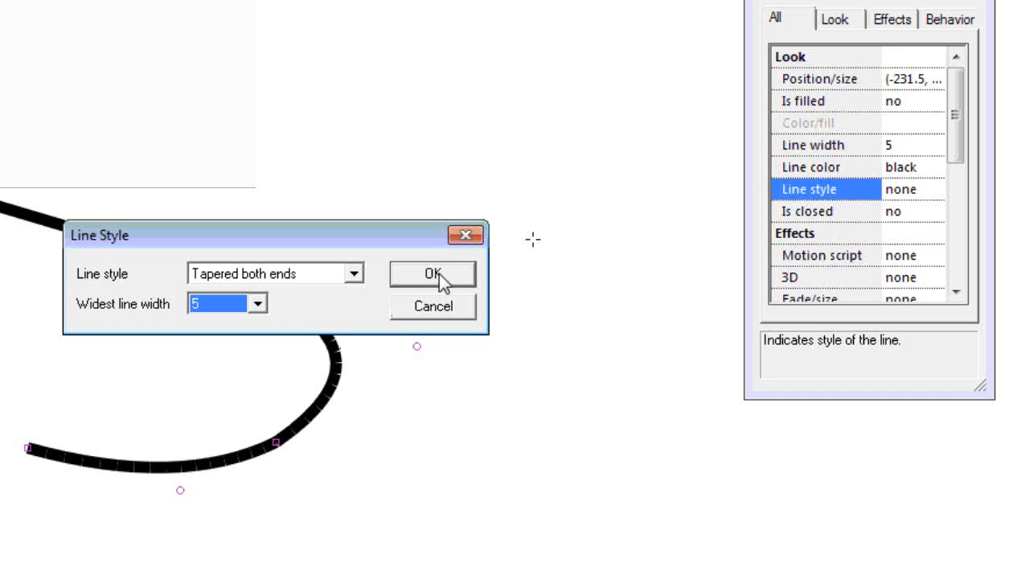
left_click(433, 273)
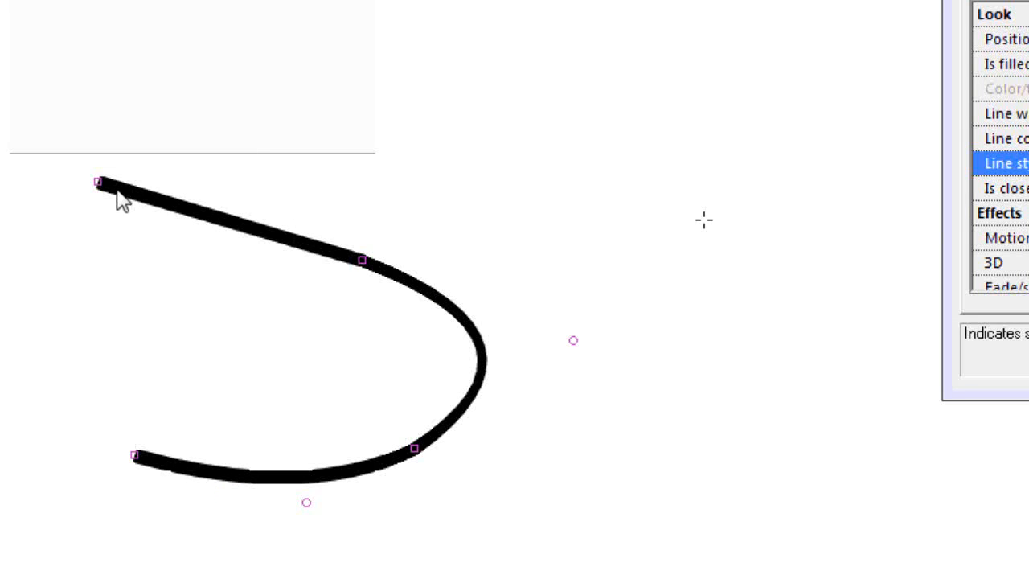
mouse_move(410, 279)
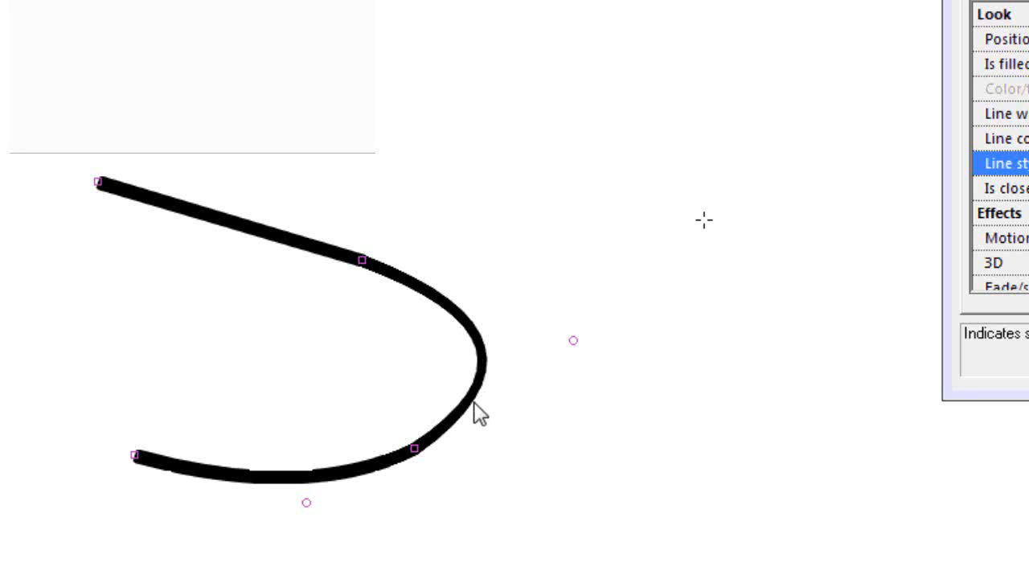
mouse_move(555, 346)
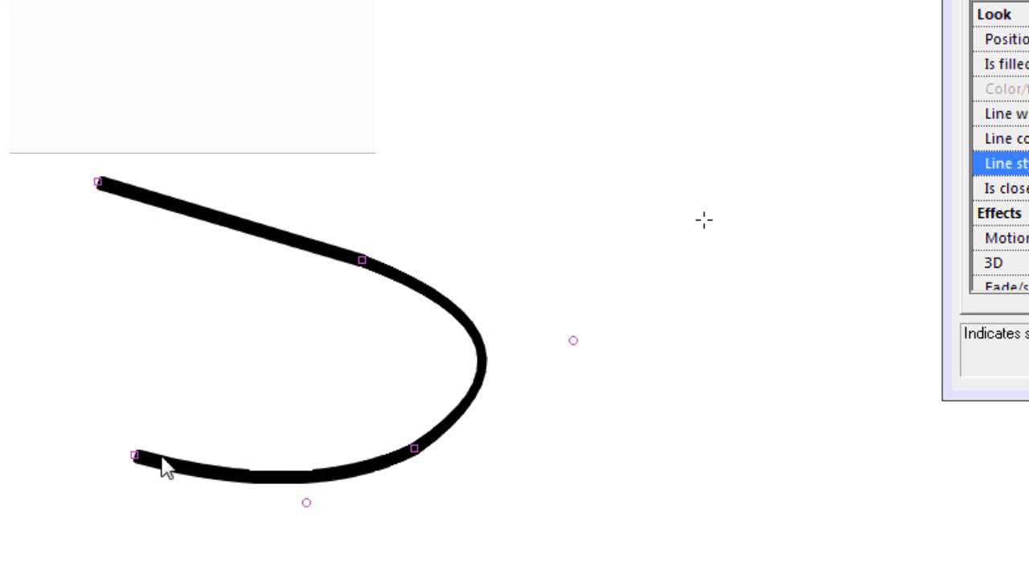
mouse_move(446, 390)
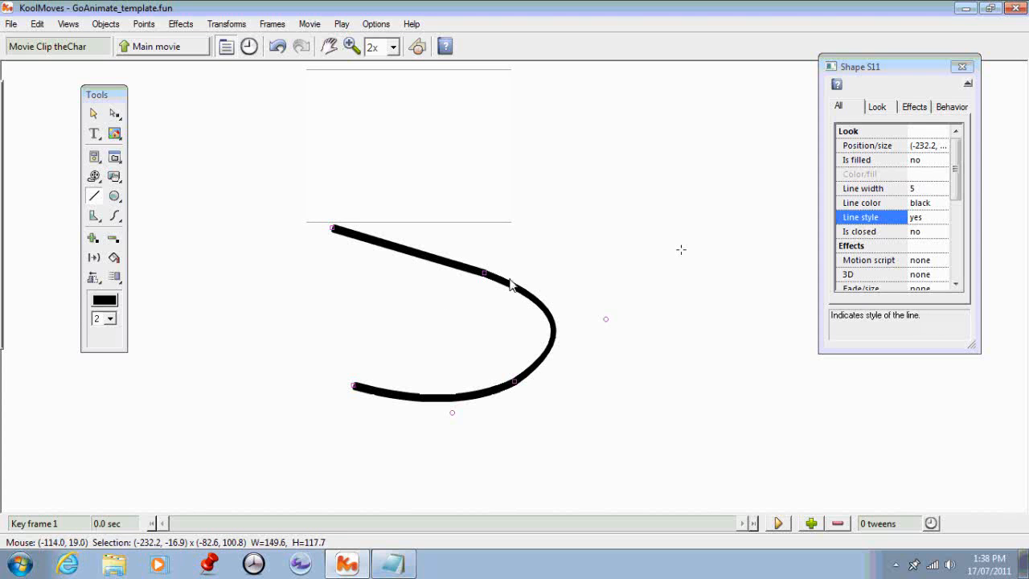
mouse_move(502, 405)
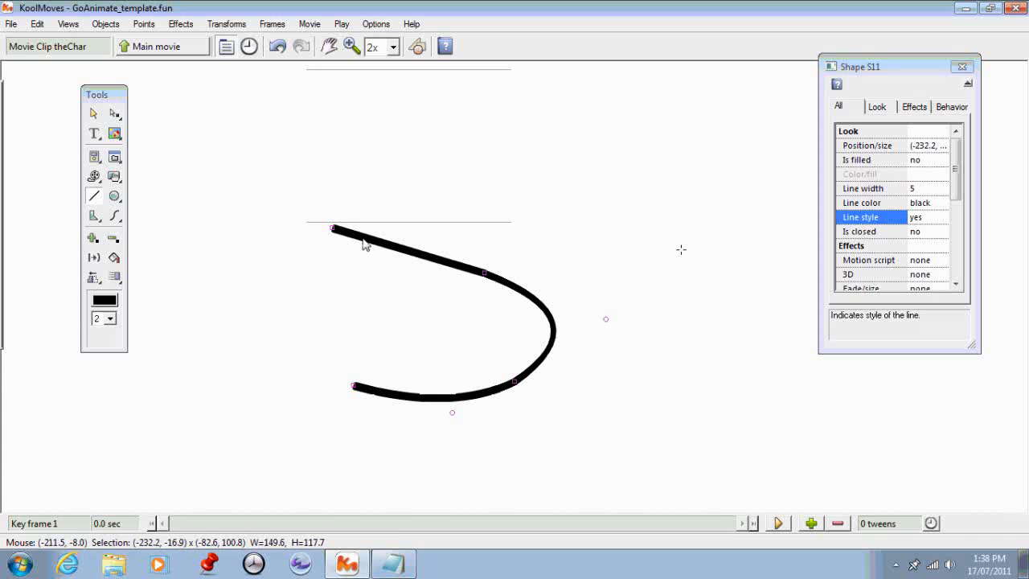
mouse_move(529, 362)
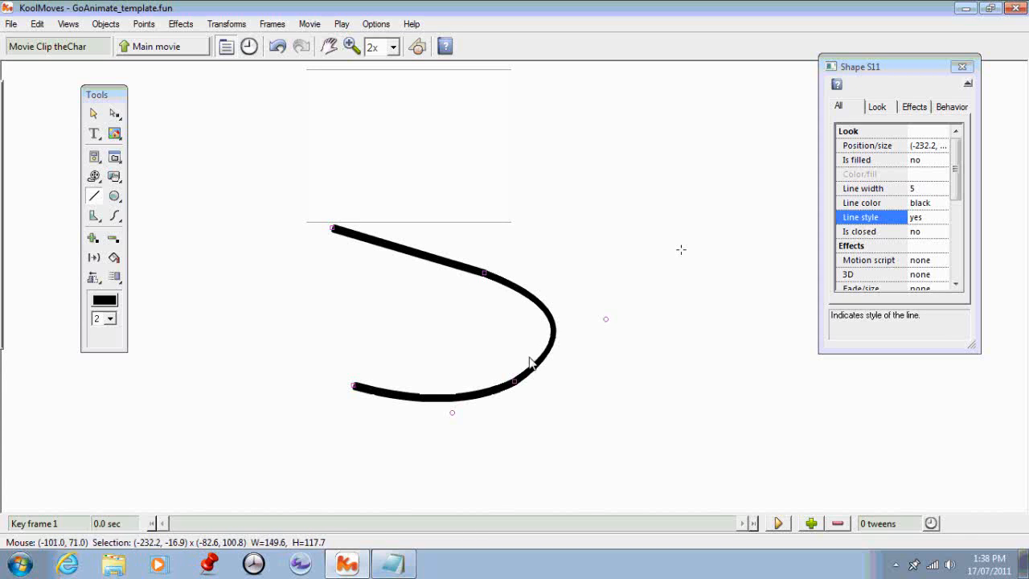
mouse_move(545, 183)
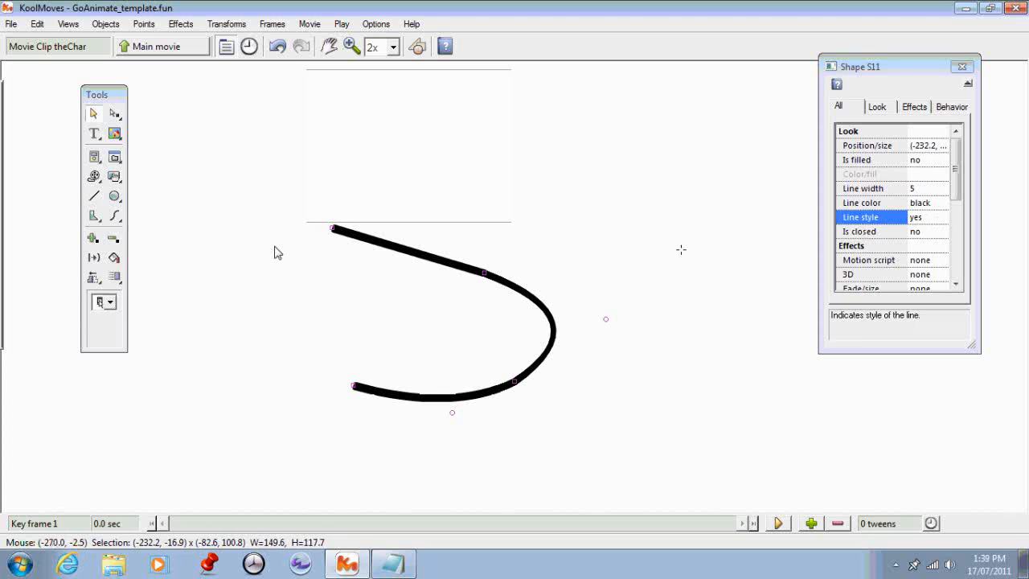
mouse_move(243, 238)
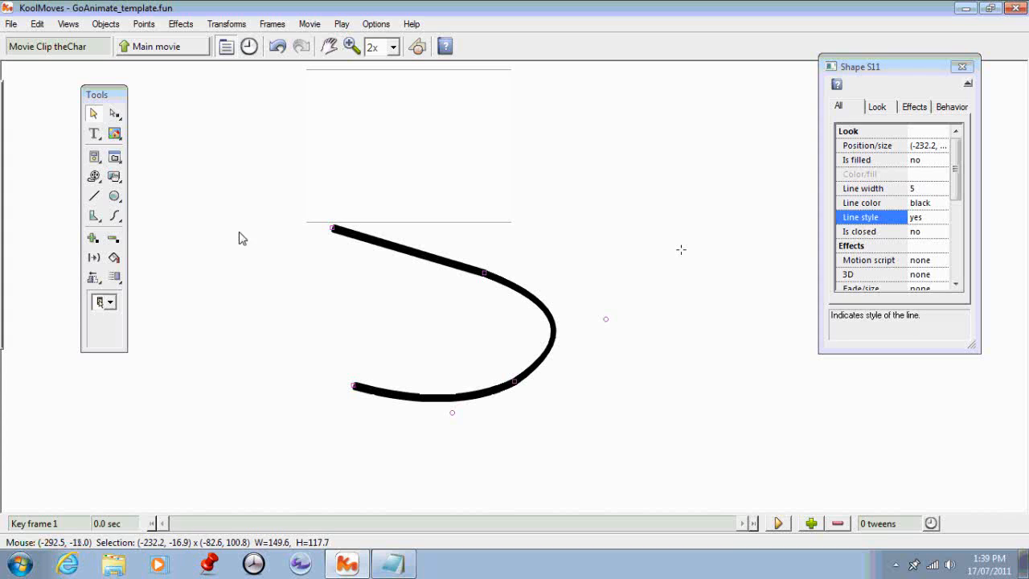
mouse_move(222, 214)
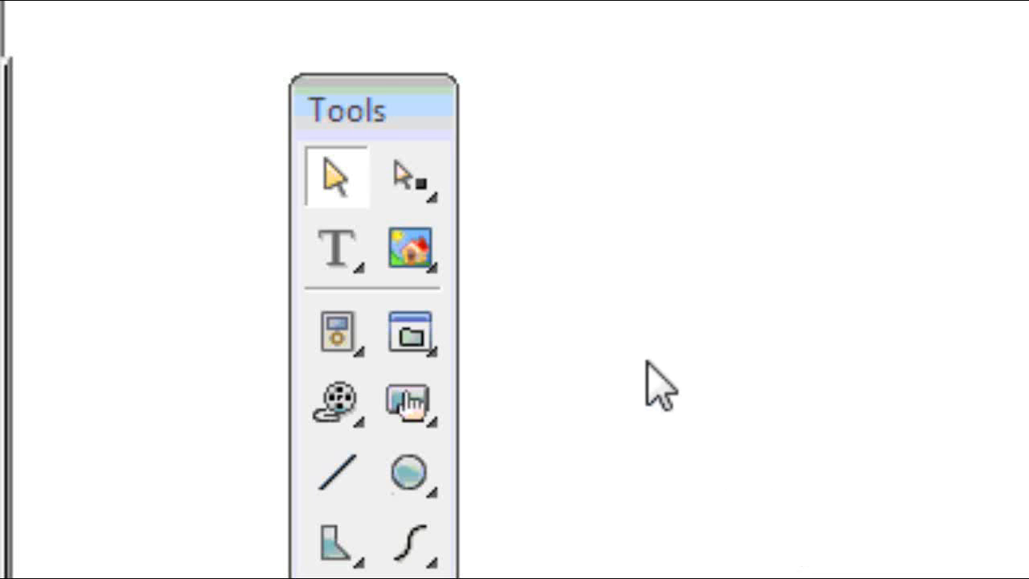
mouse_move(326, 201)
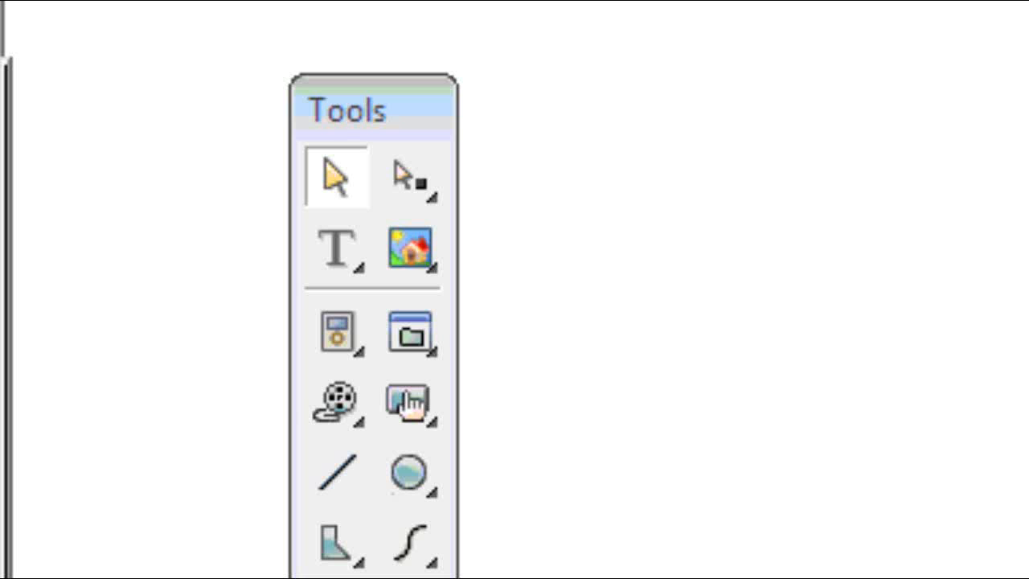
mouse_move(410, 173)
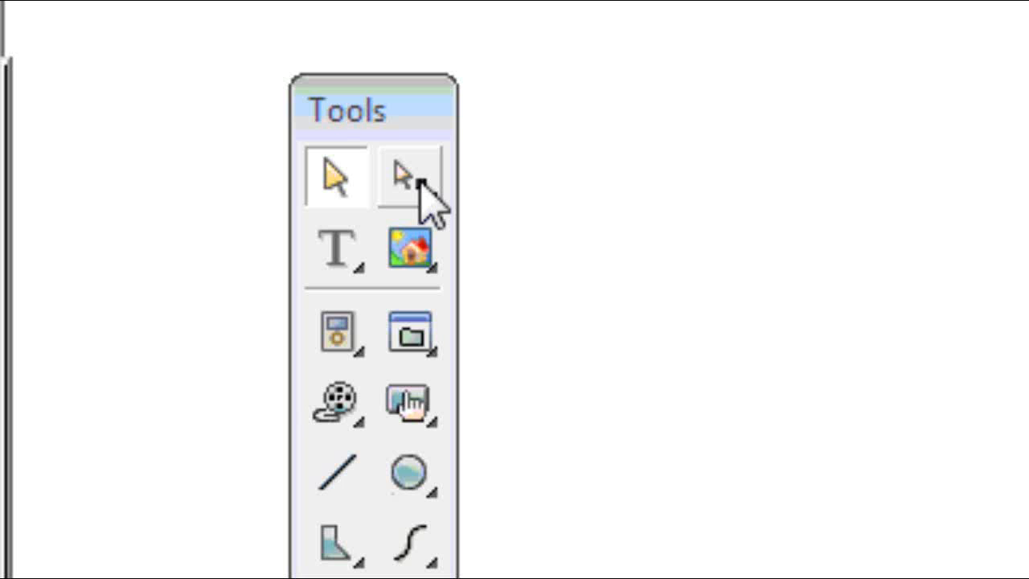
Open the Select Points flyout showing the Select/Move Bones Joint variant.
left_click(409, 176)
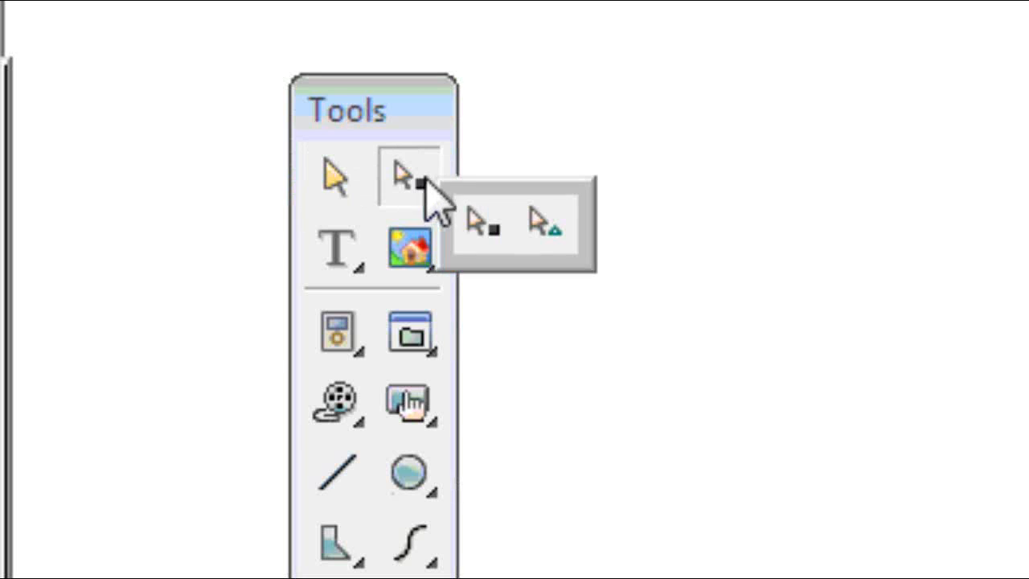
mouse_move(478, 229)
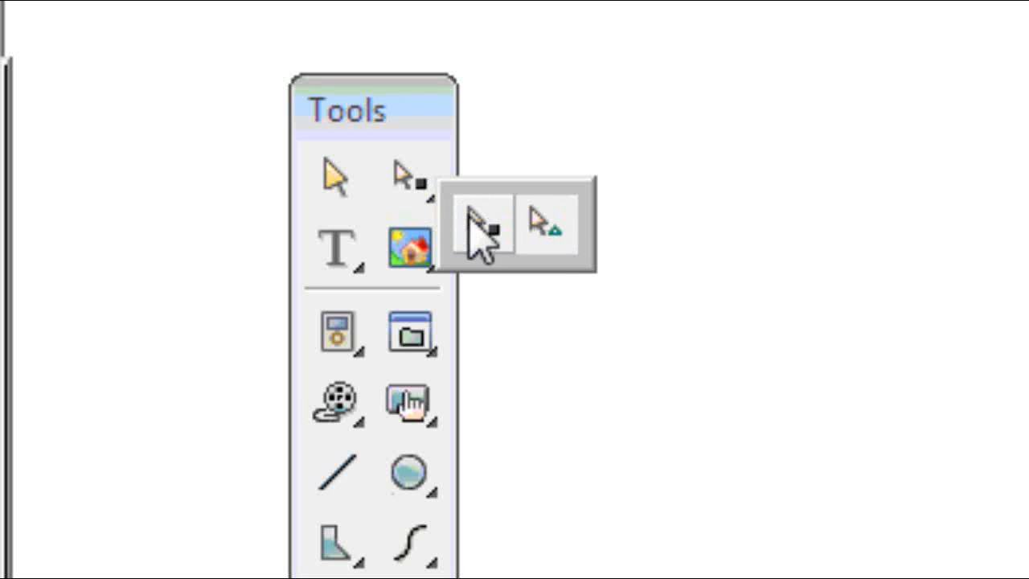
mouse_move(551, 233)
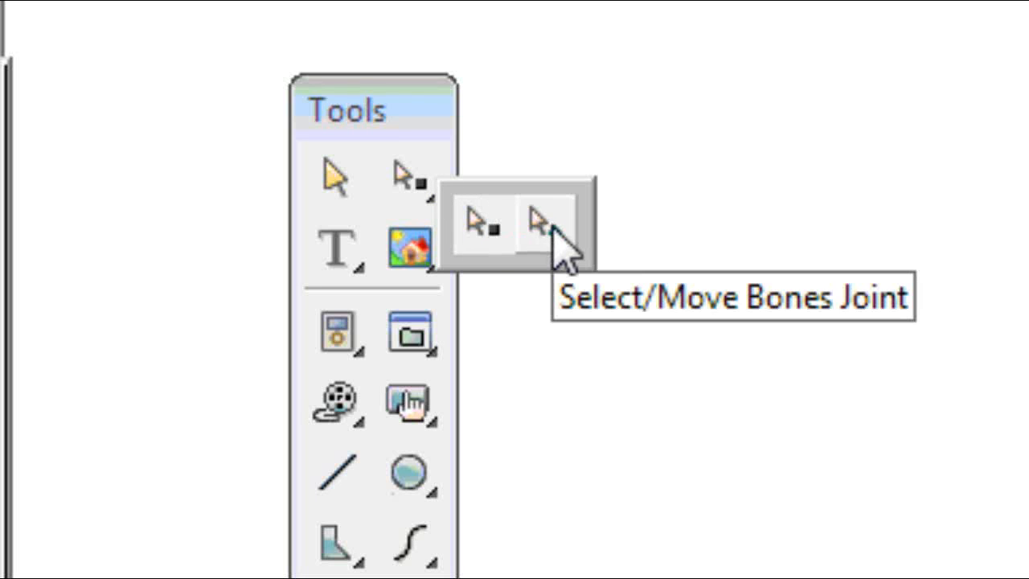
mouse_move(562, 242)
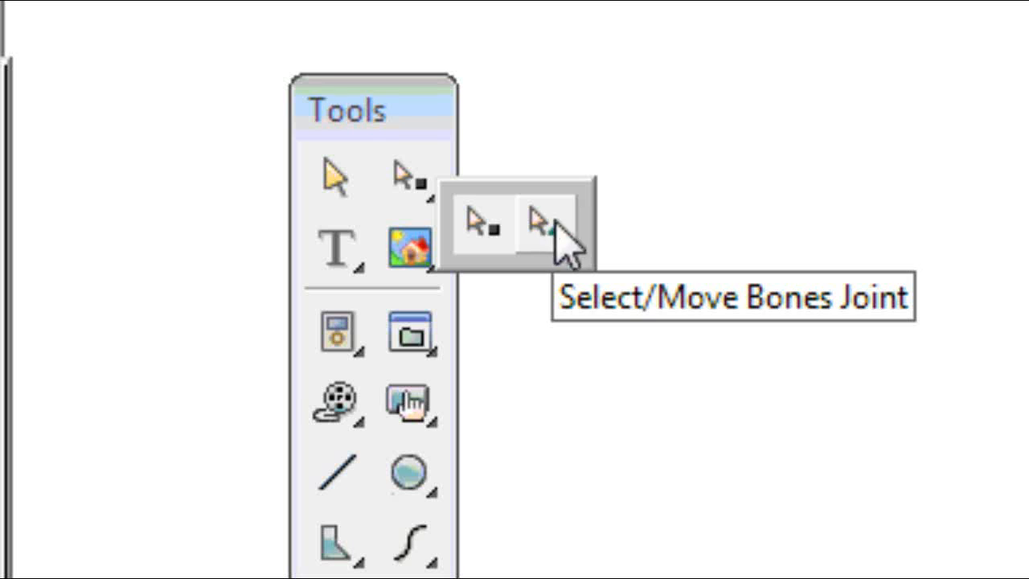
mouse_move(563, 241)
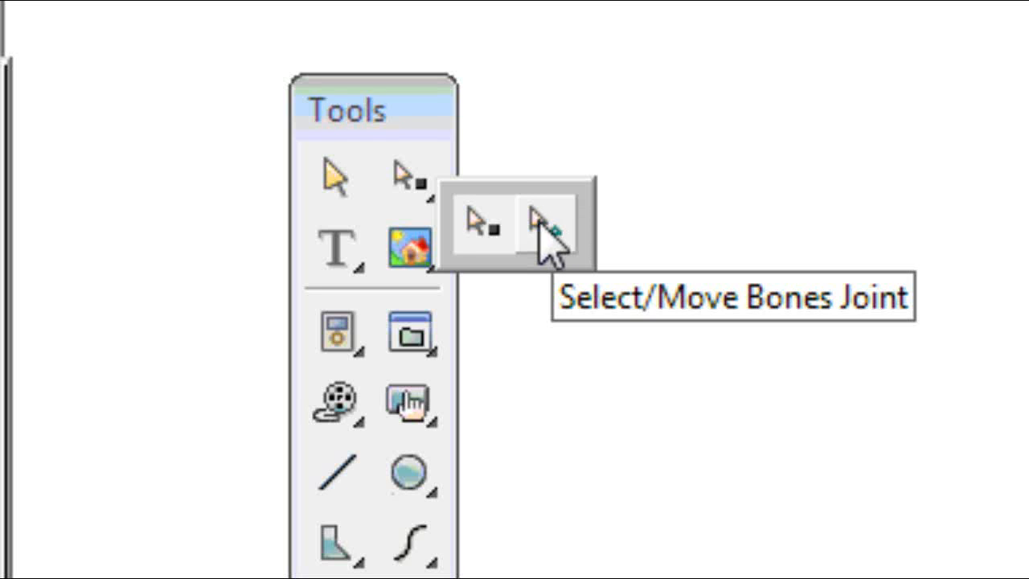
mouse_move(483, 229)
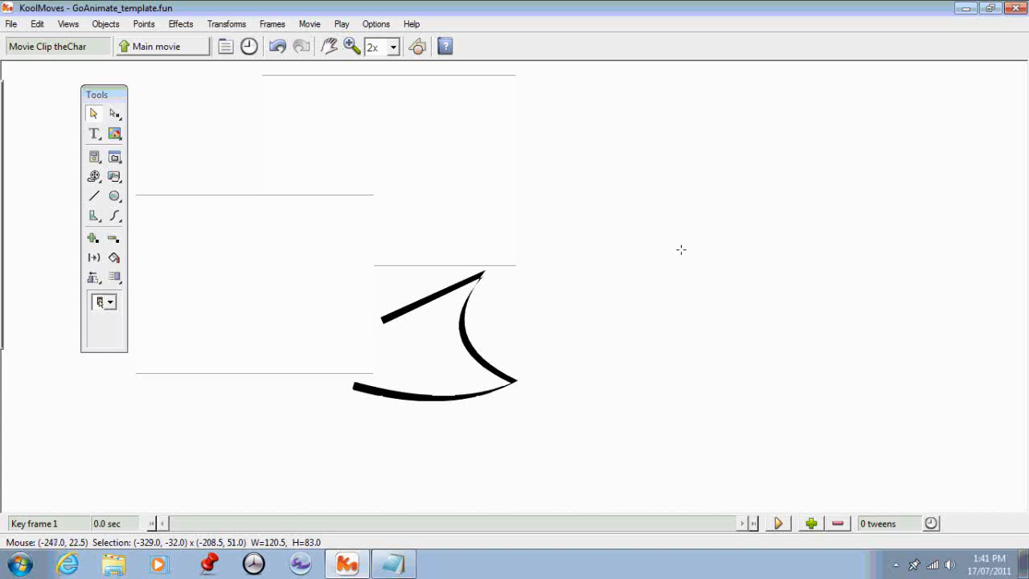
mouse_move(681, 250)
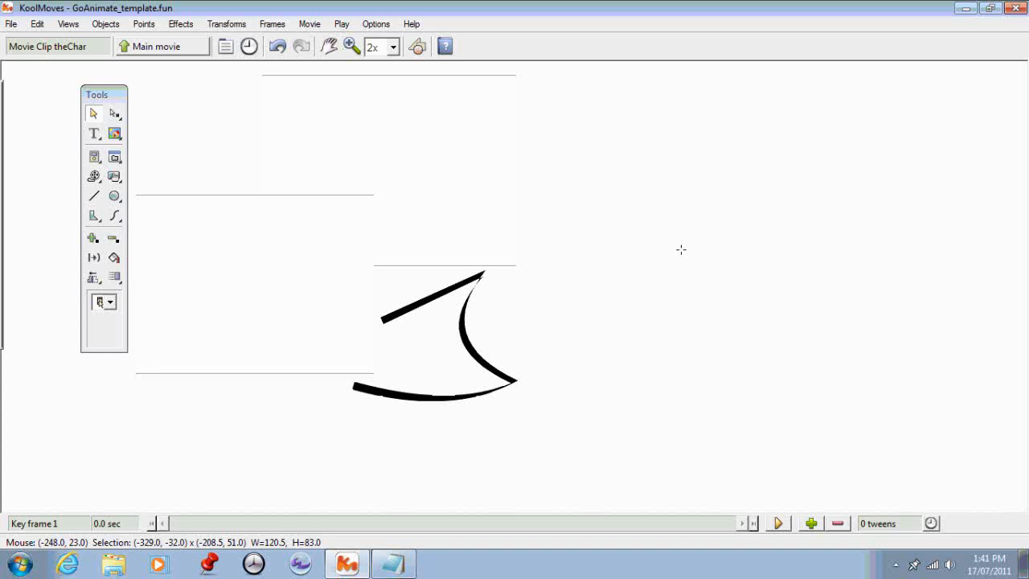
mouse_move(681, 250)
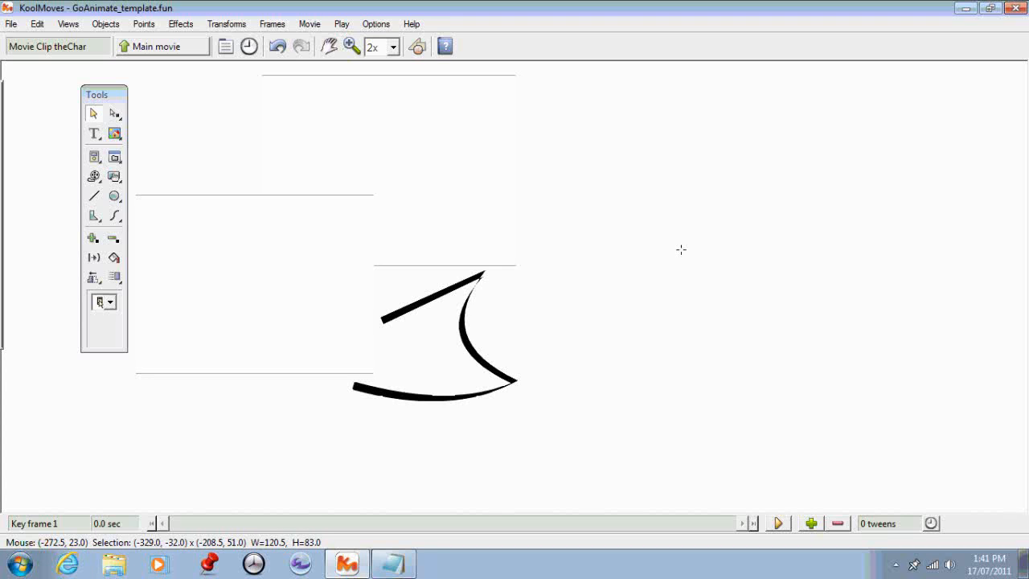